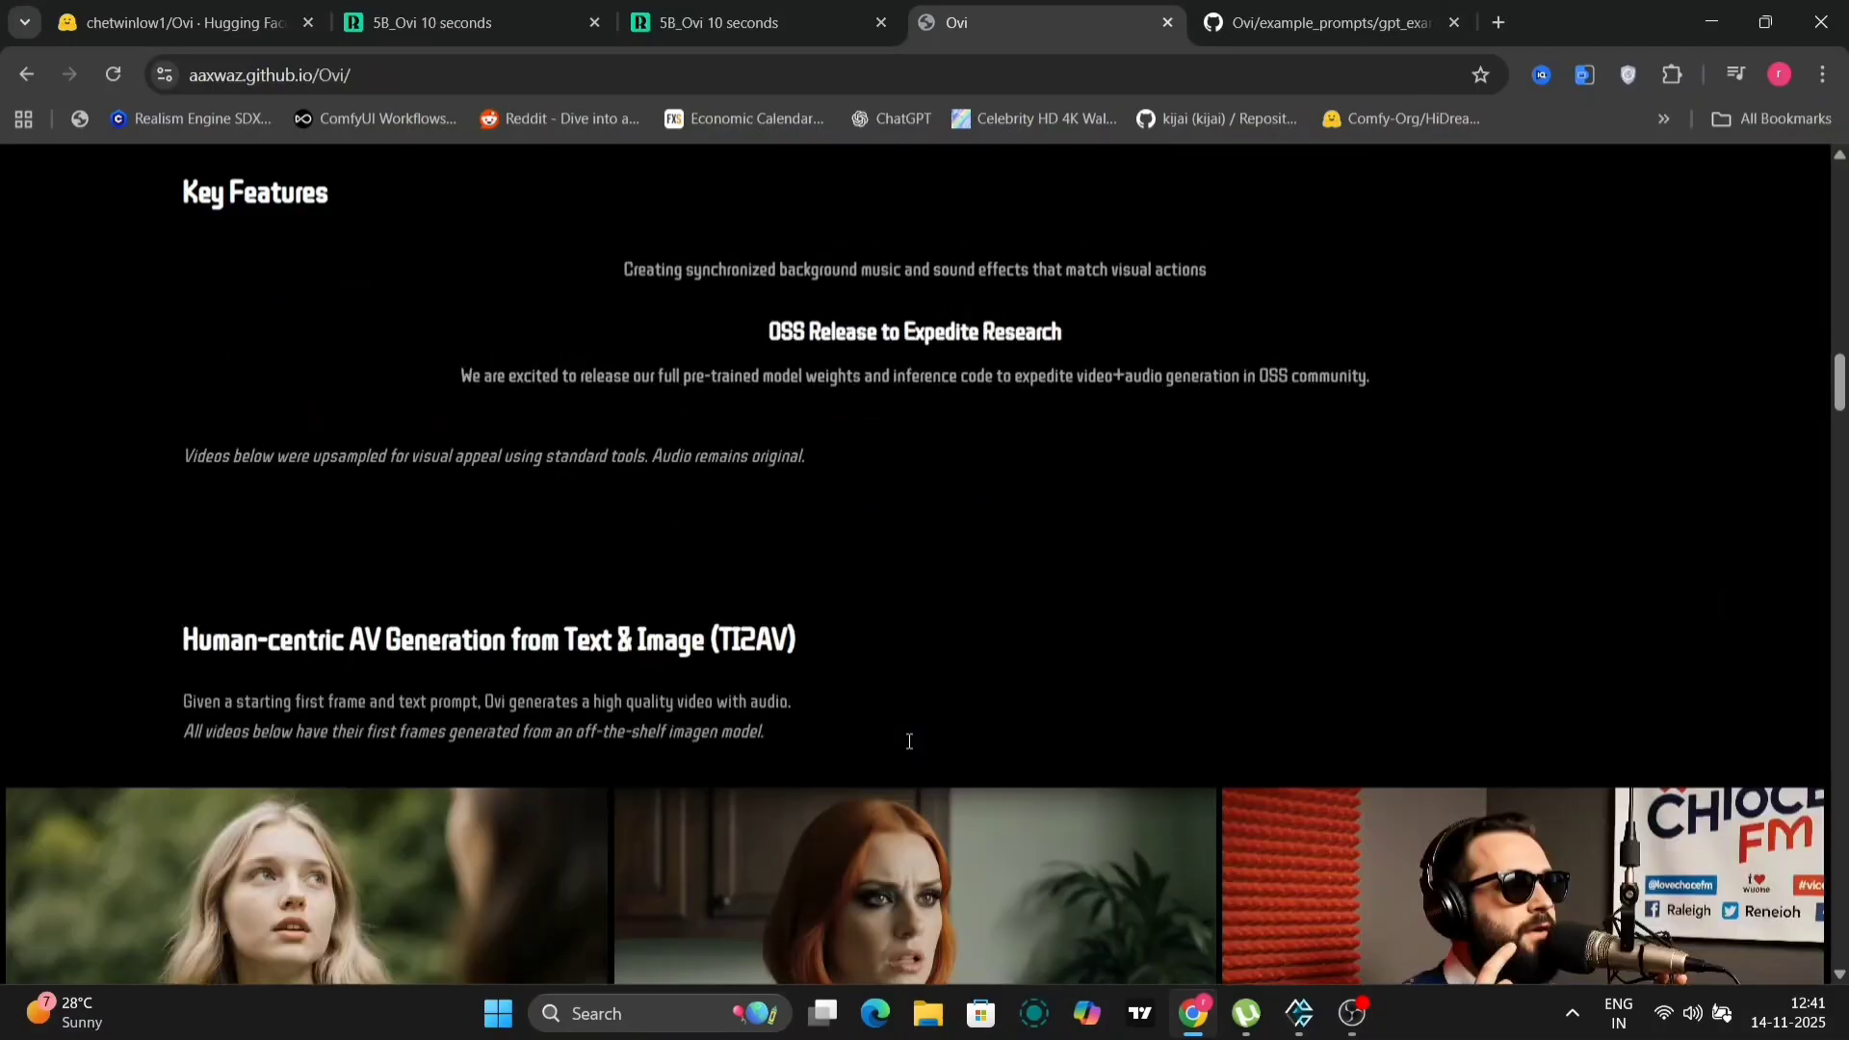
# - Browse the Ovi TI2AV demo grid, then switch to the gpt_examples_10s_t2v.csv GitHub tab
pyautogui.scroll(-3)
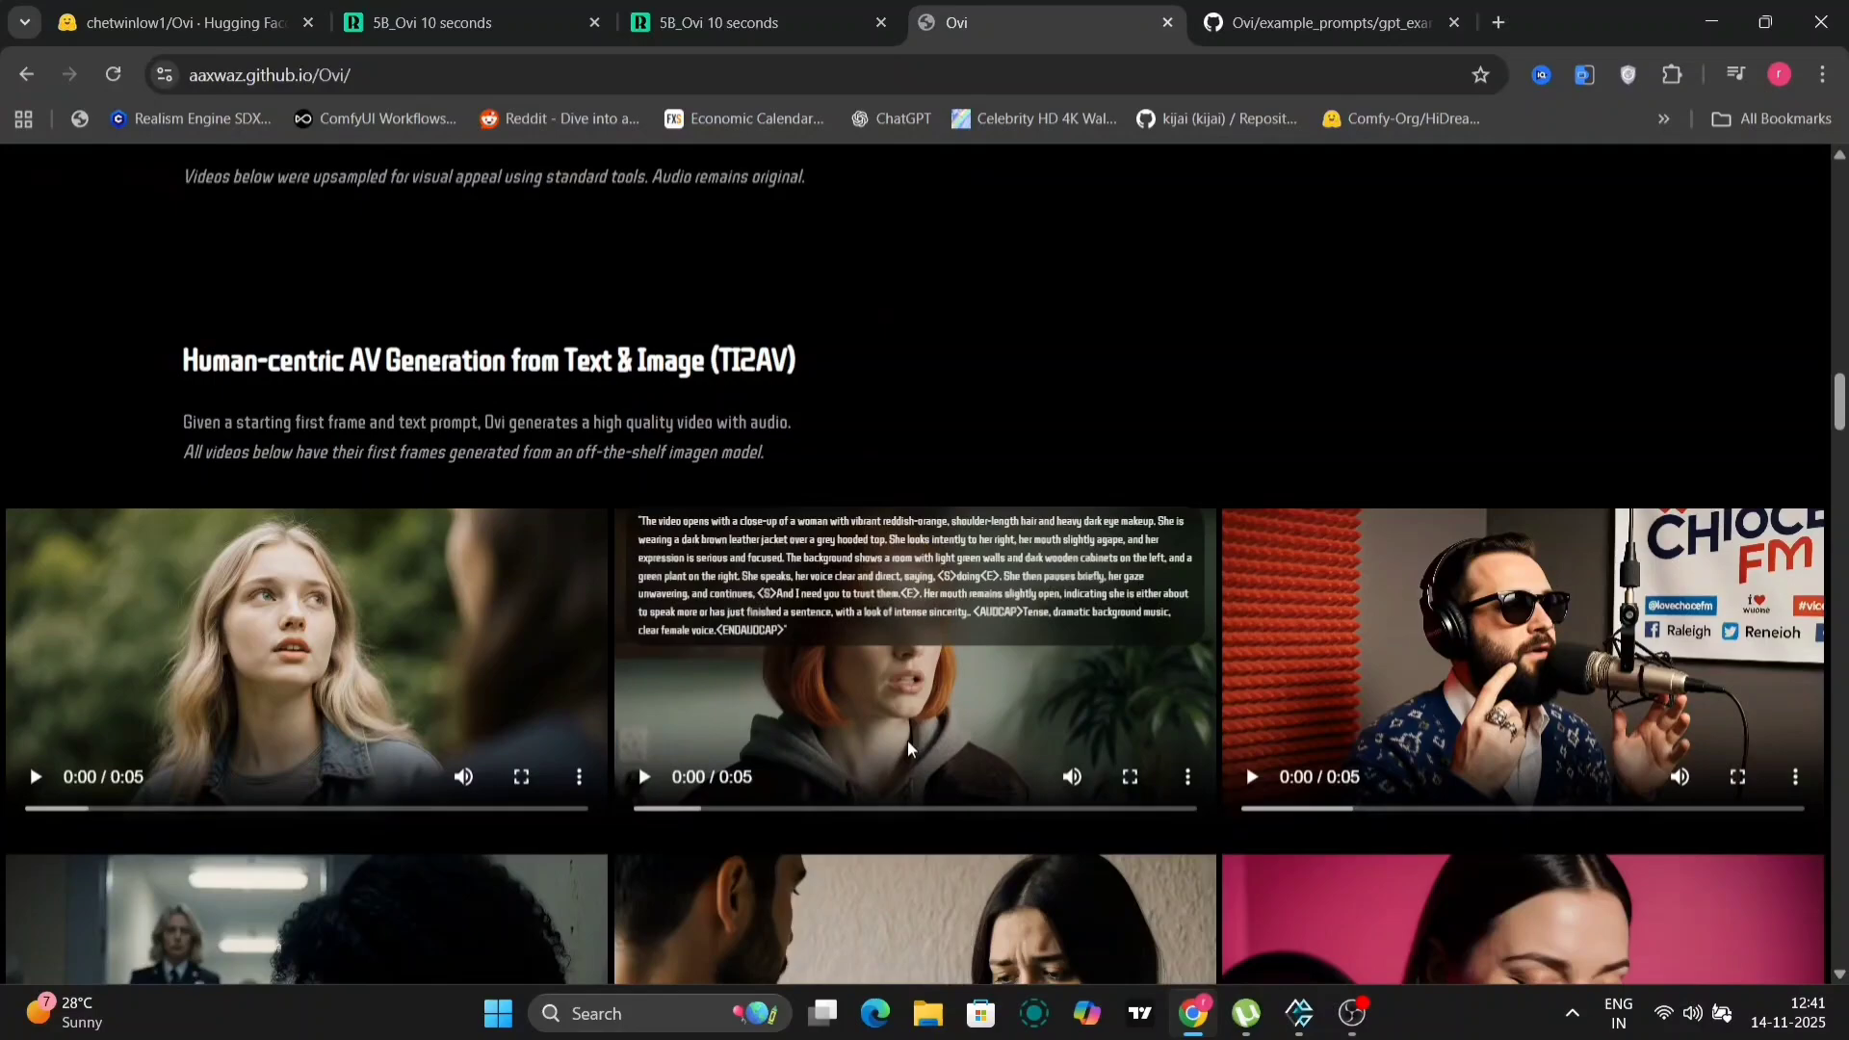
pyautogui.scroll(-3)
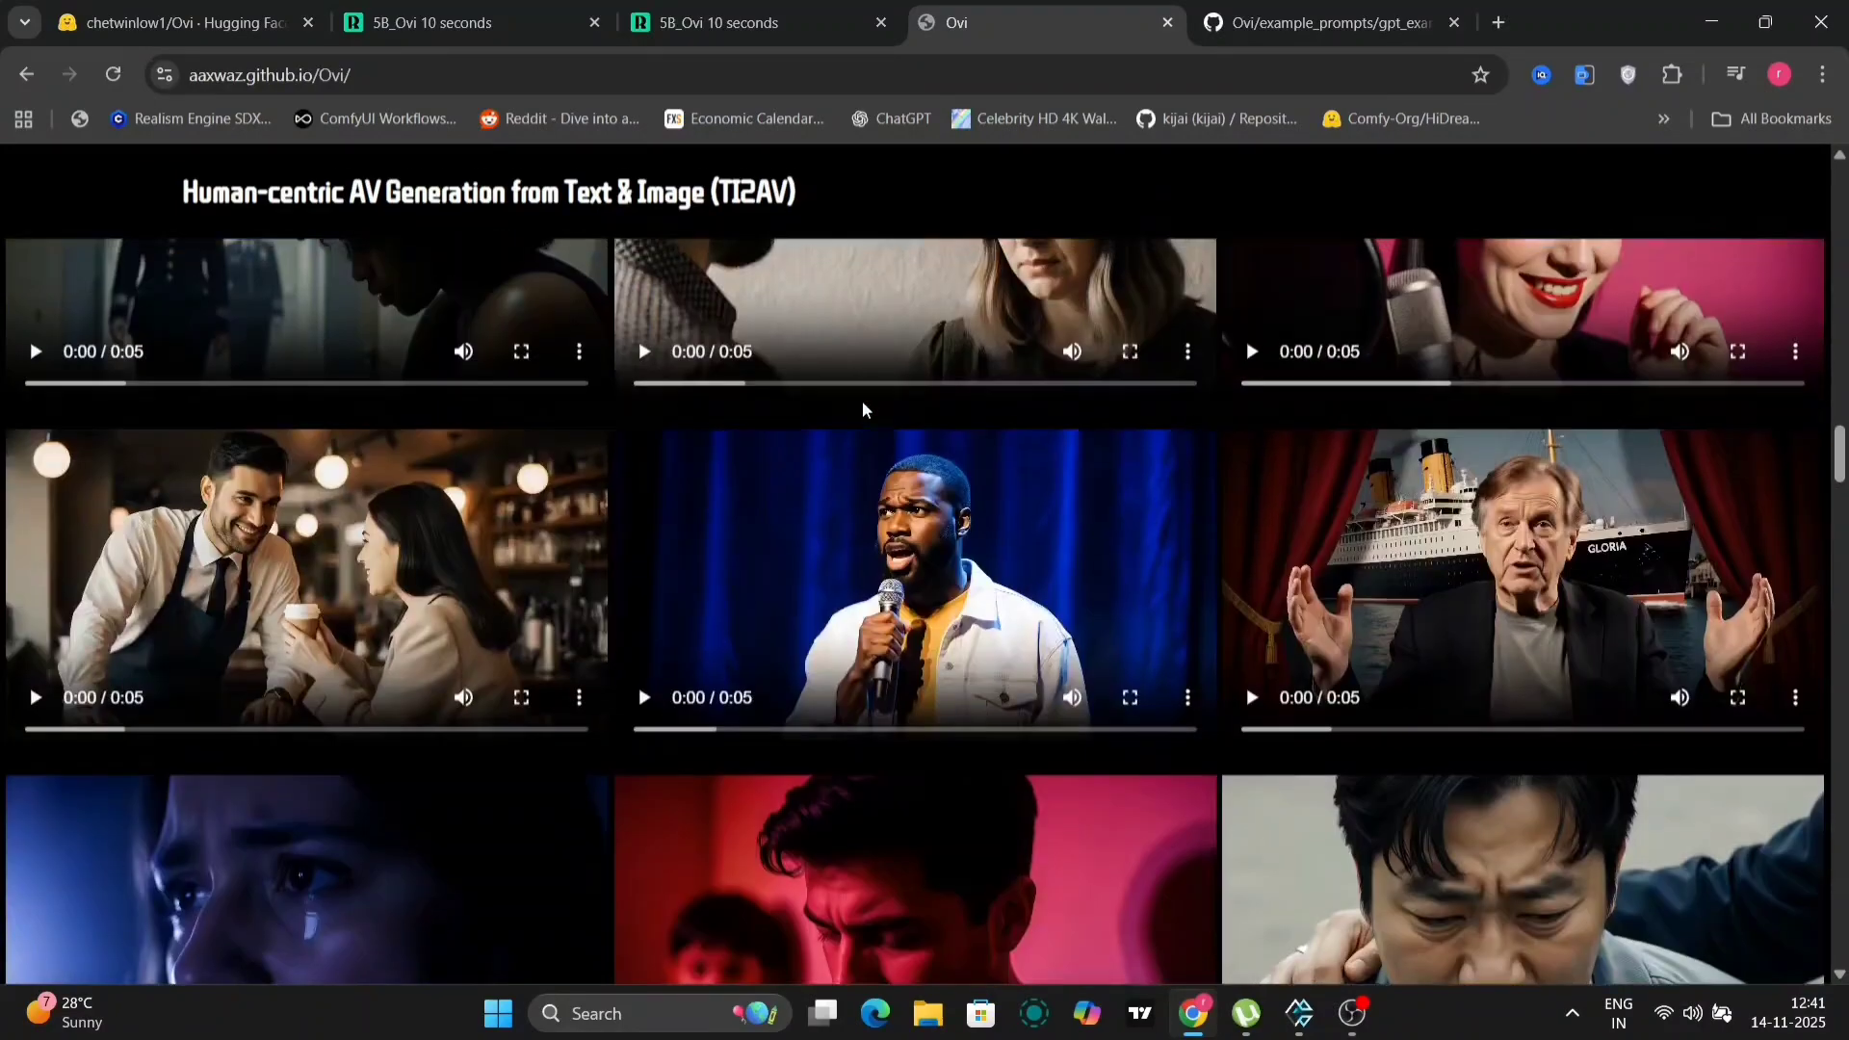
pyautogui.scroll(-3)
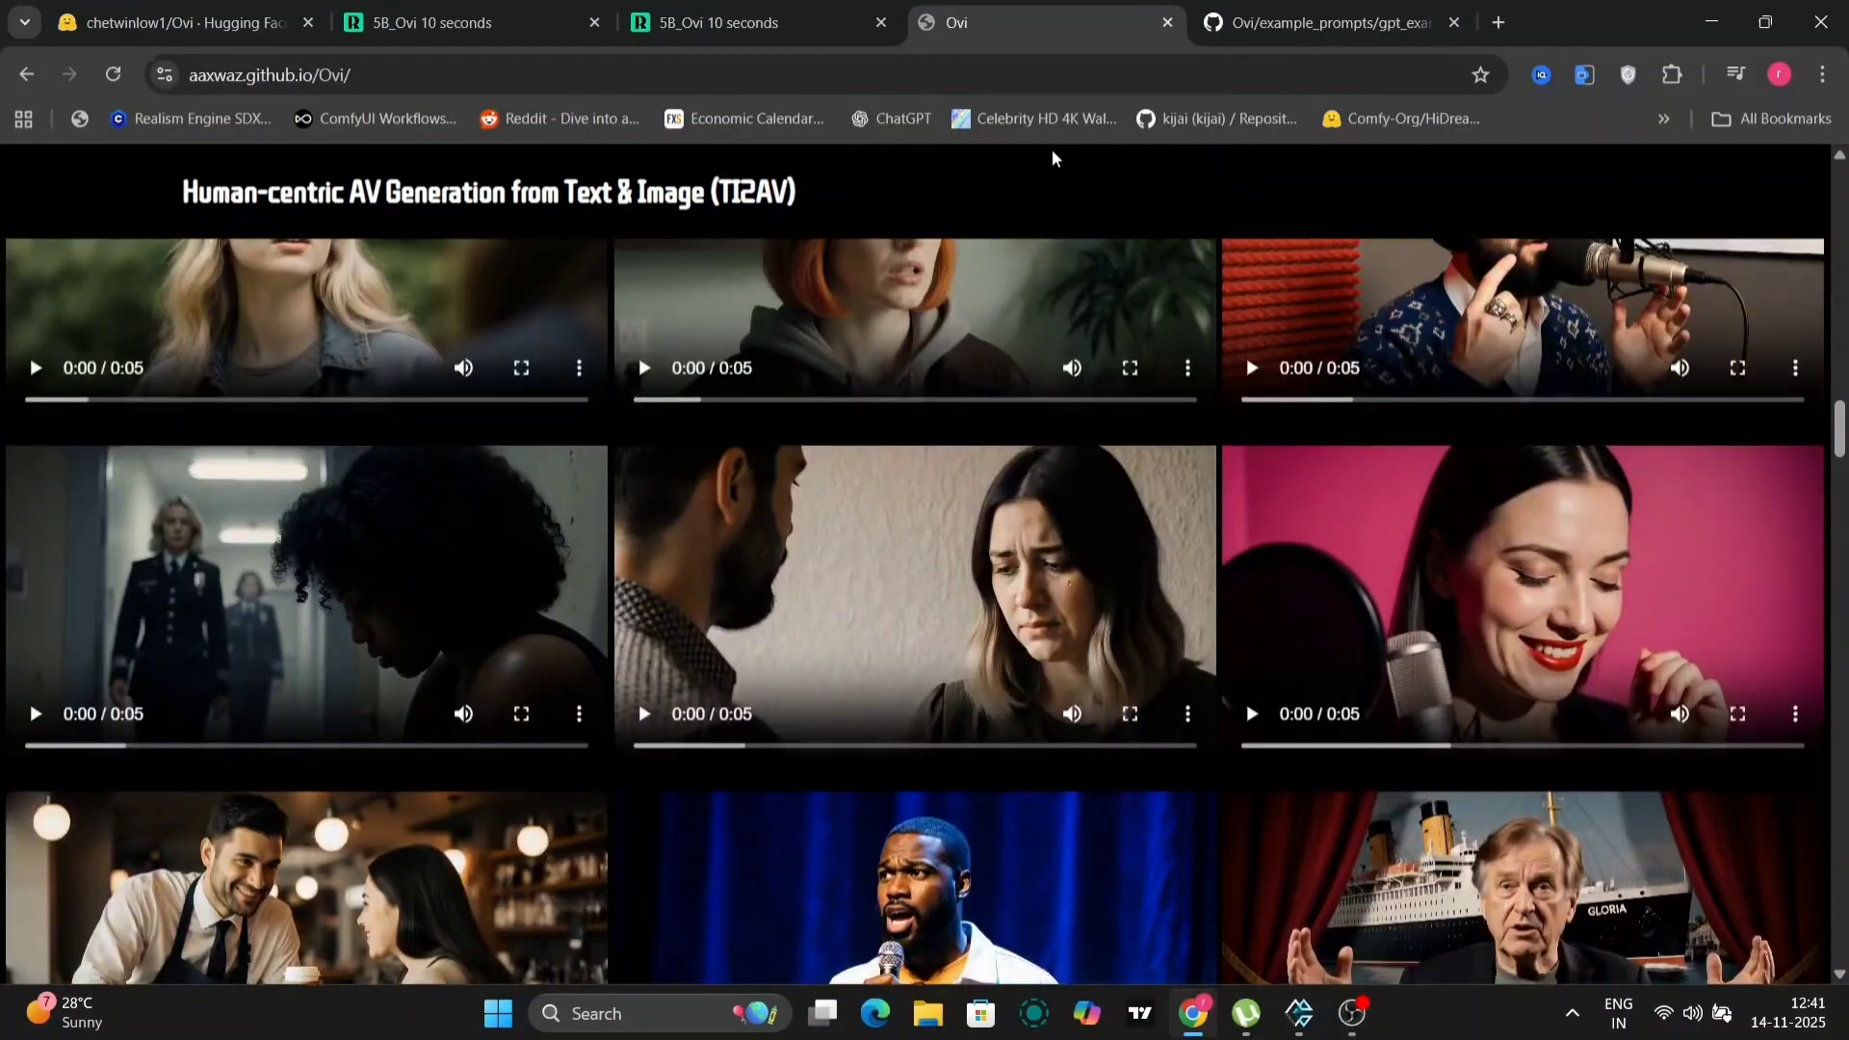
pyautogui.click(1334, 24)
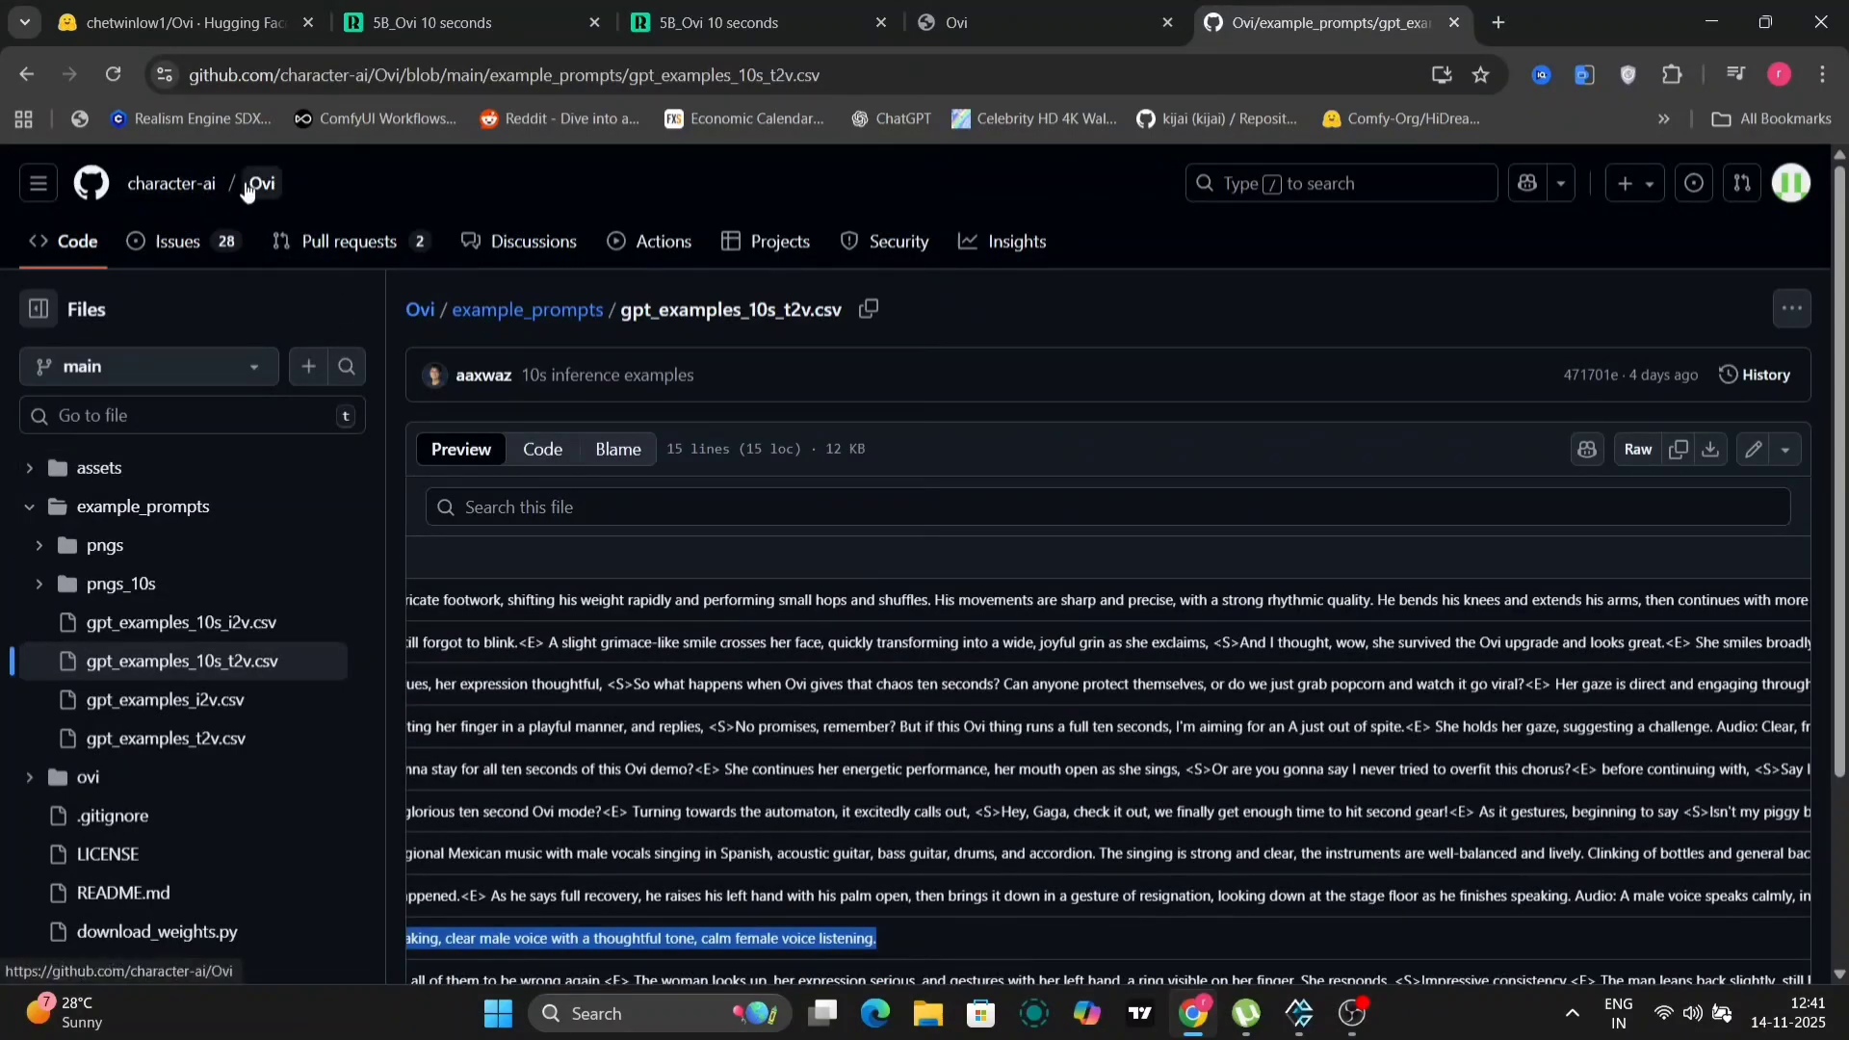
# - Open the Ovi repository home and scroll through the README's 10-second example videos
pyautogui.click(261, 183)
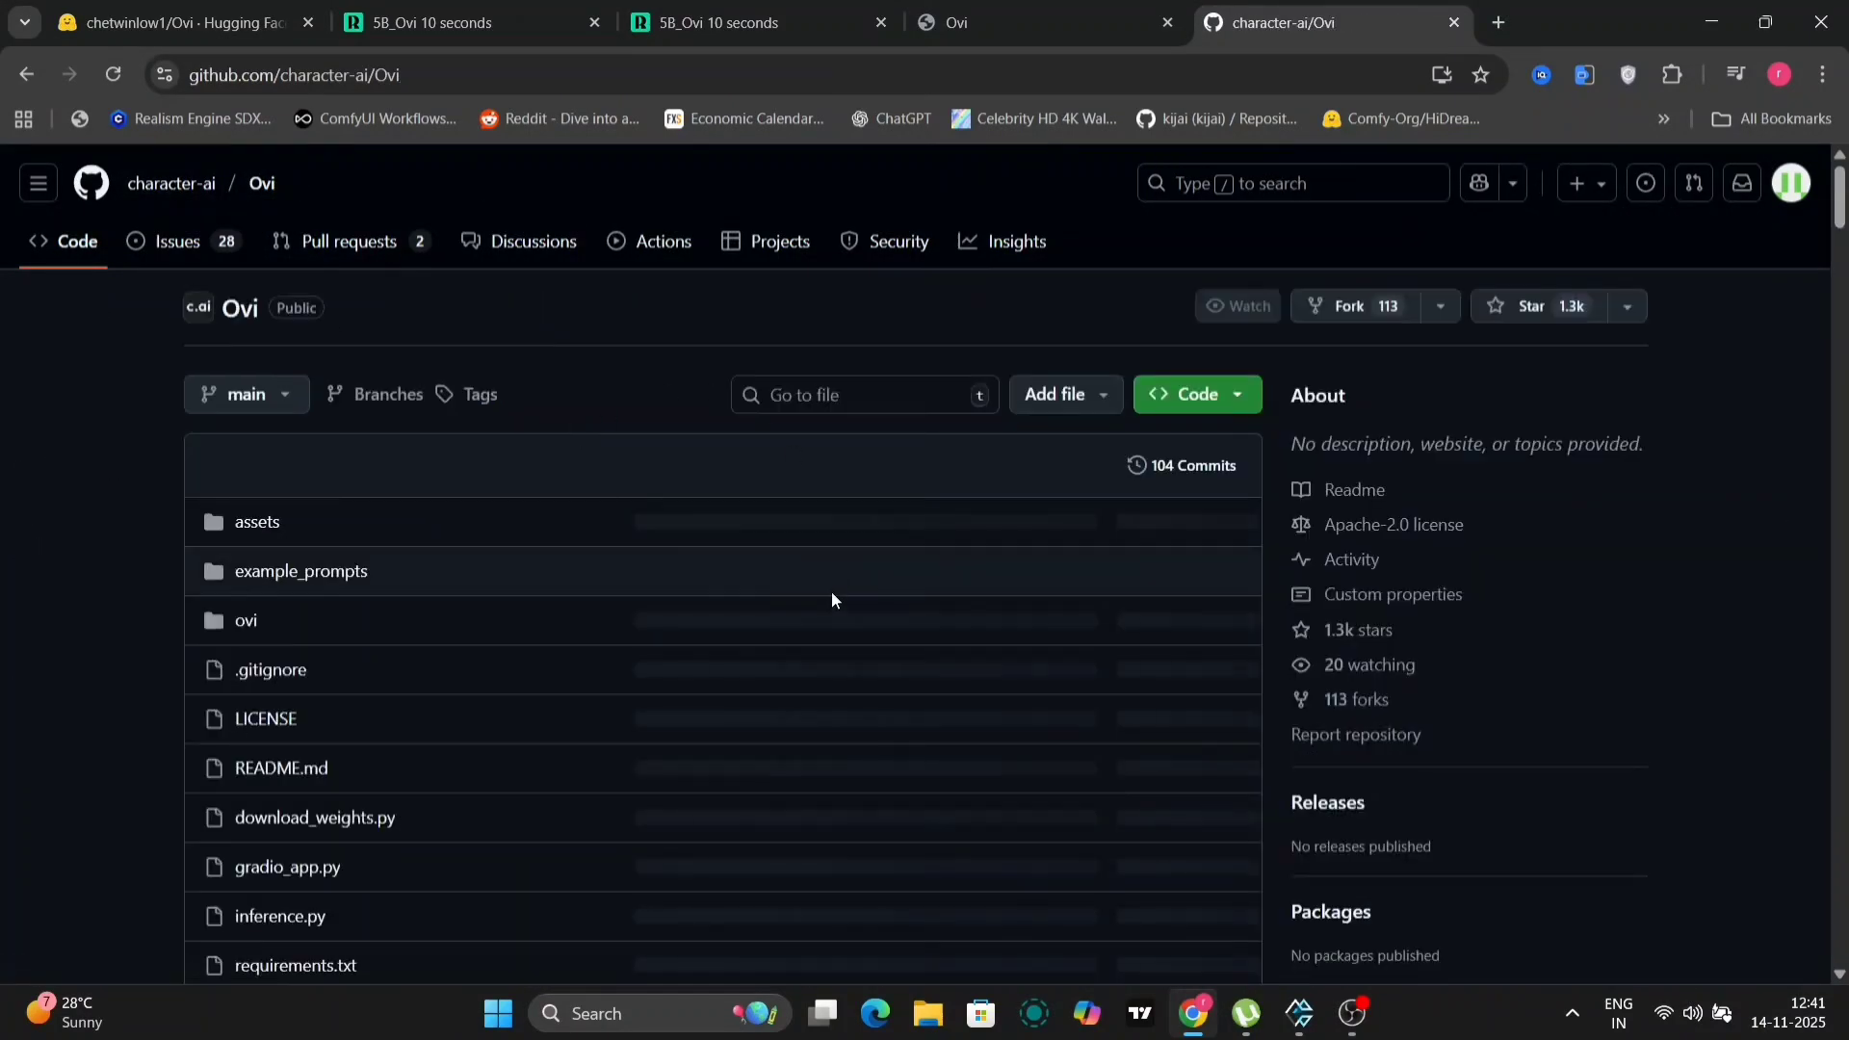
pyautogui.scroll(-3)
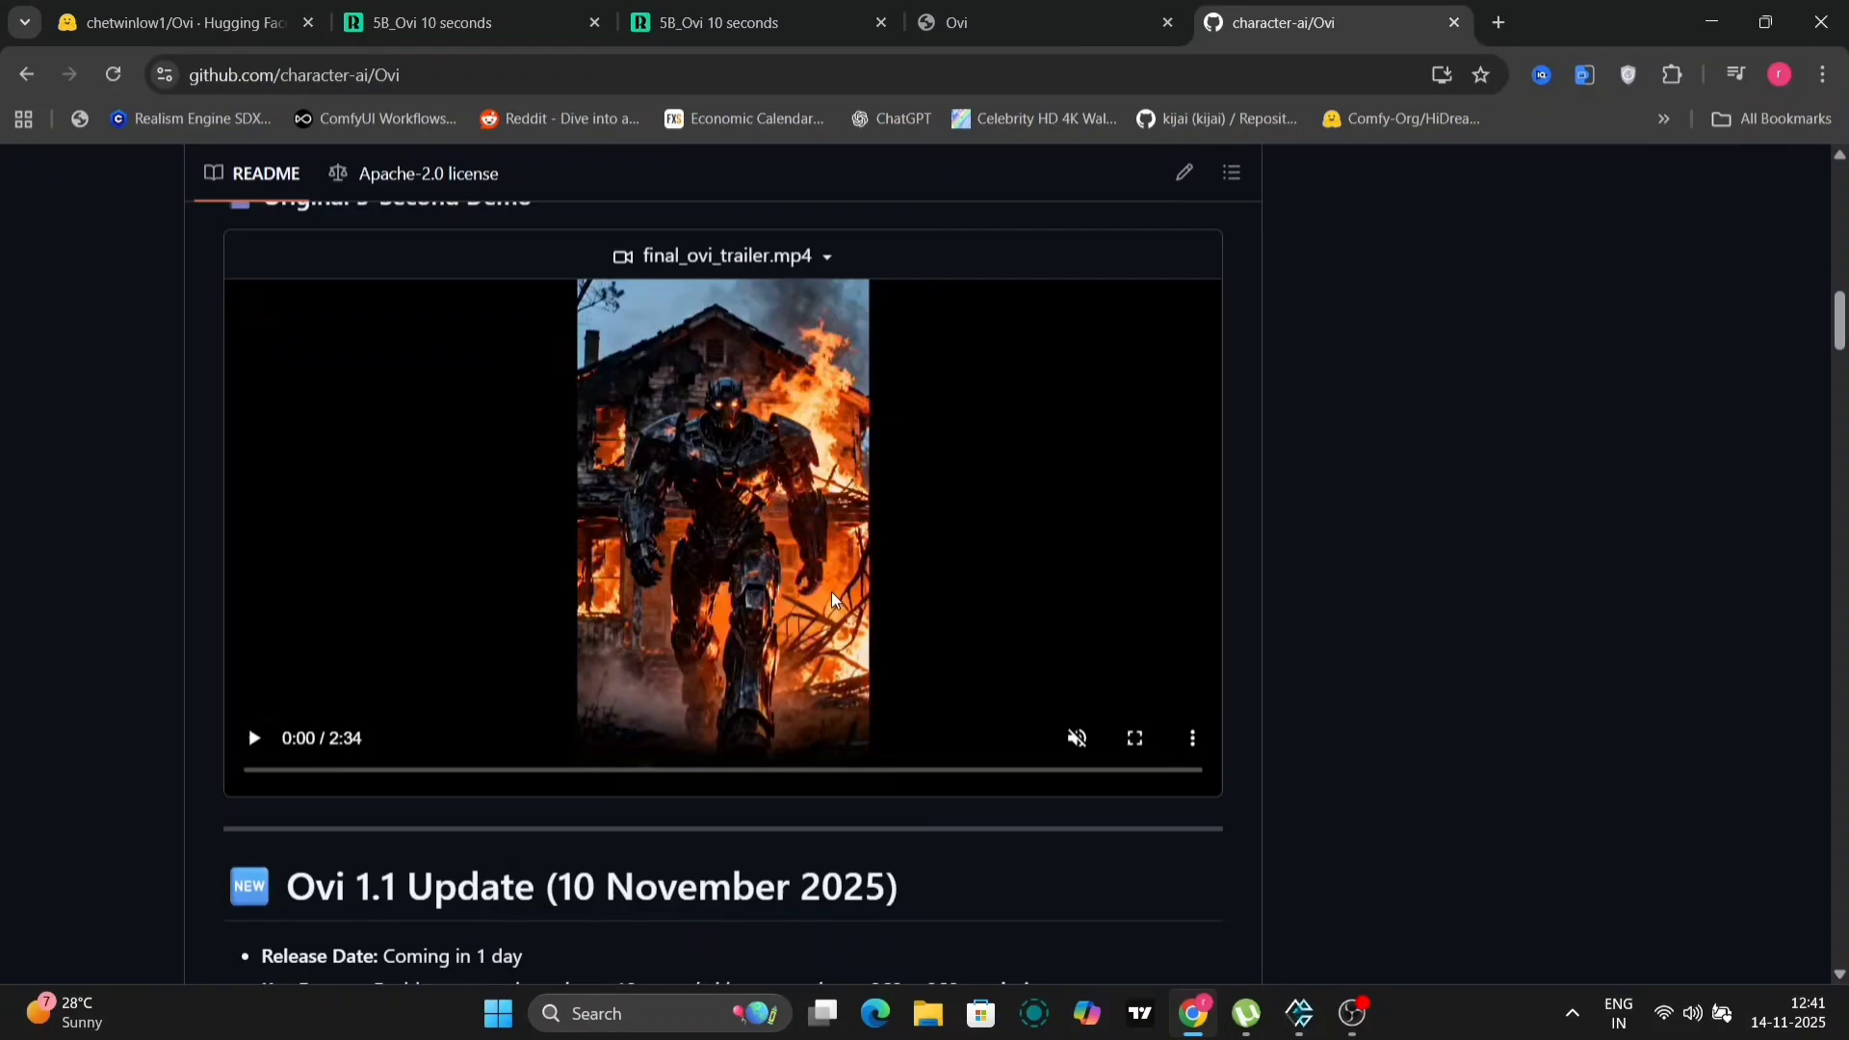
pyautogui.scroll(-3)
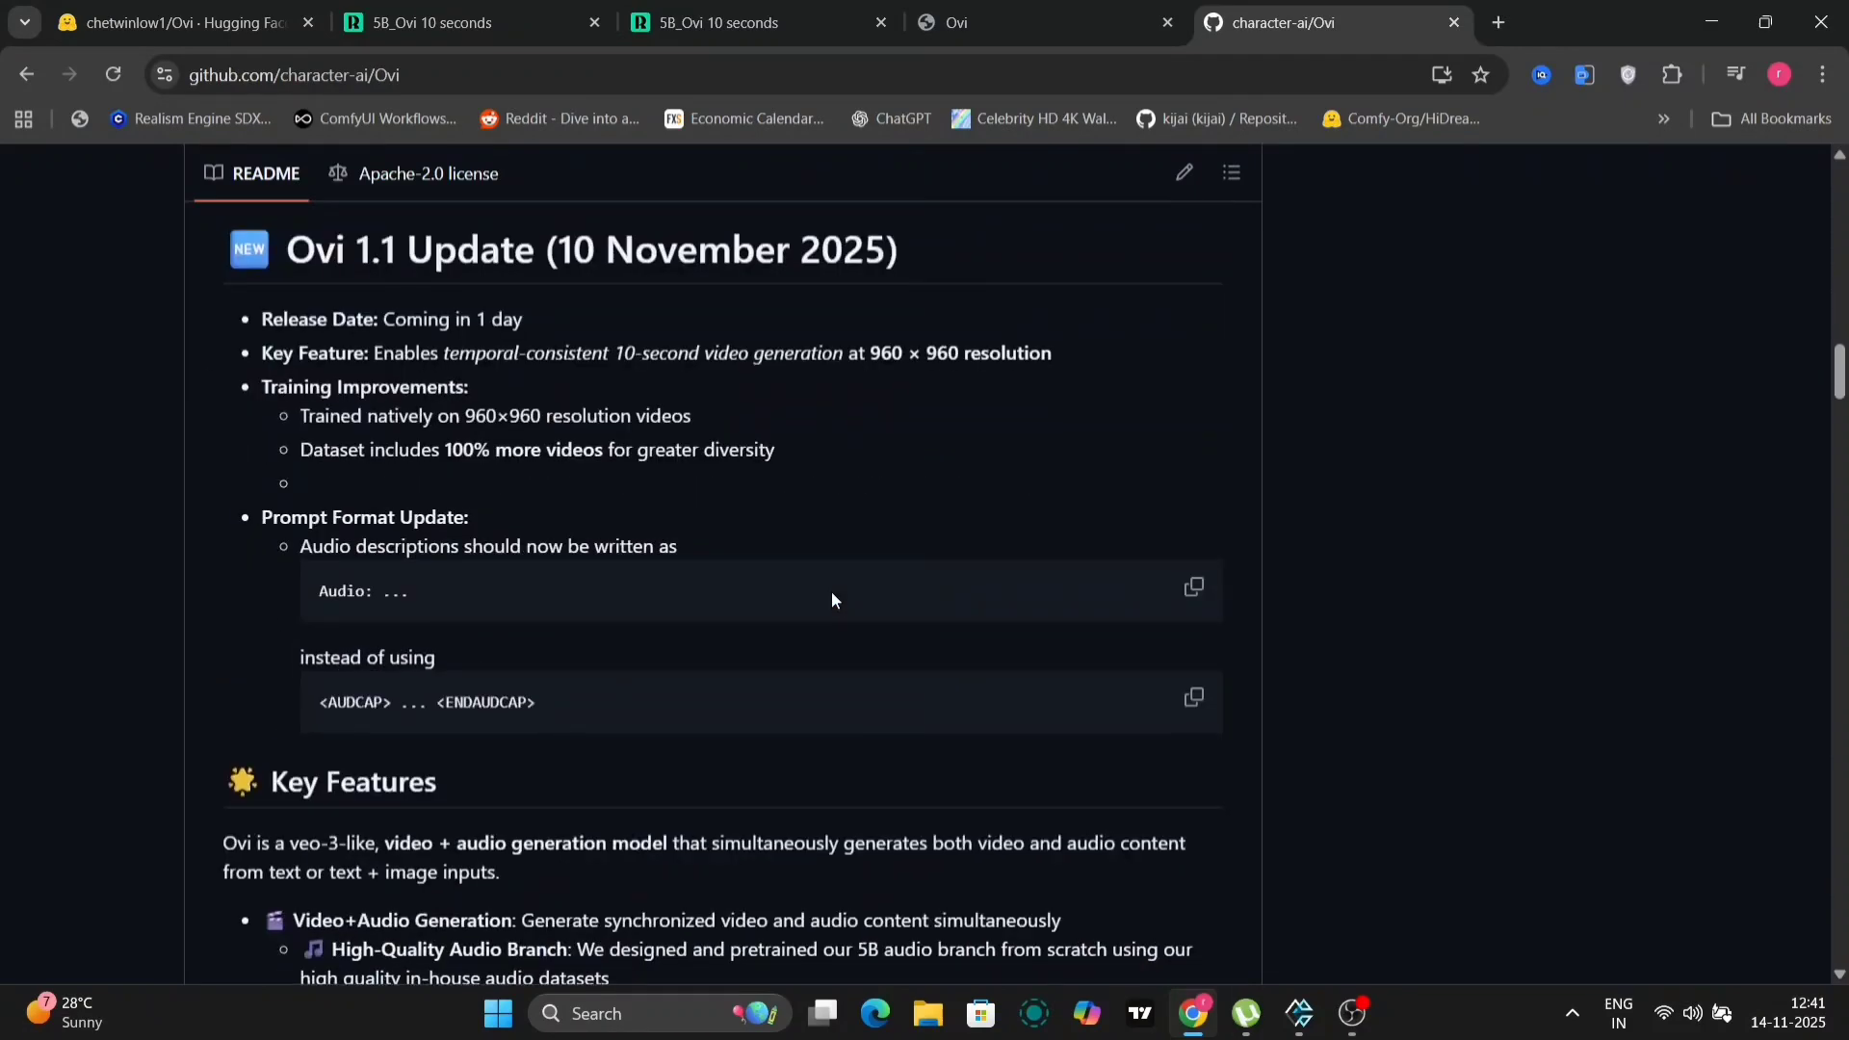
pyautogui.scroll(-3)
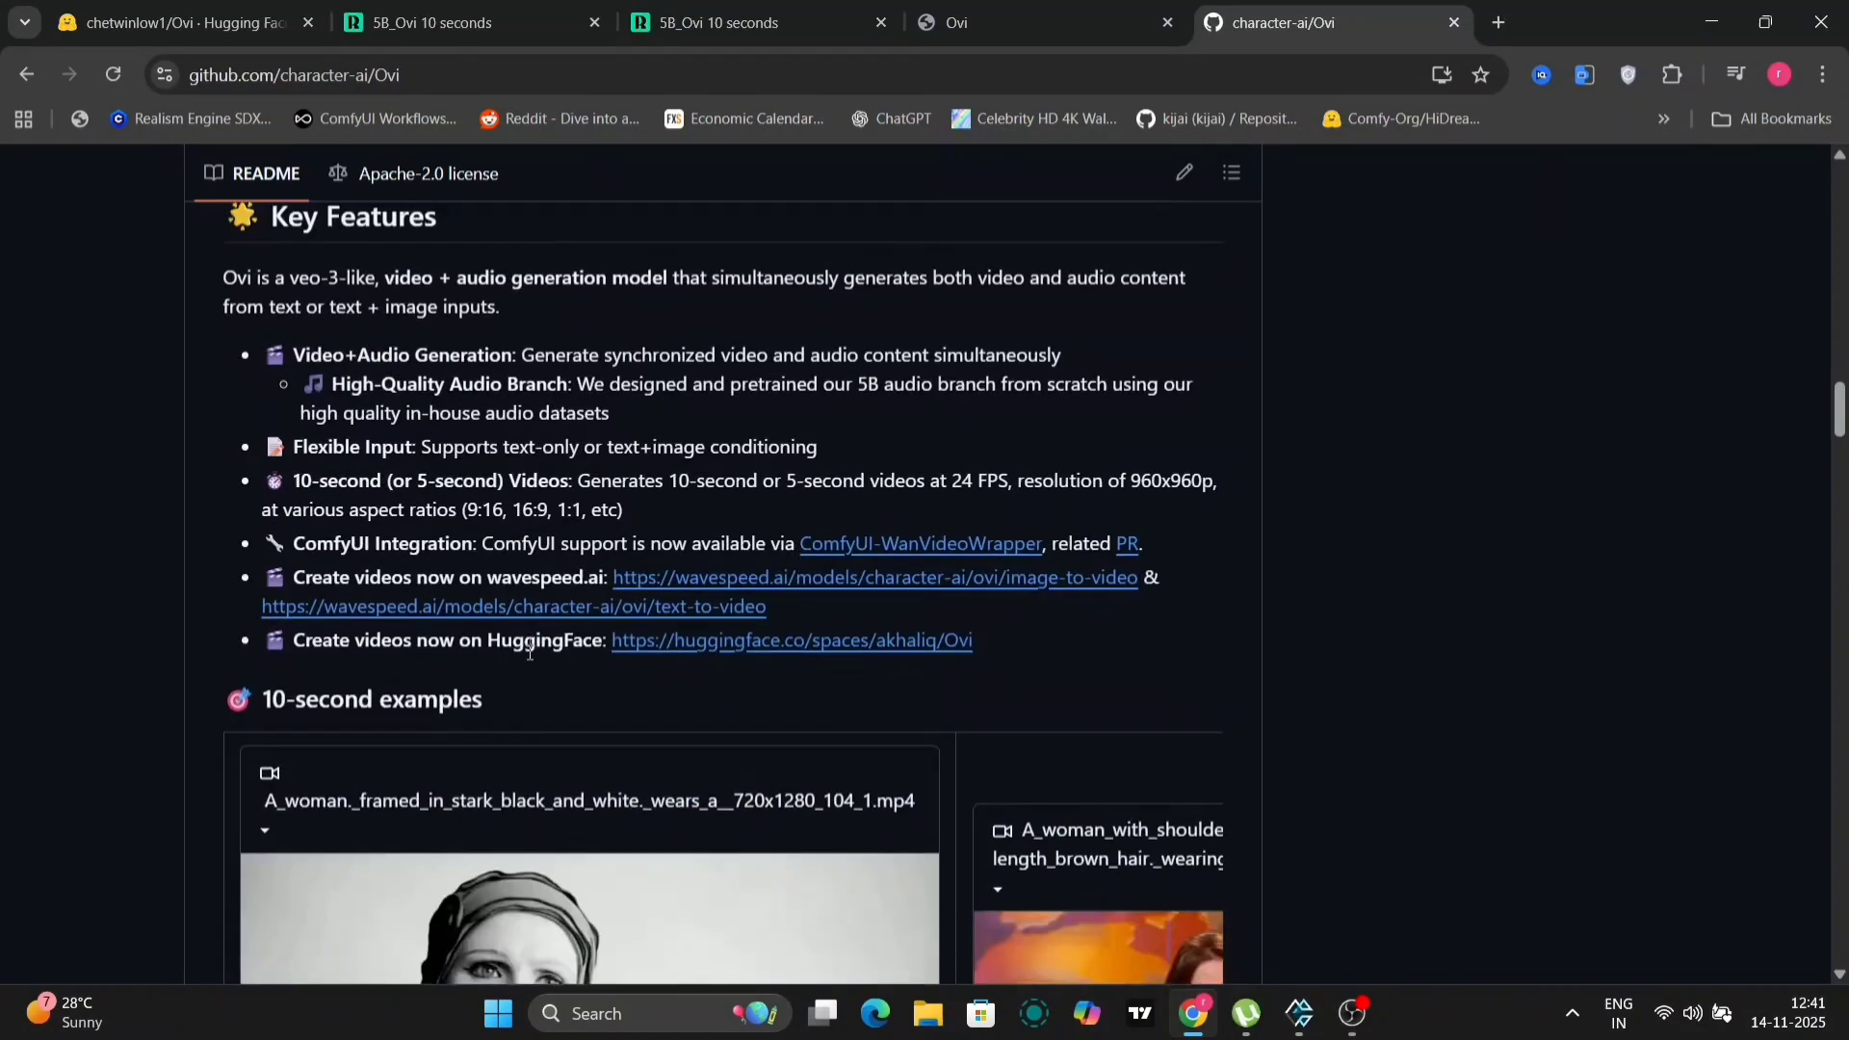
pyautogui.scroll(-3)
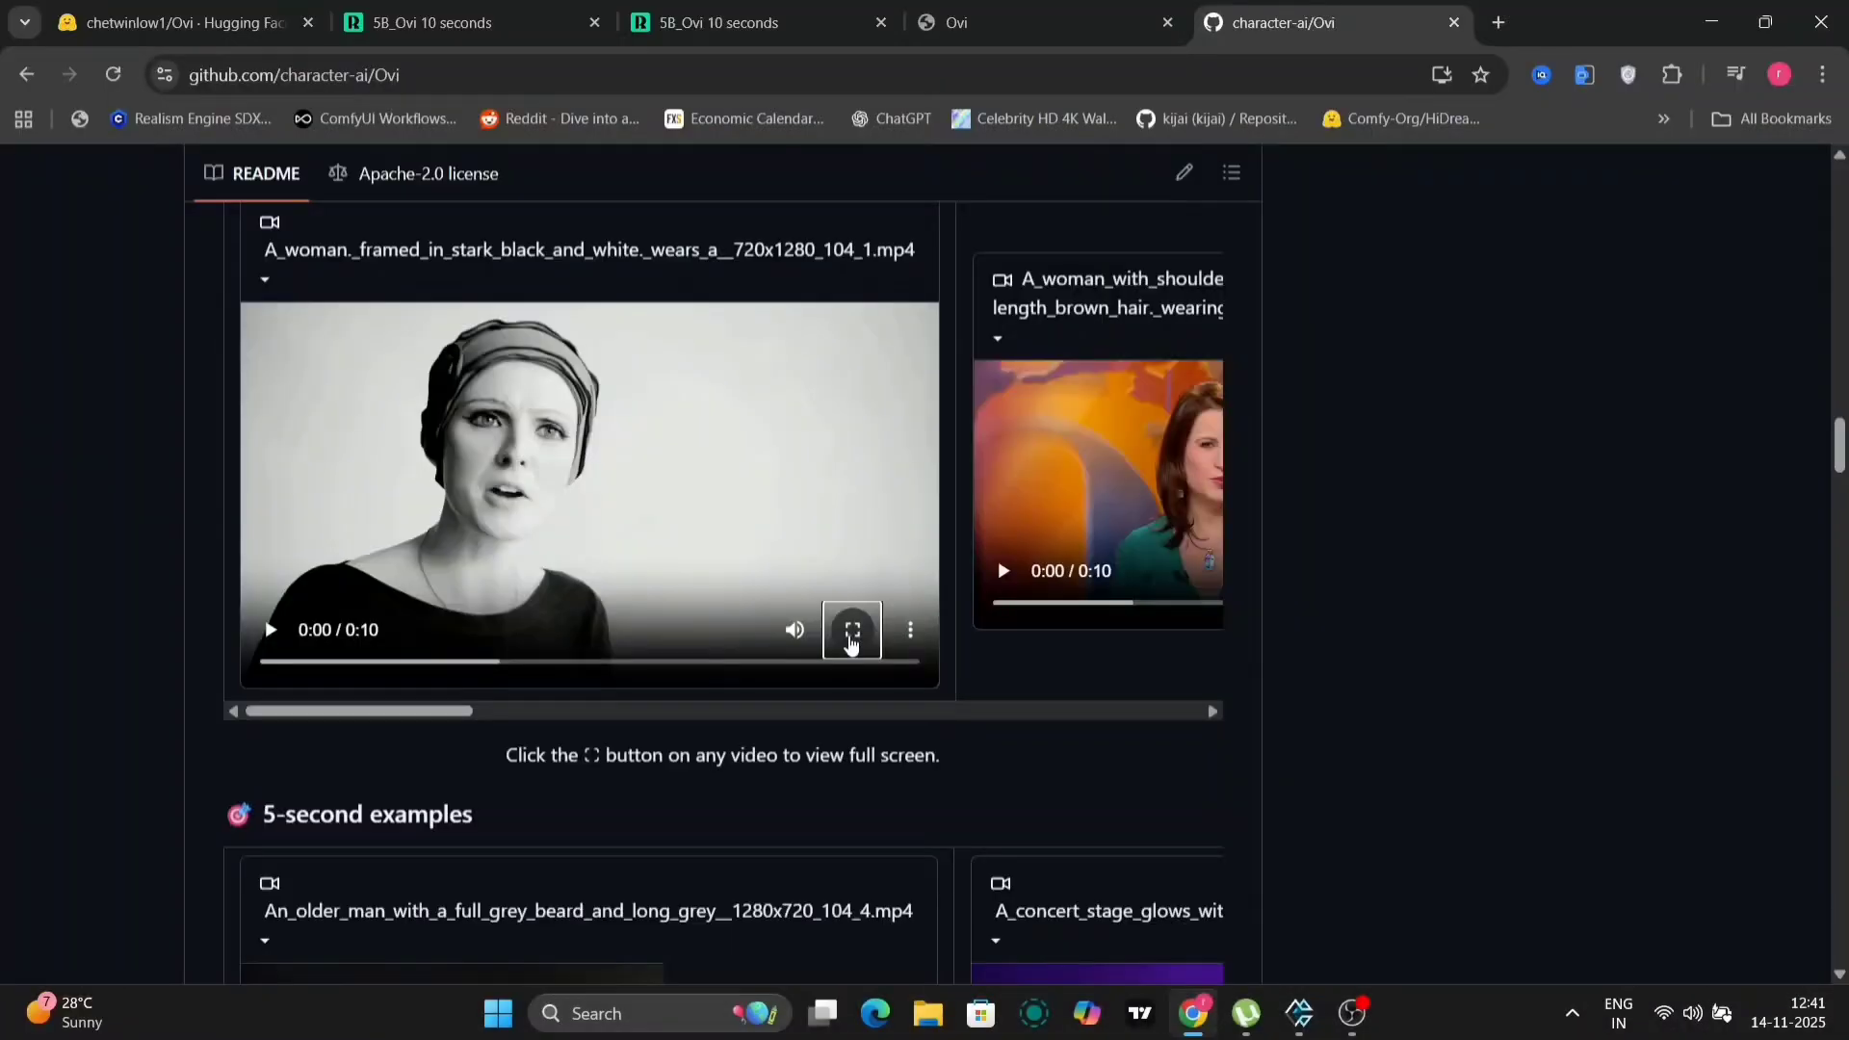
pyautogui.hscroll(3)
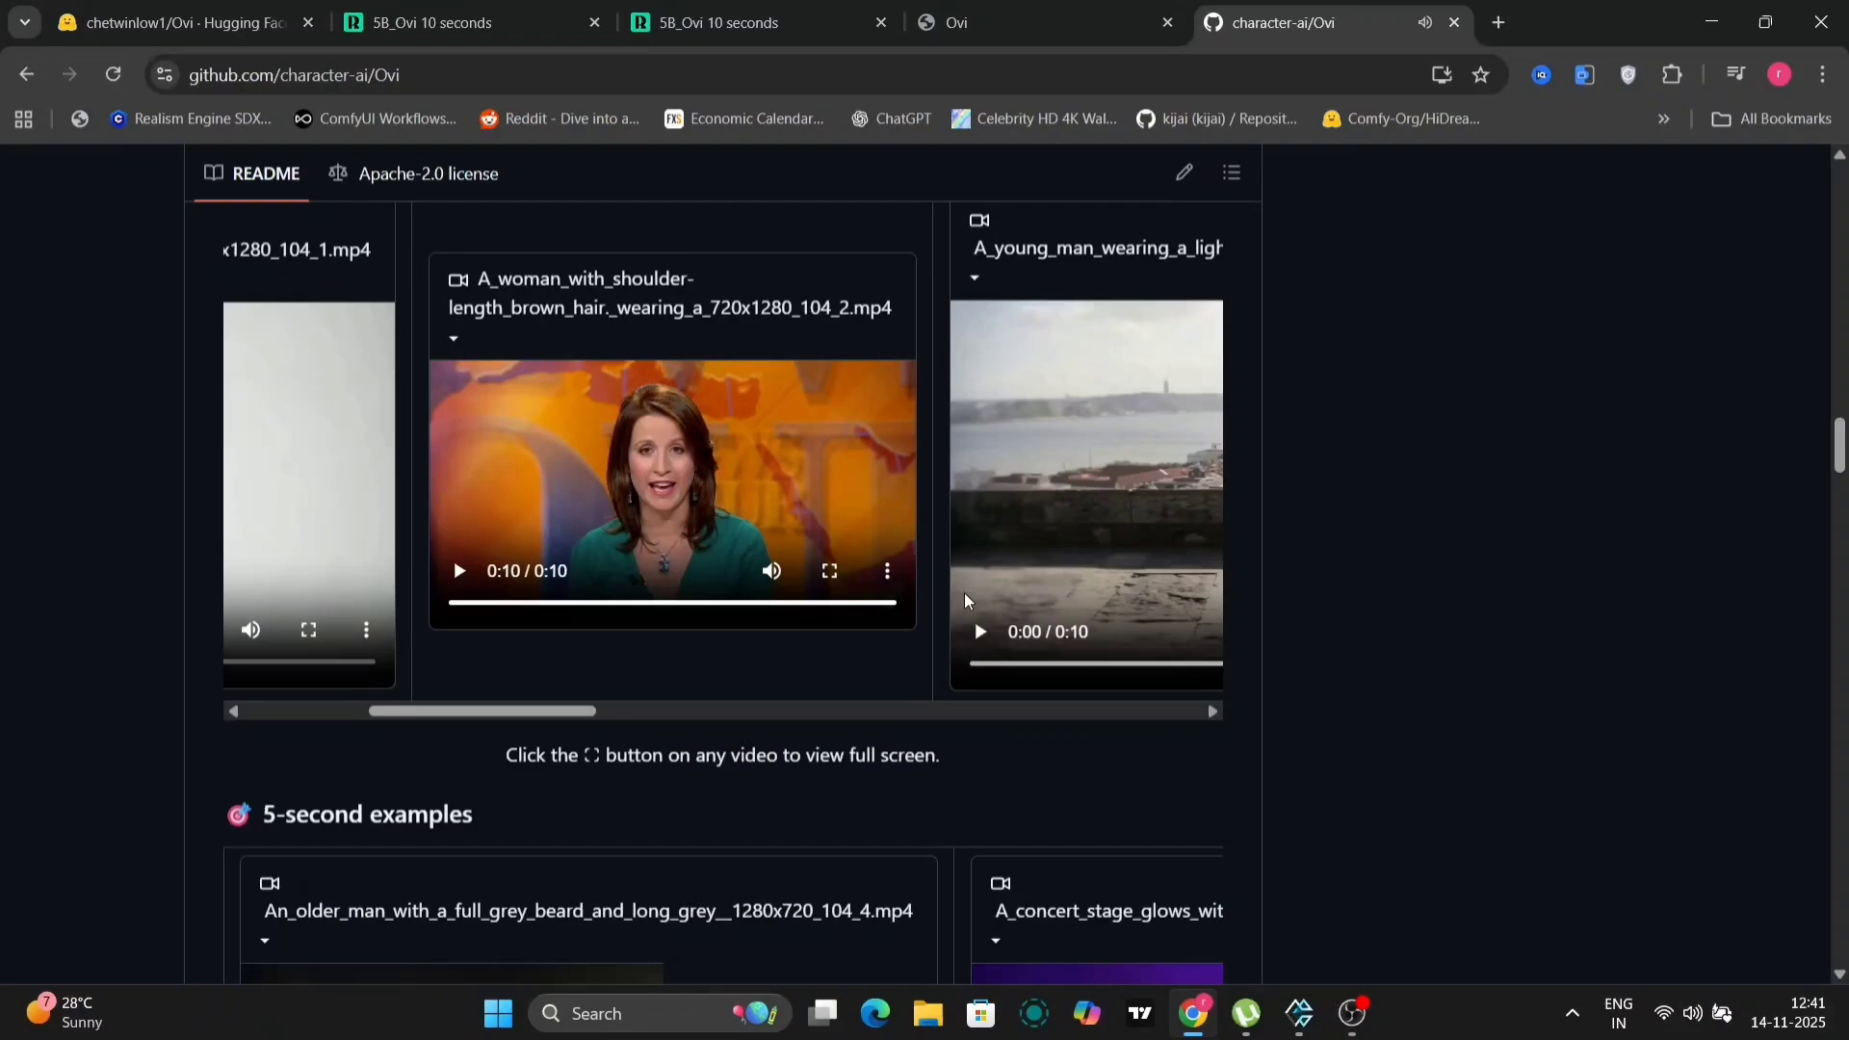
pyautogui.hscroll(3)
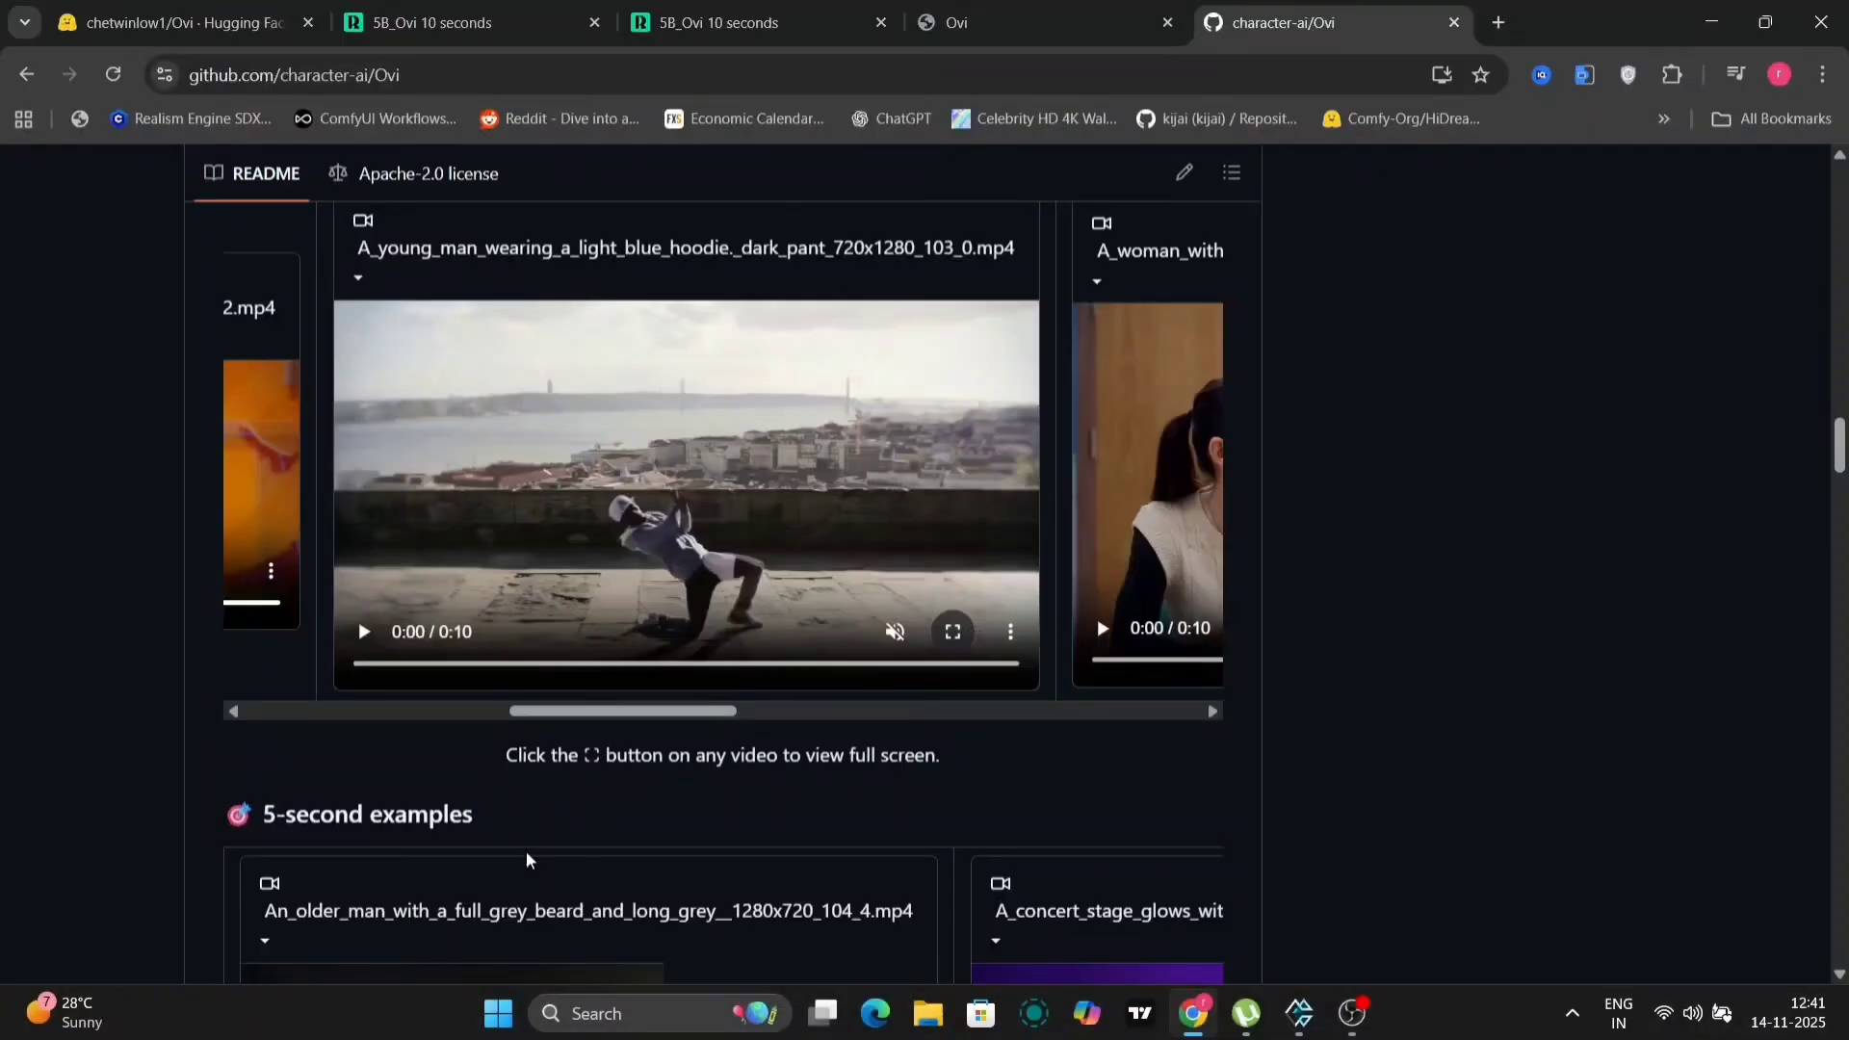
# - Read the Ovi 1.1 update, highlighting the line about 100% more videos, then deselect
pyautogui.scroll(-3)
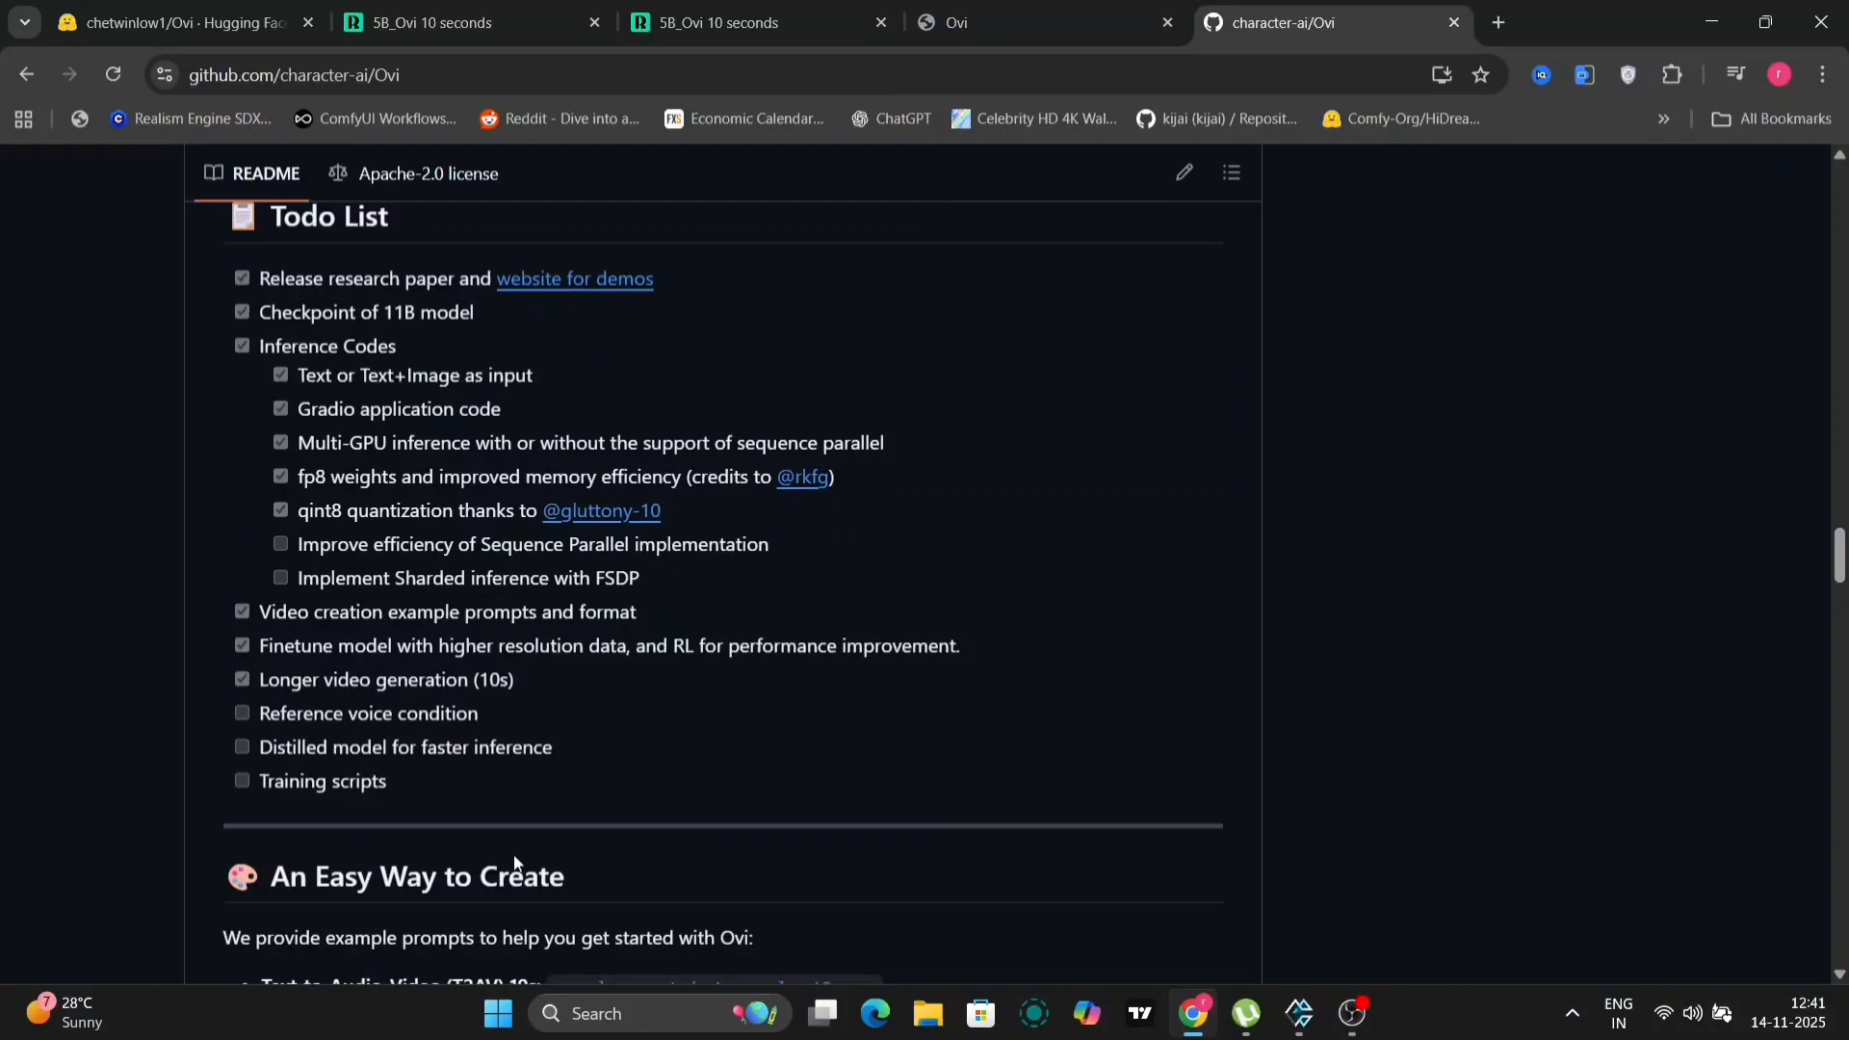
pyautogui.scroll(-3)
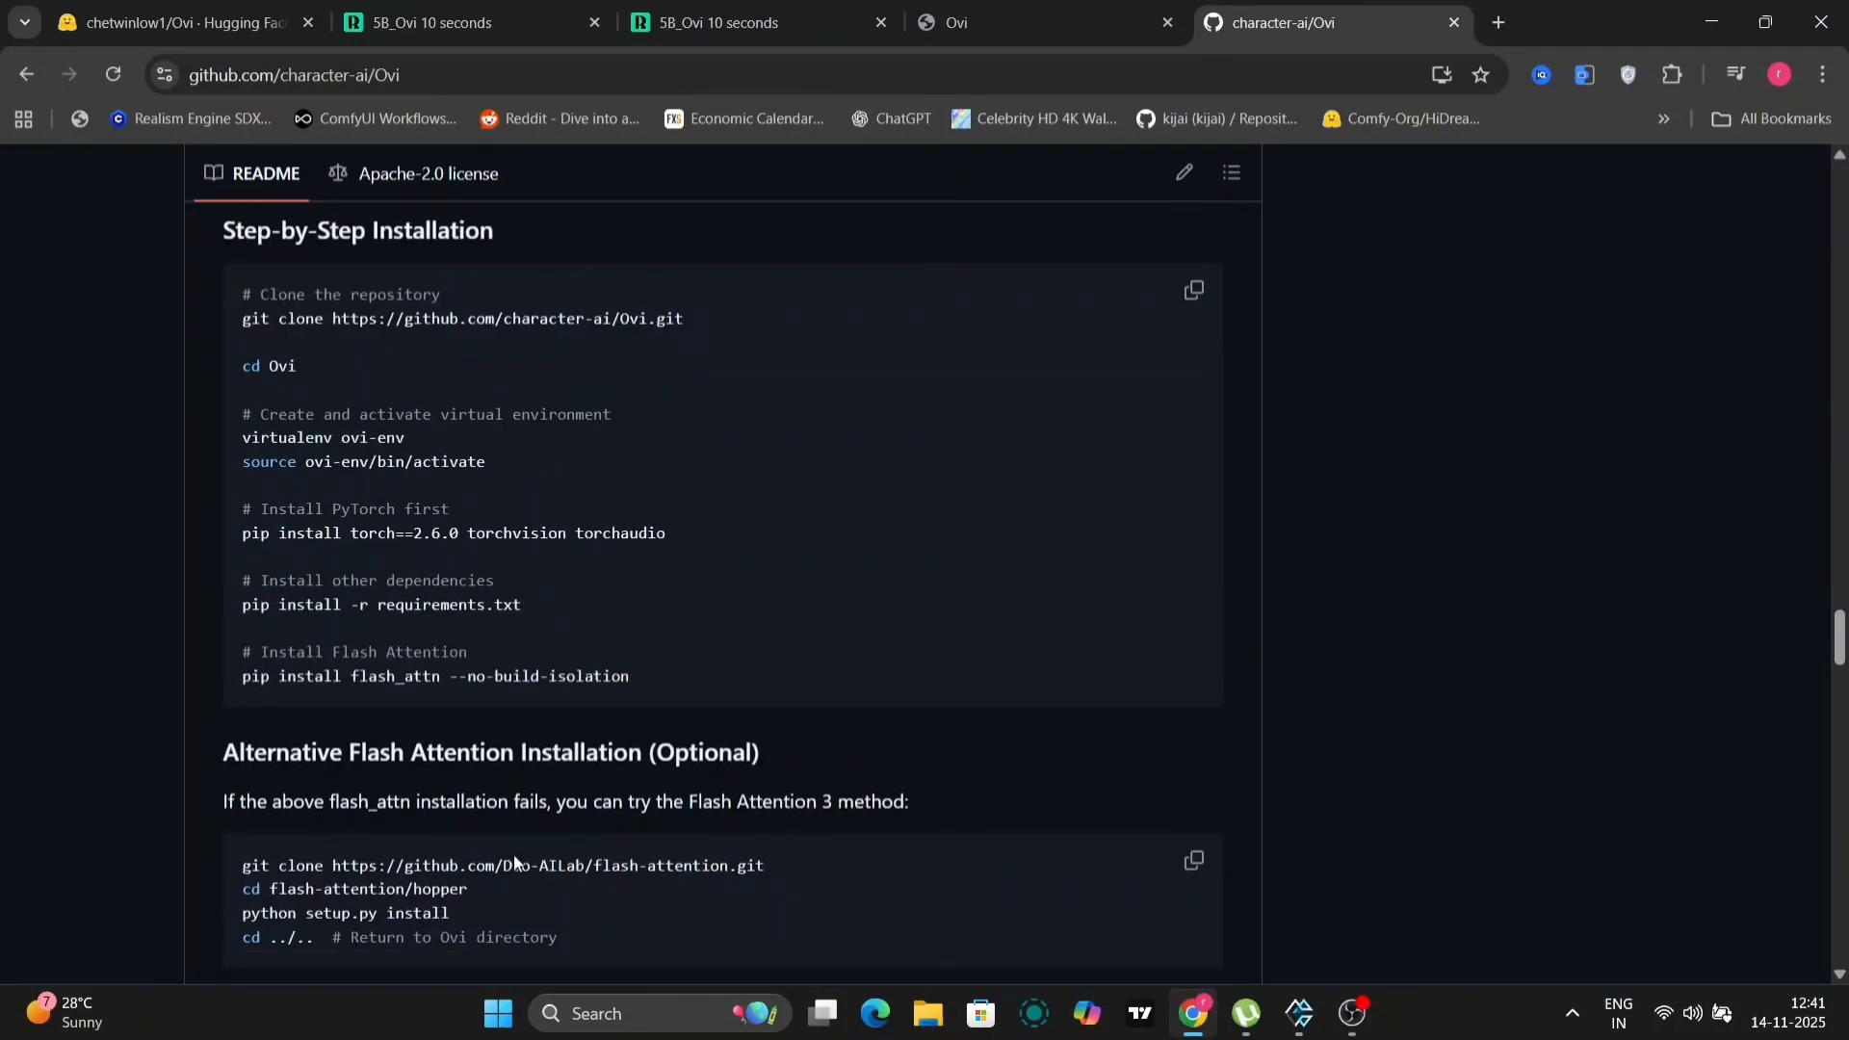
pyautogui.scroll(3)
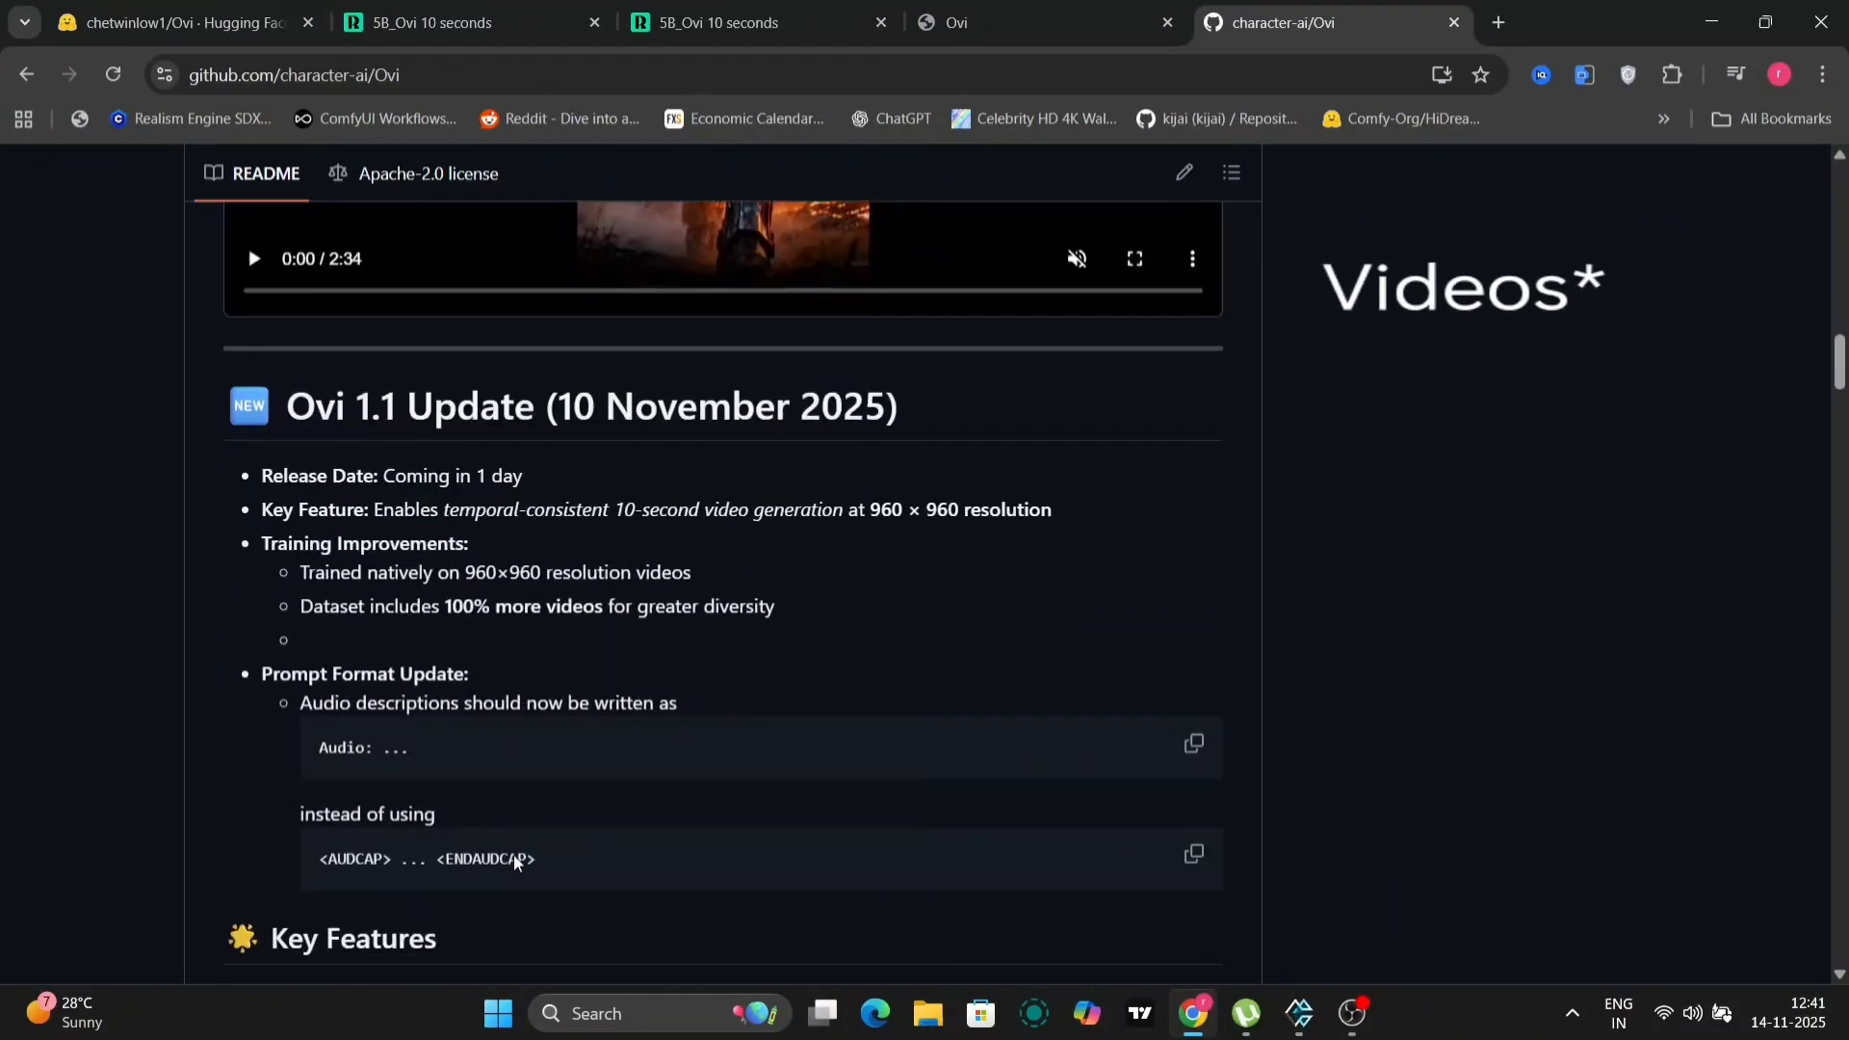
pyautogui.scroll(-3)
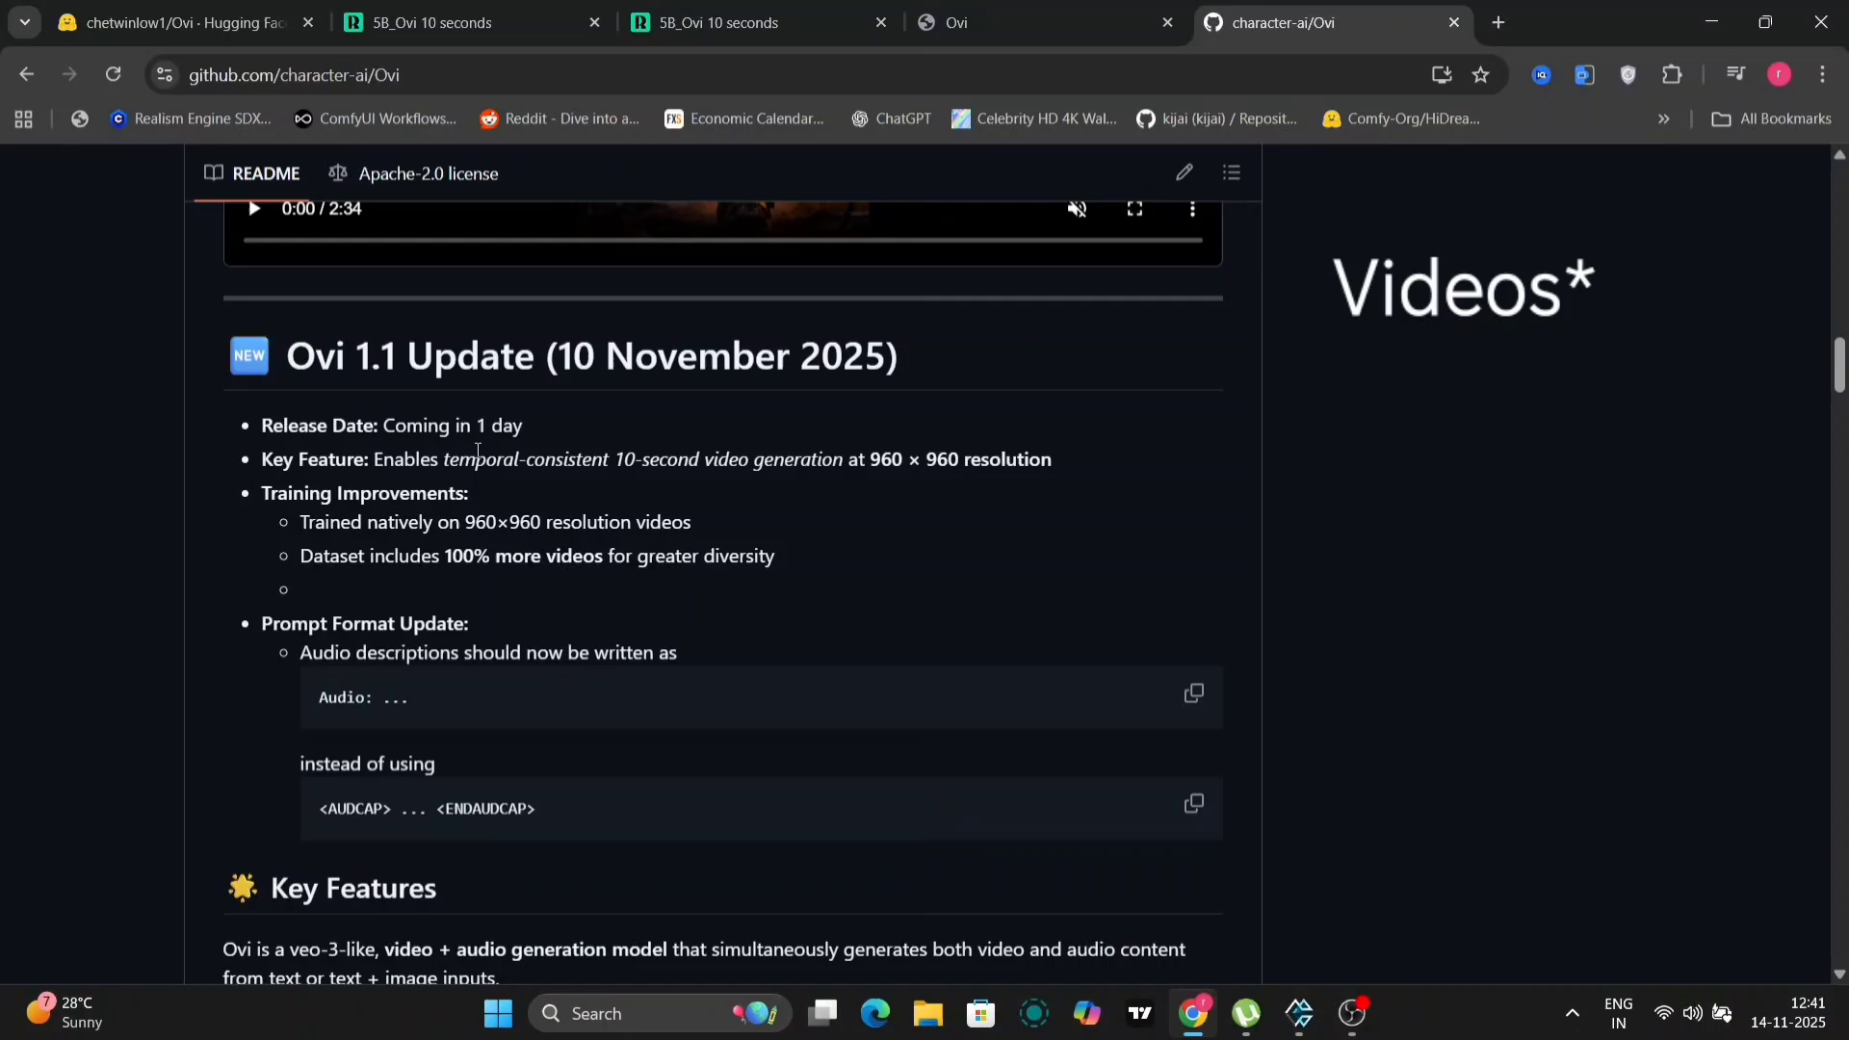
pyautogui.moveTo(299, 521); pyautogui.dragTo(590, 521)
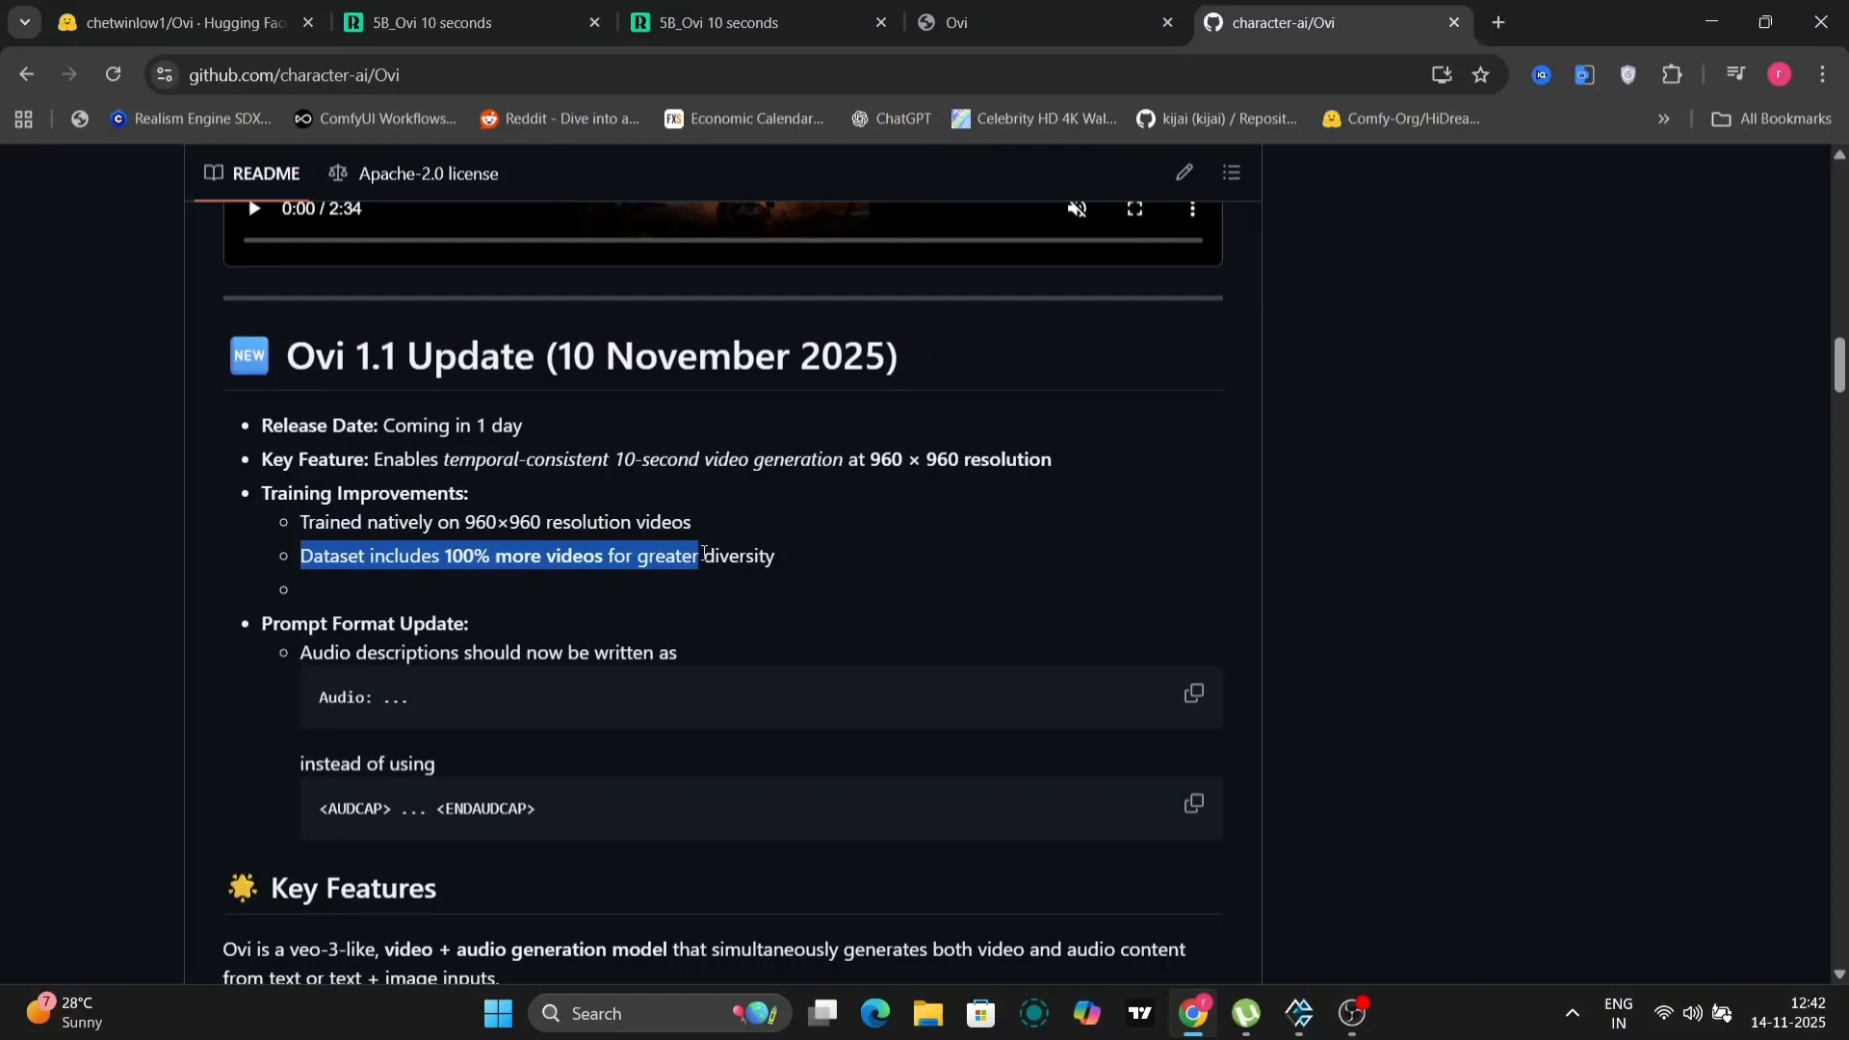
pyautogui.click(746, 605)
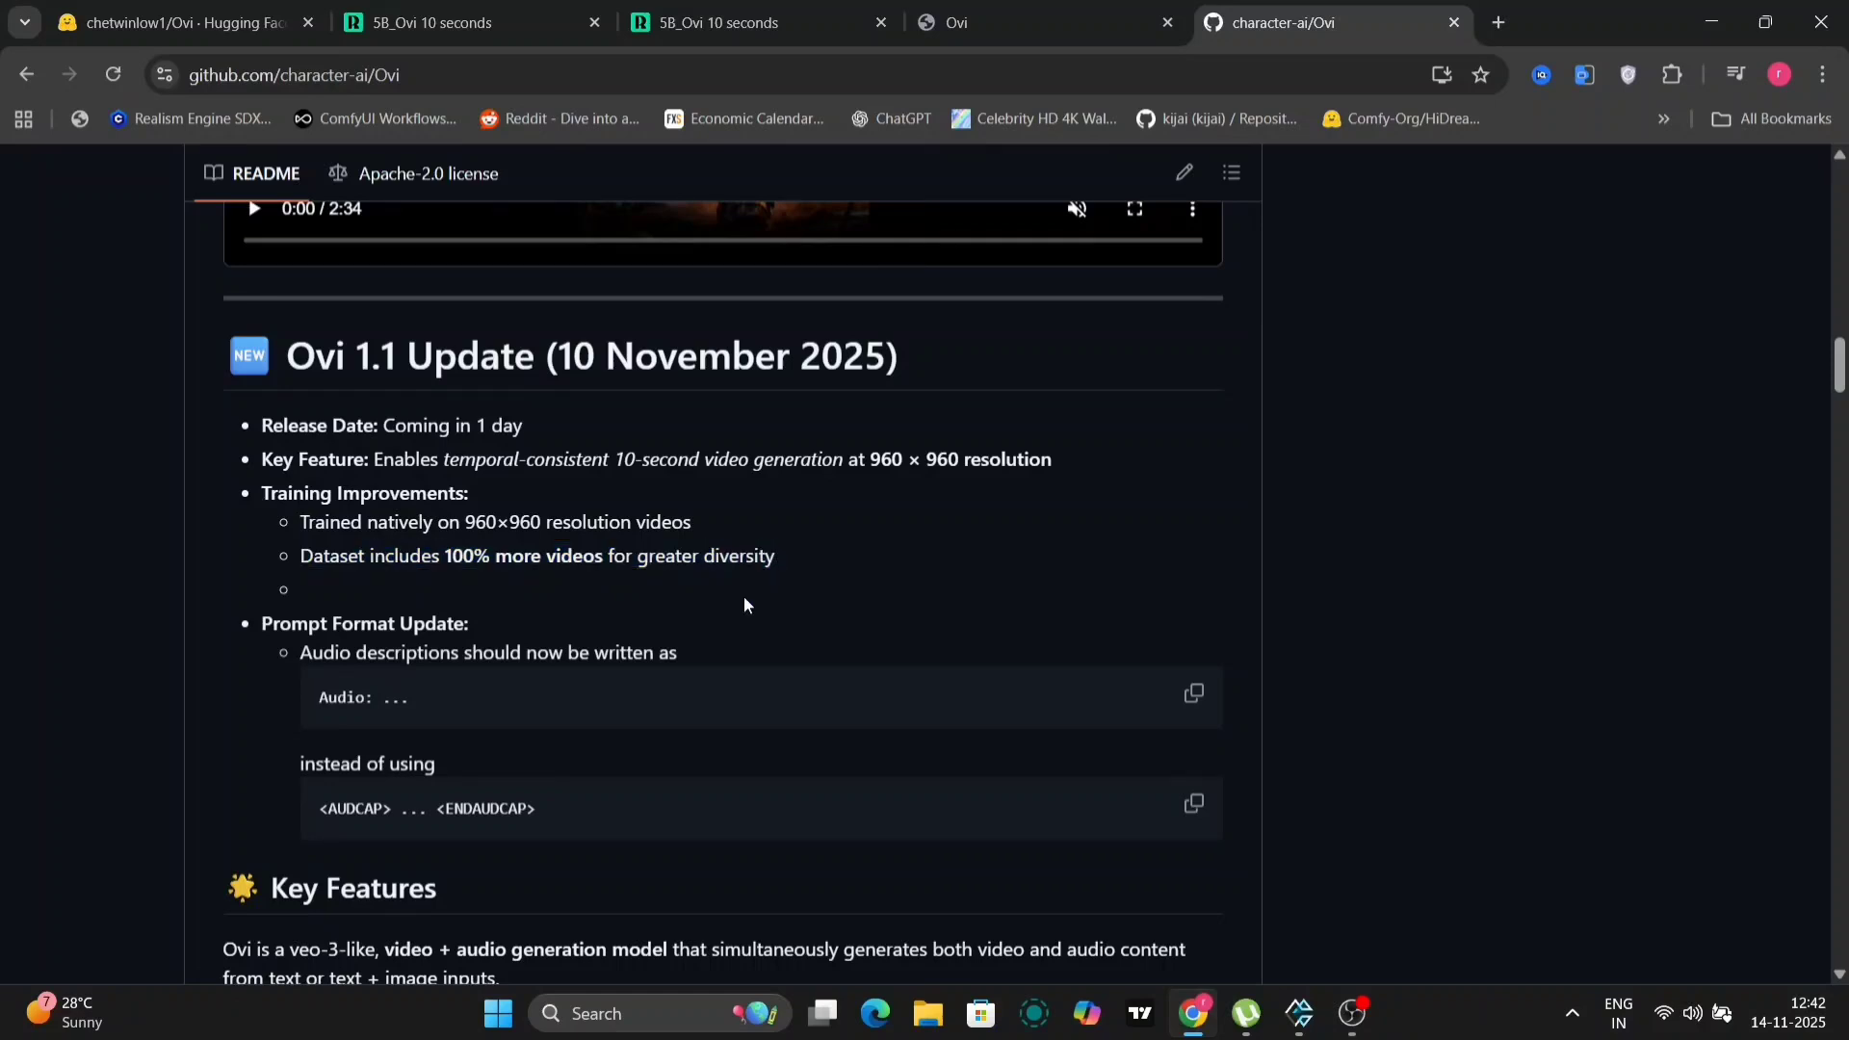
pyautogui.moveTo(487, 799)
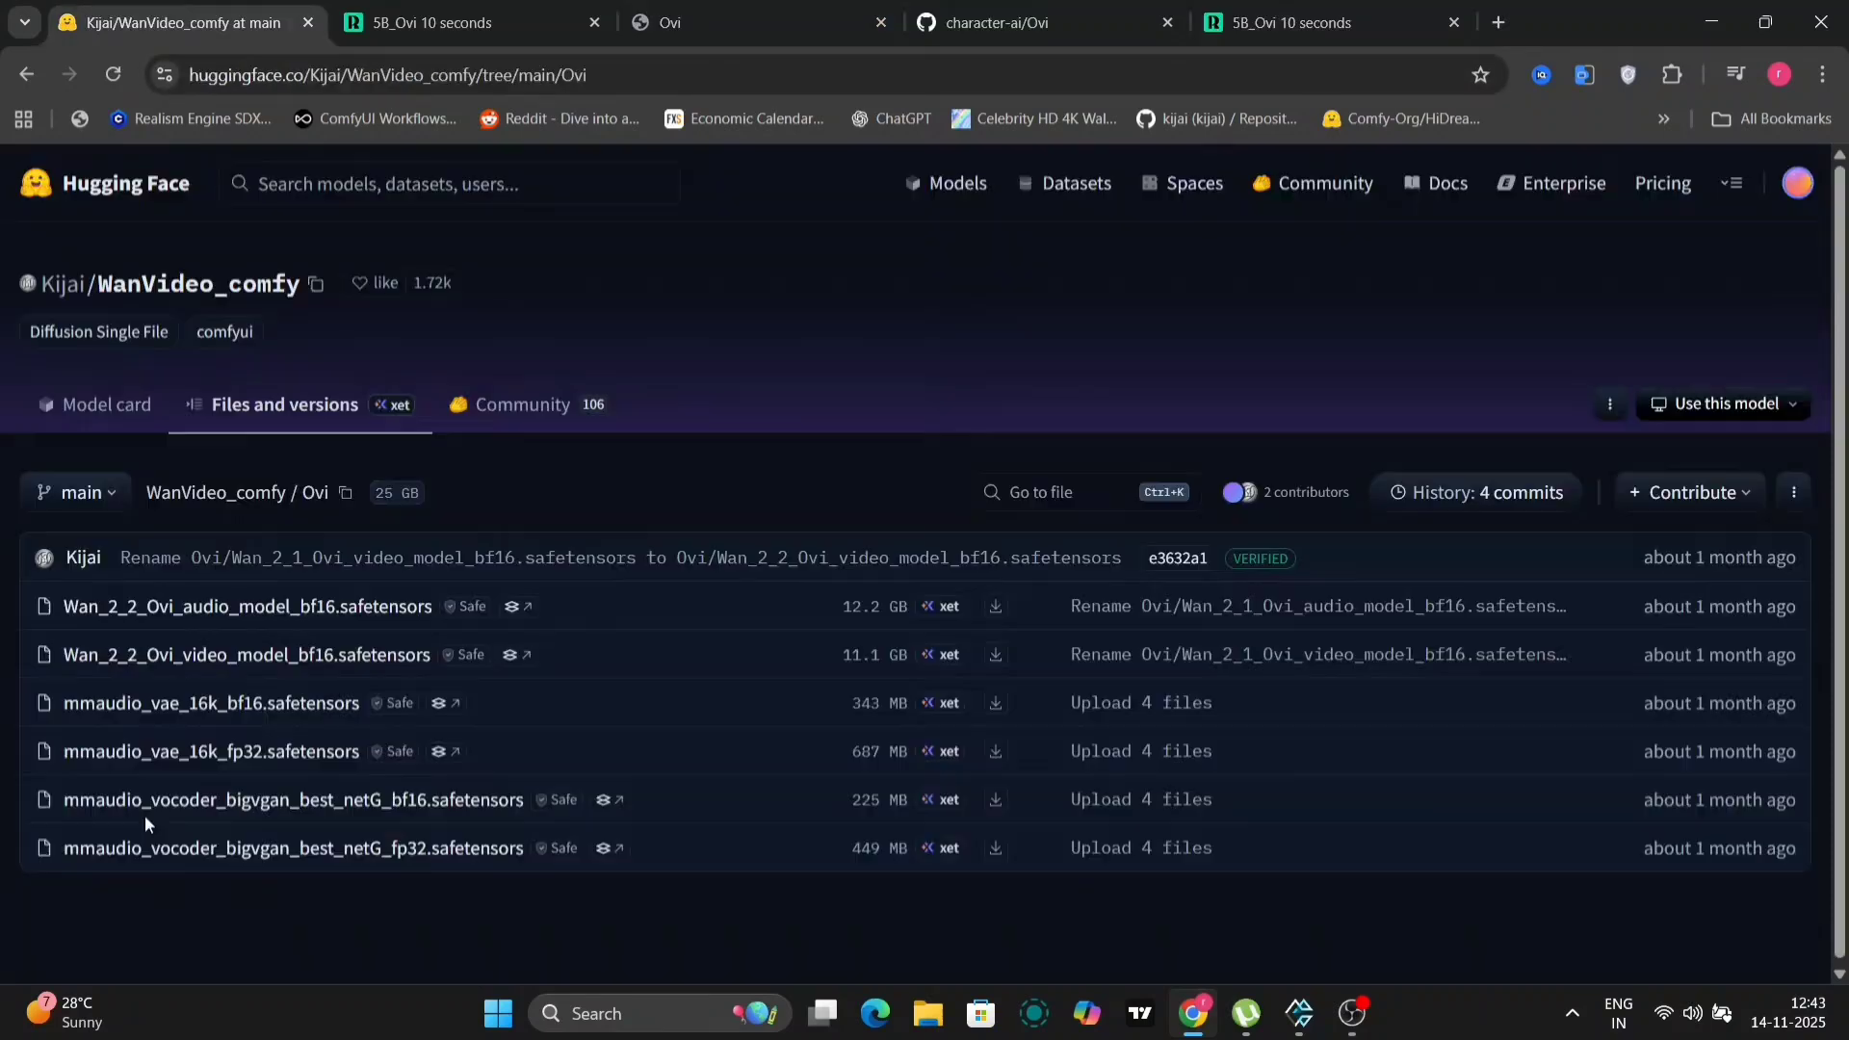
pyautogui.moveTo(155, 290)
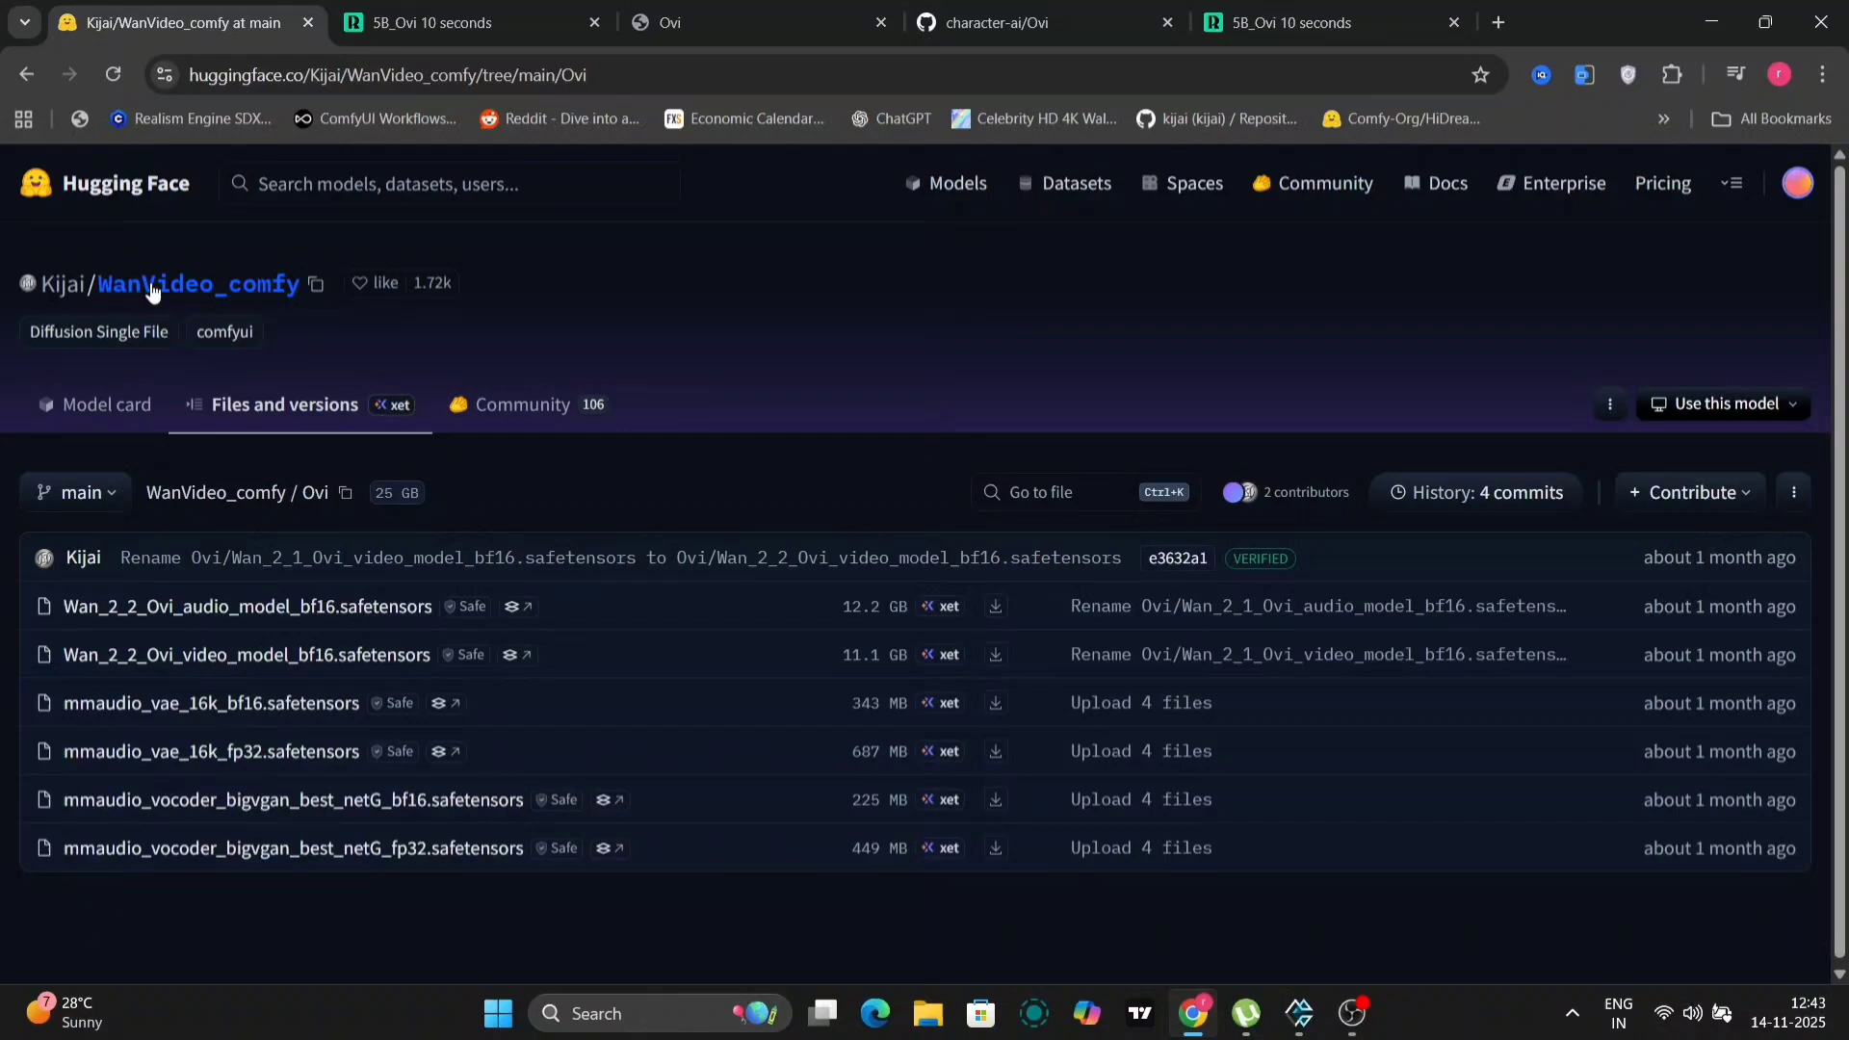
pyautogui.moveTo(282, 834)
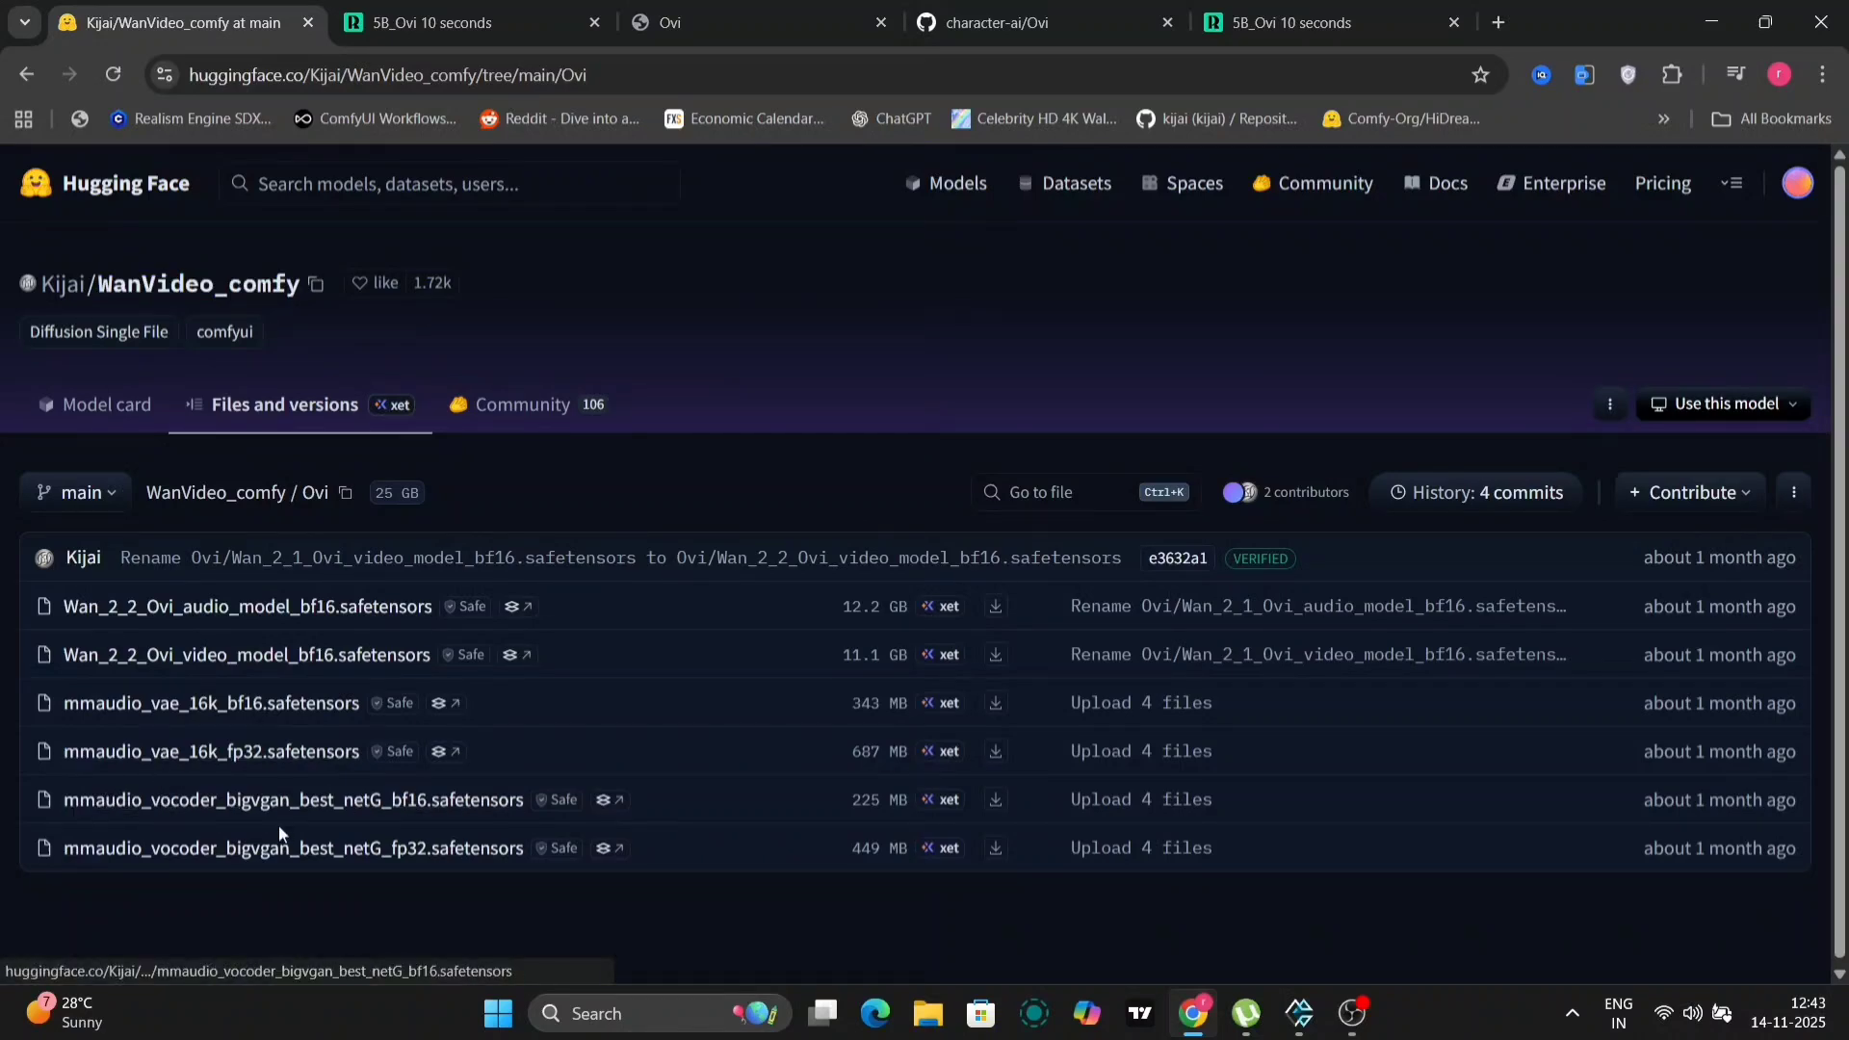
pyautogui.moveTo(374, 854)
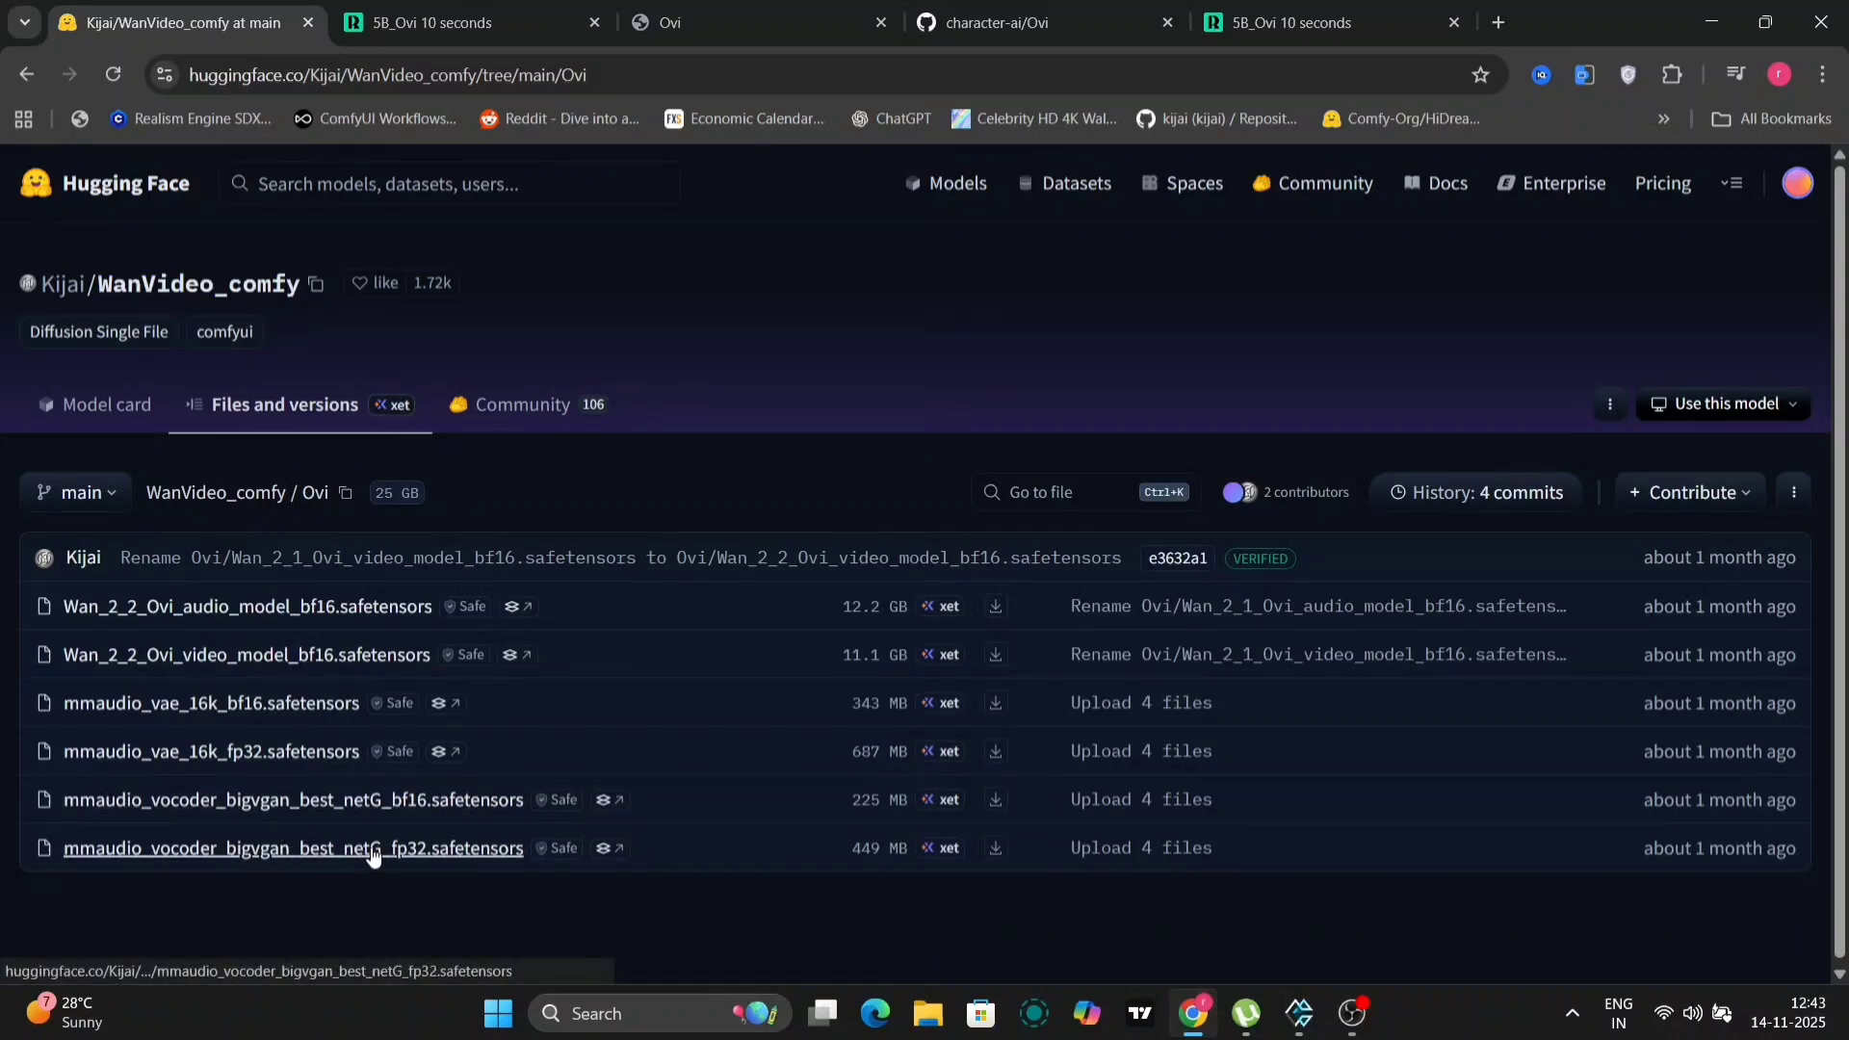
pyautogui.moveTo(301, 761)
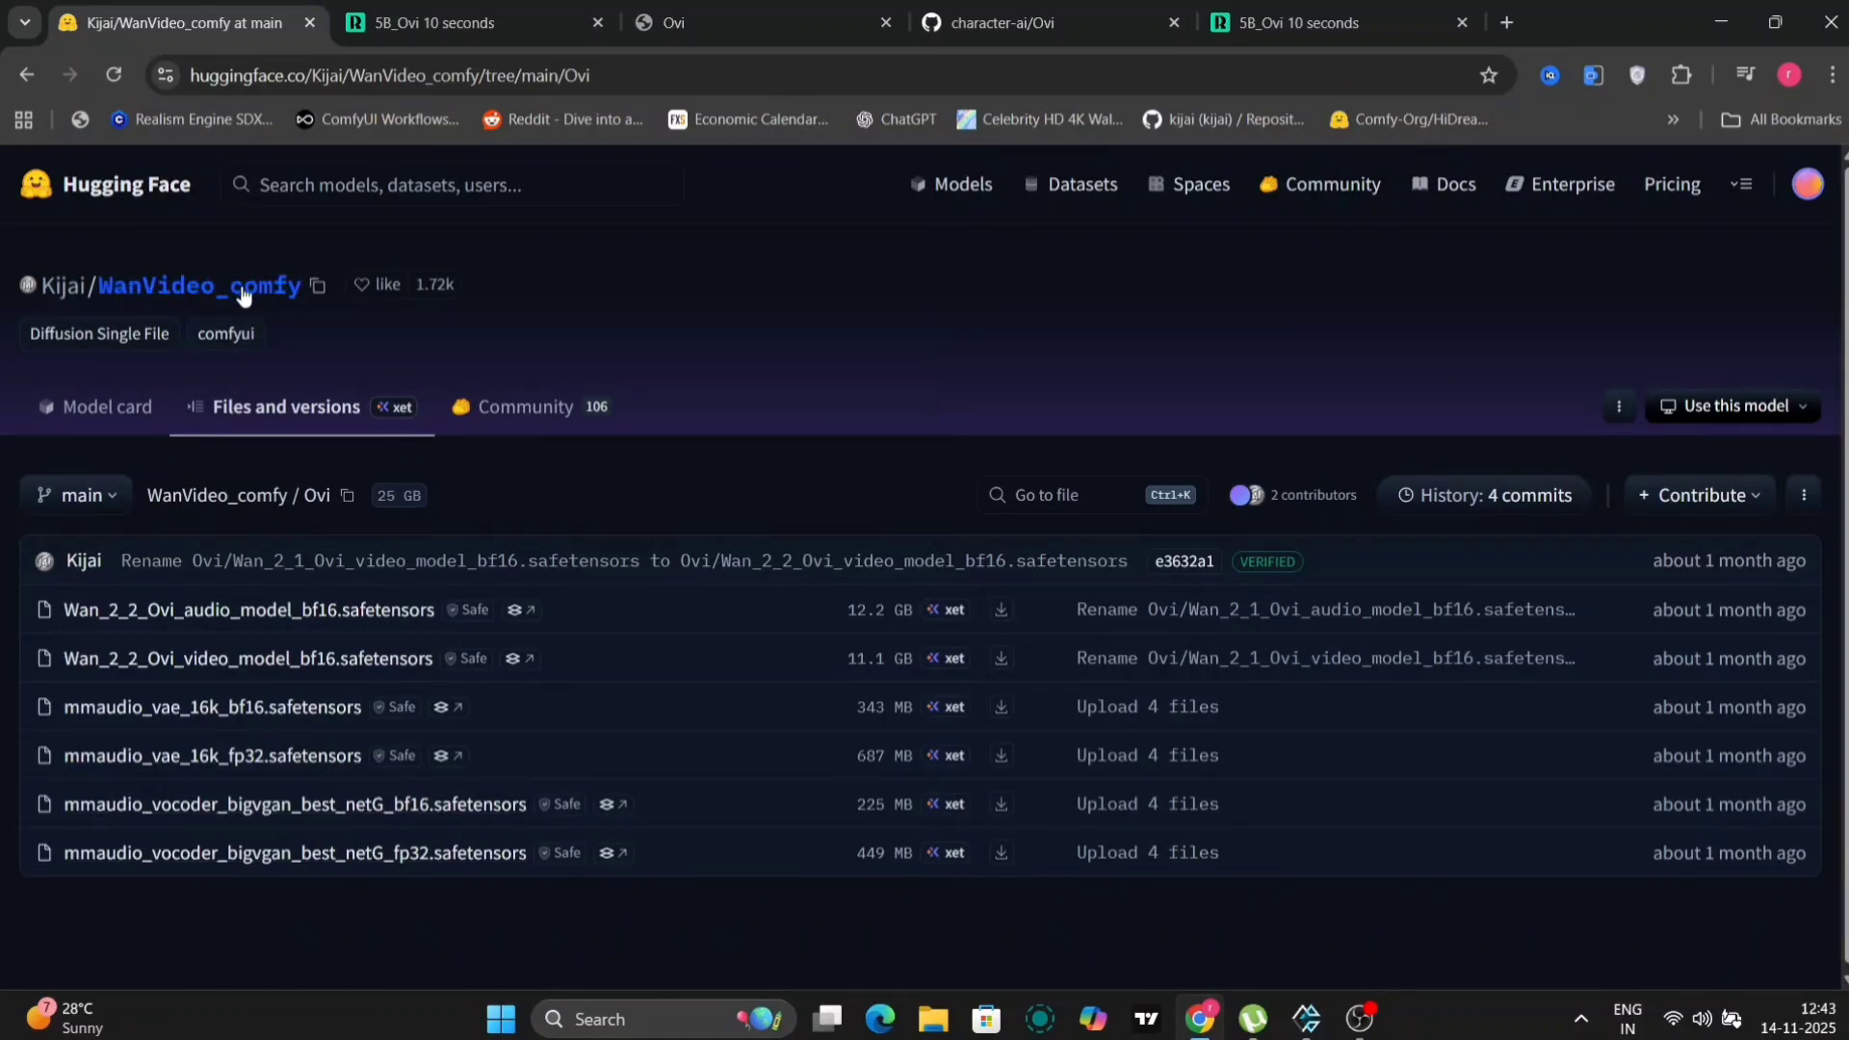
pyautogui.moveTo(316, 833)
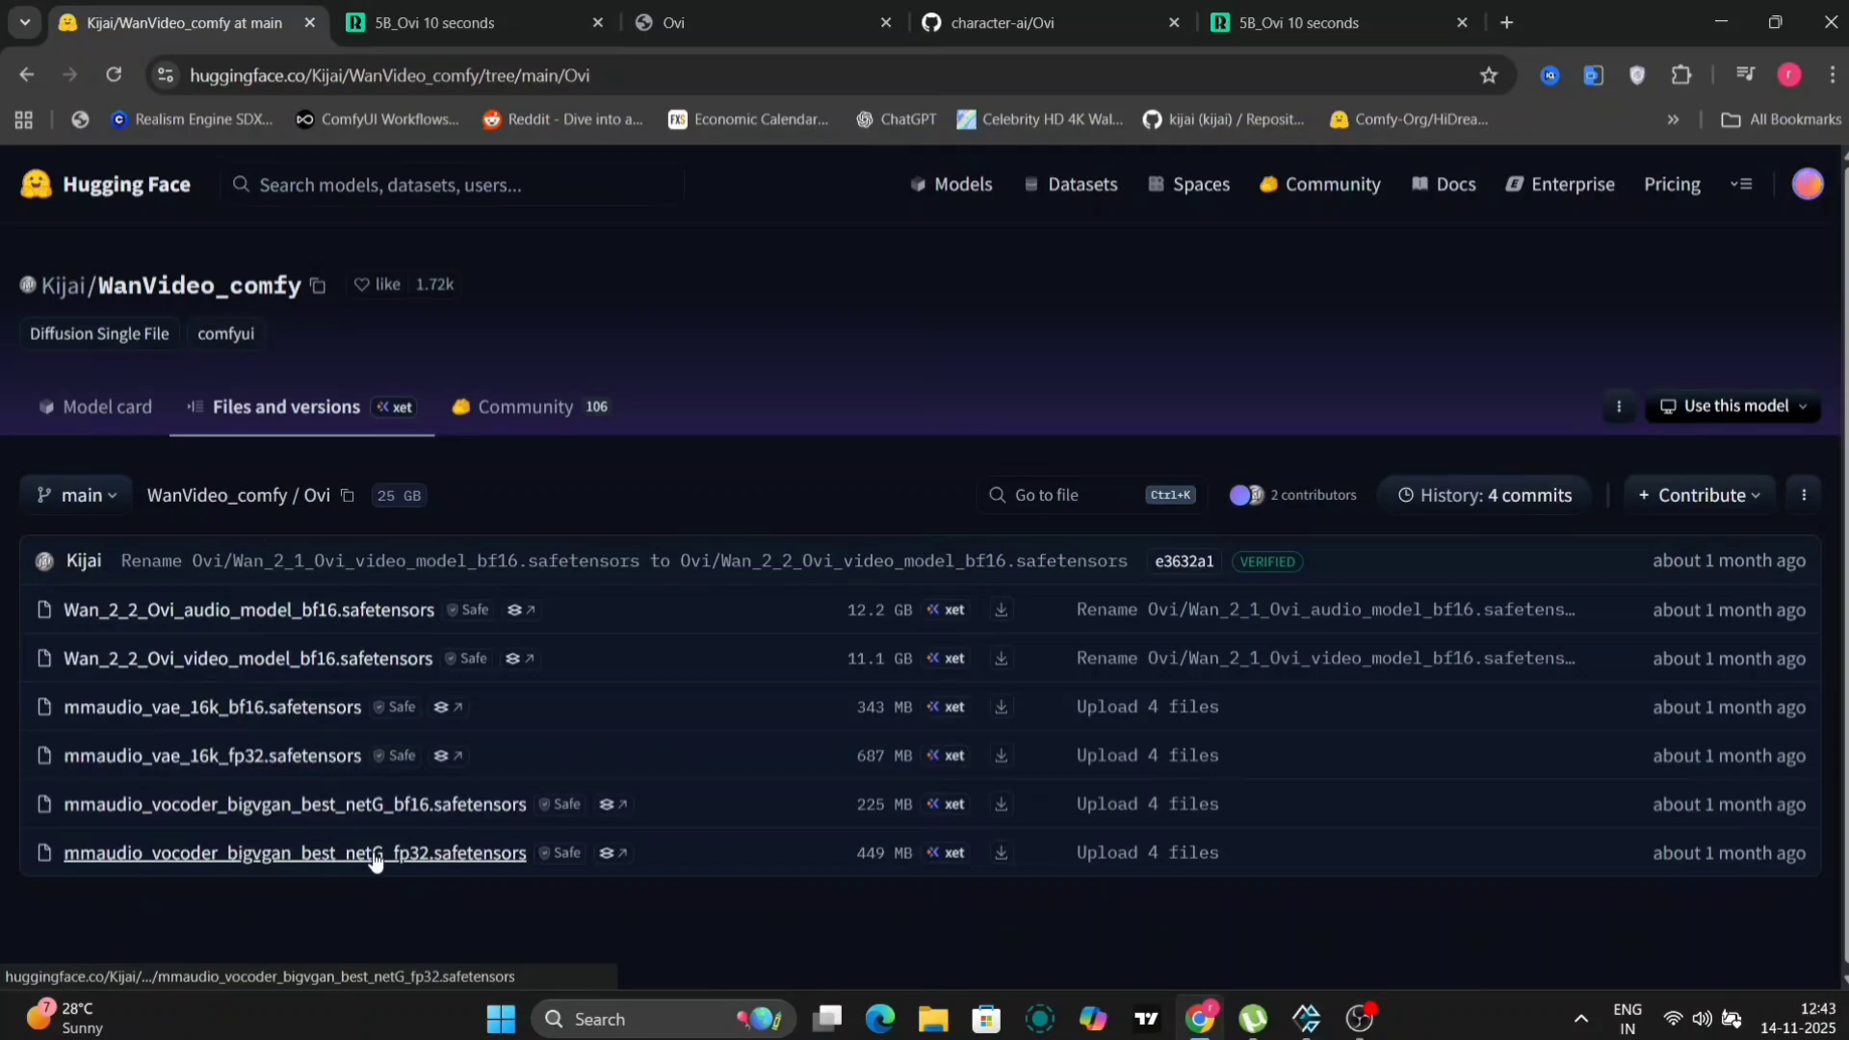
pyautogui.moveTo(262, 756)
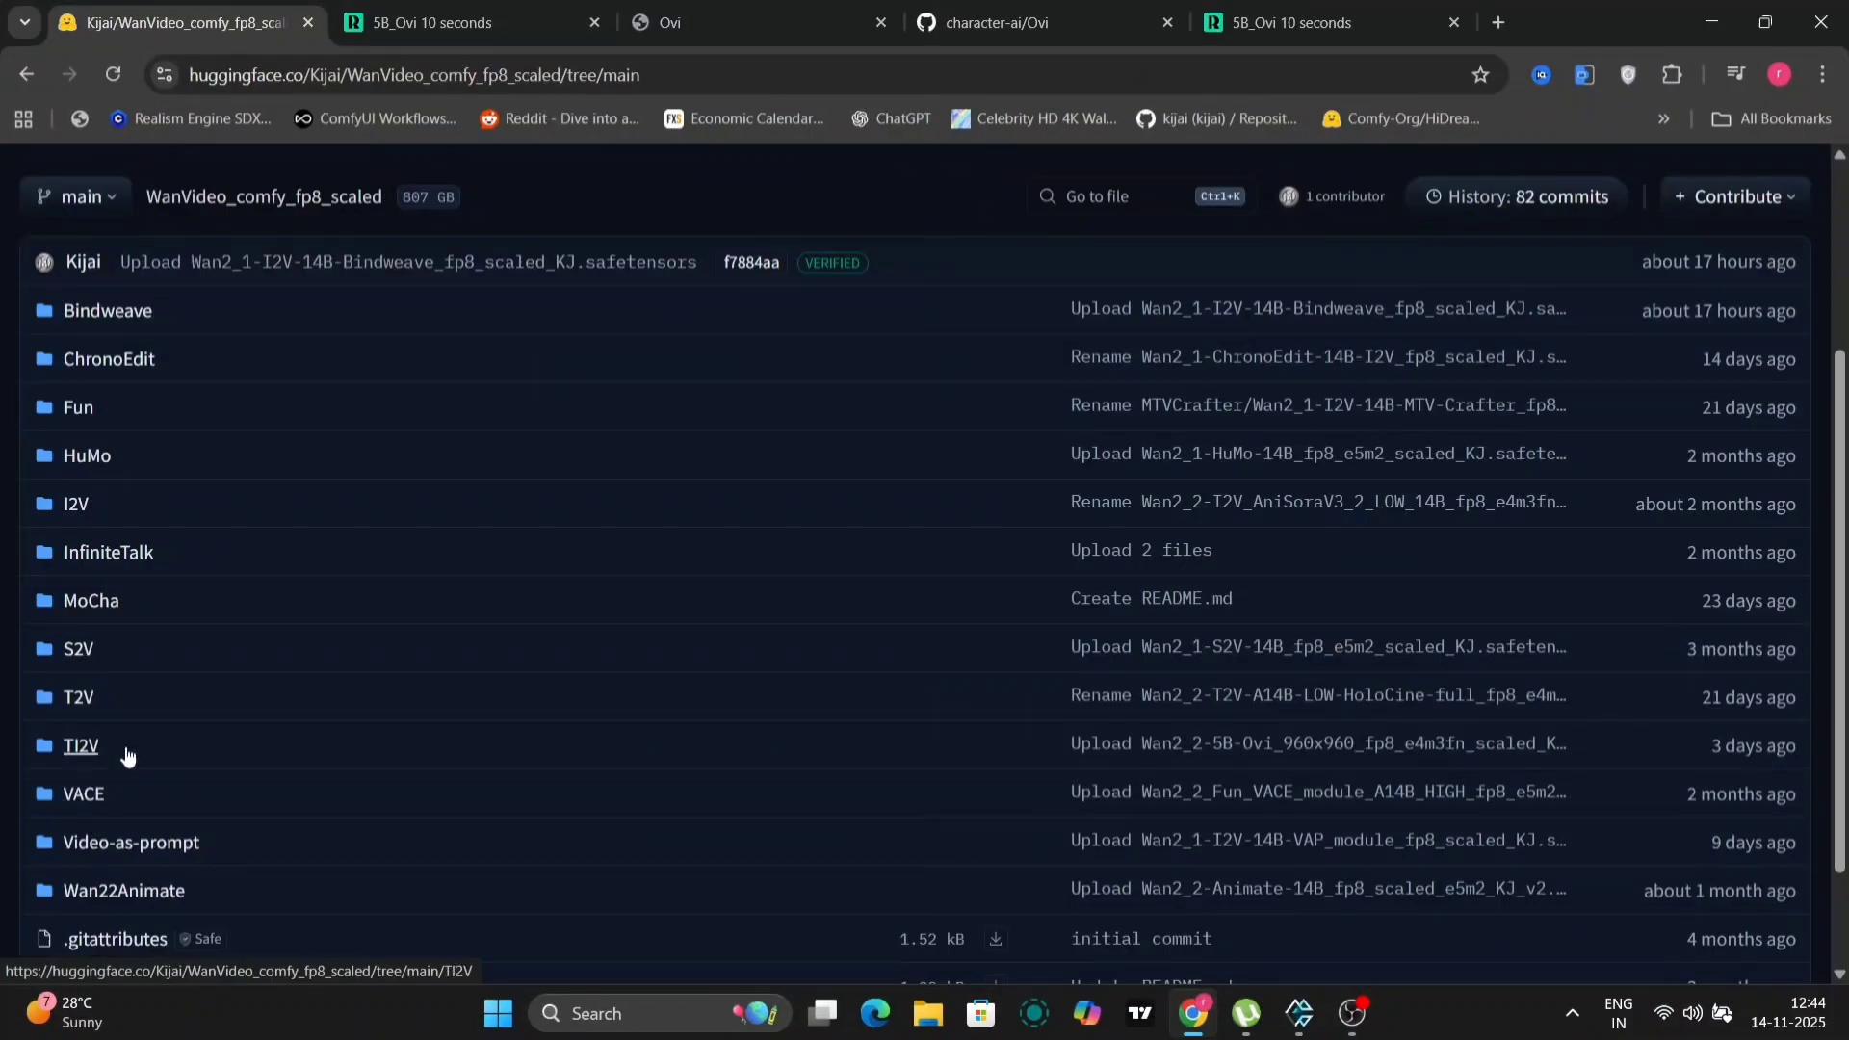
pyautogui.moveTo(77, 701)
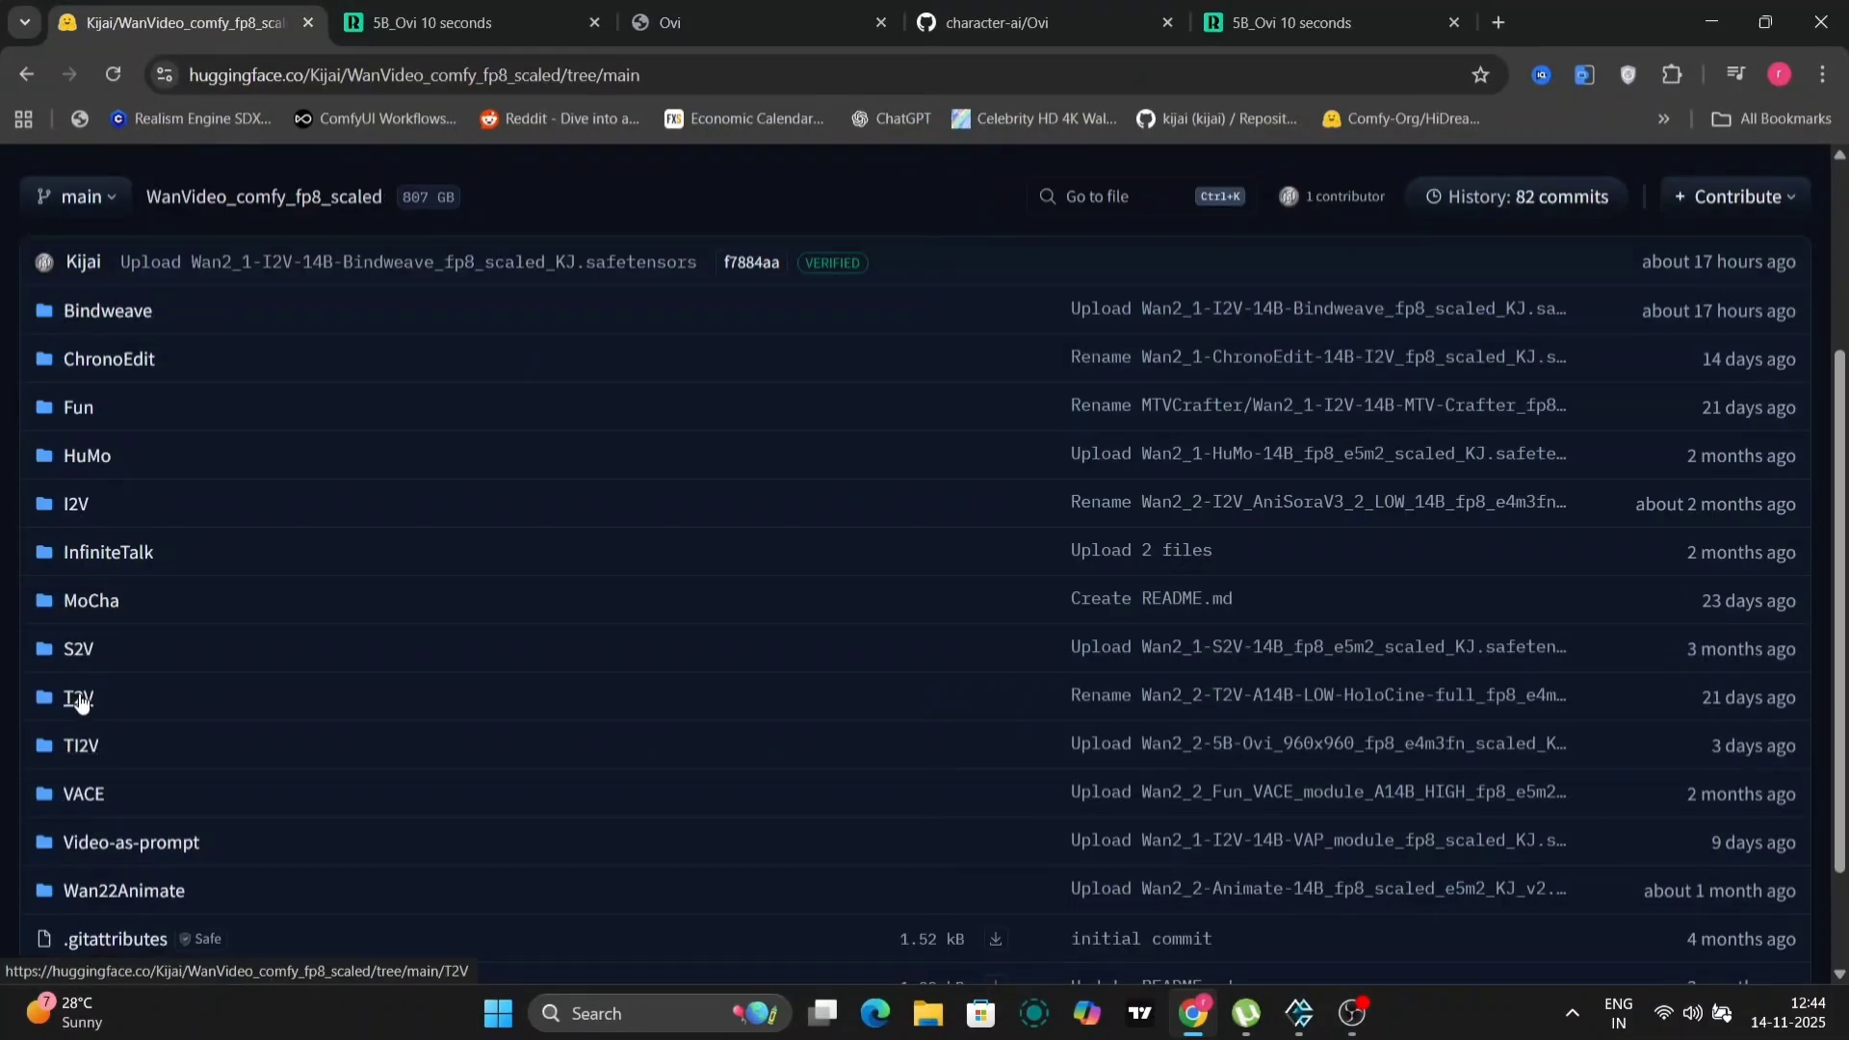
pyautogui.moveTo(77, 751)
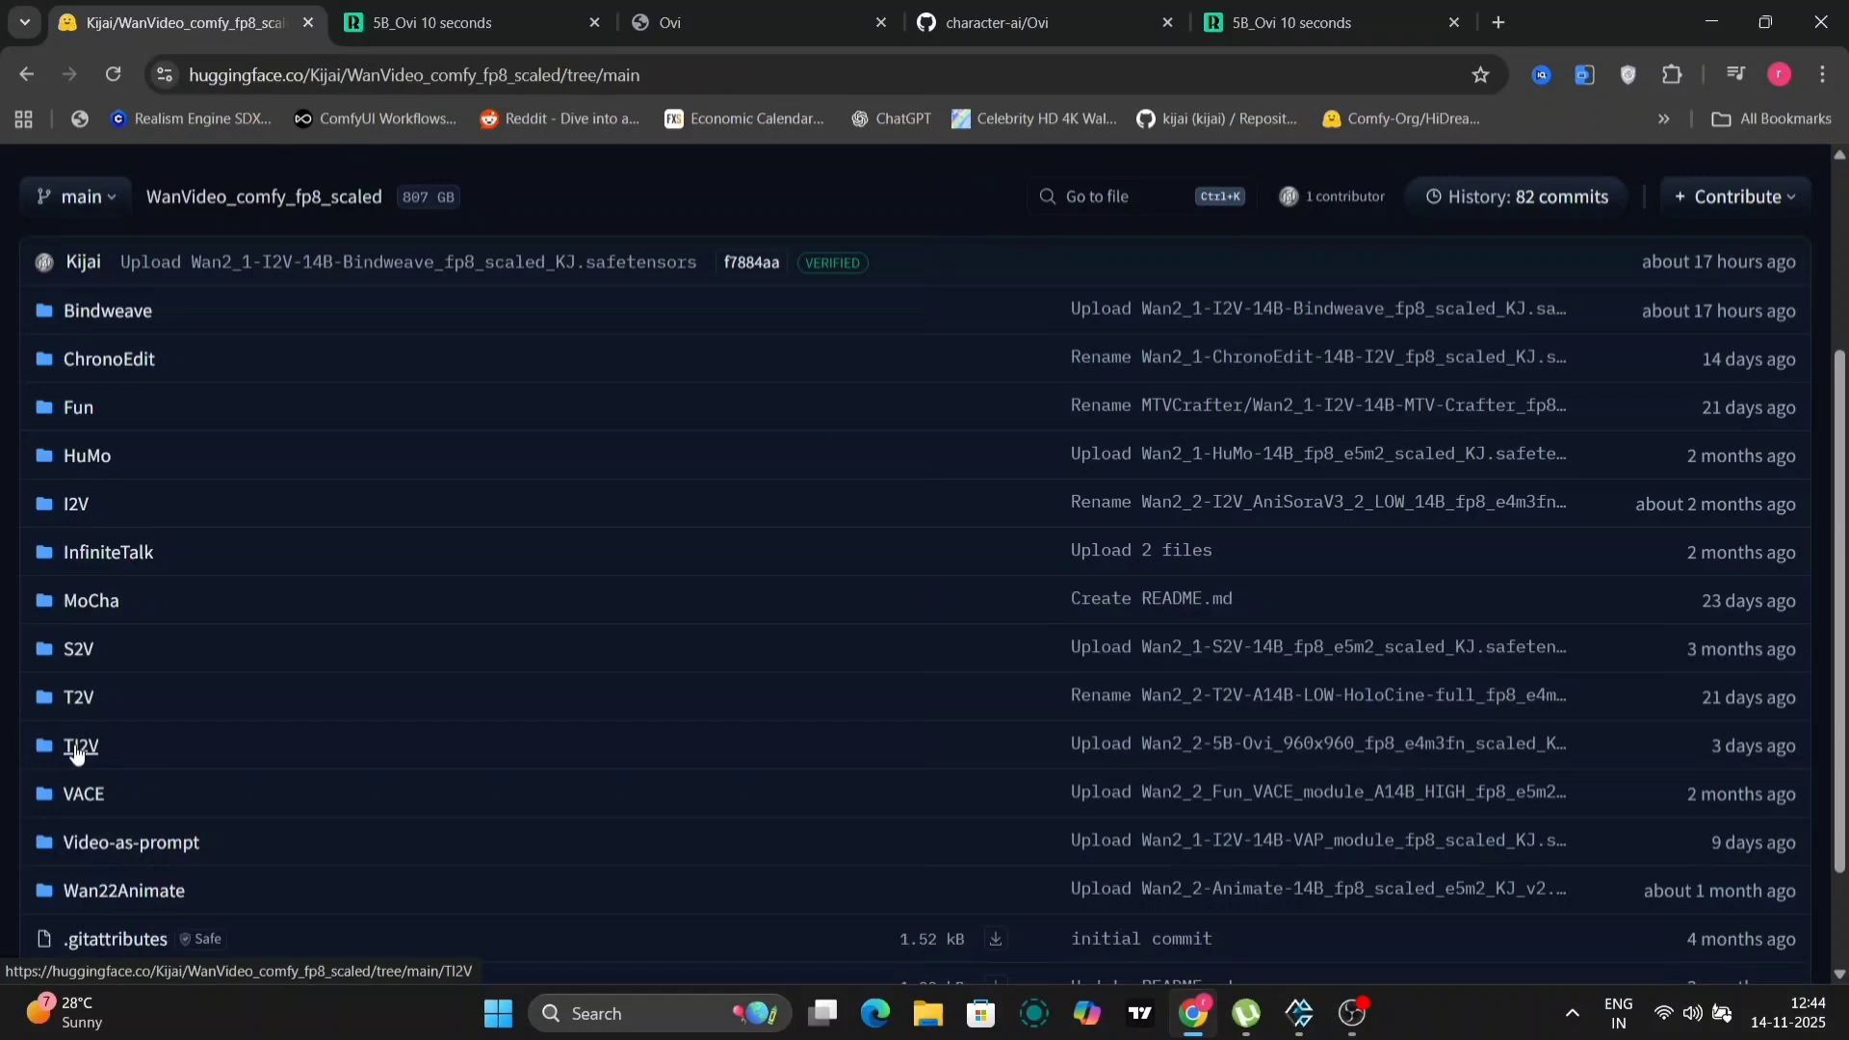
# - Open TI2V/Ovi in WanVideo_comfy_fp8_scaled to view the 5B Ovi 960x960 fp8 model files
pyautogui.click(80, 745)
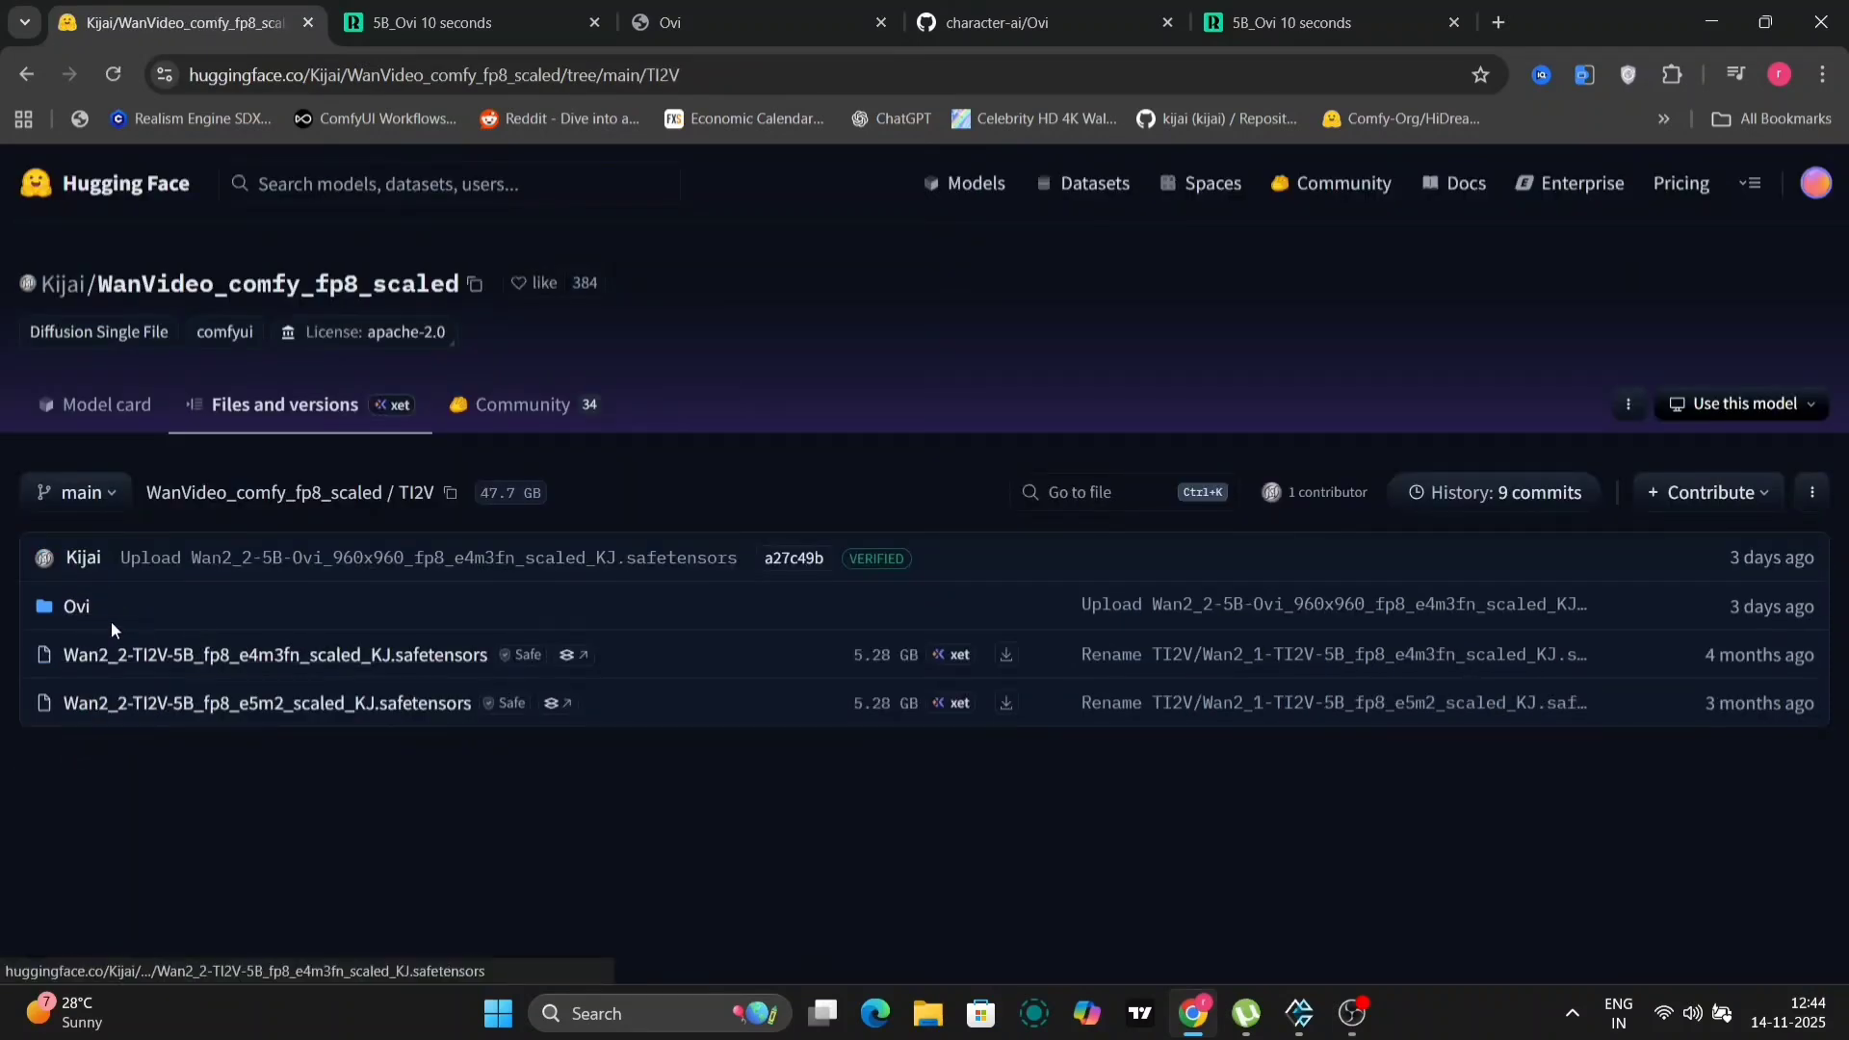
pyautogui.click(75, 605)
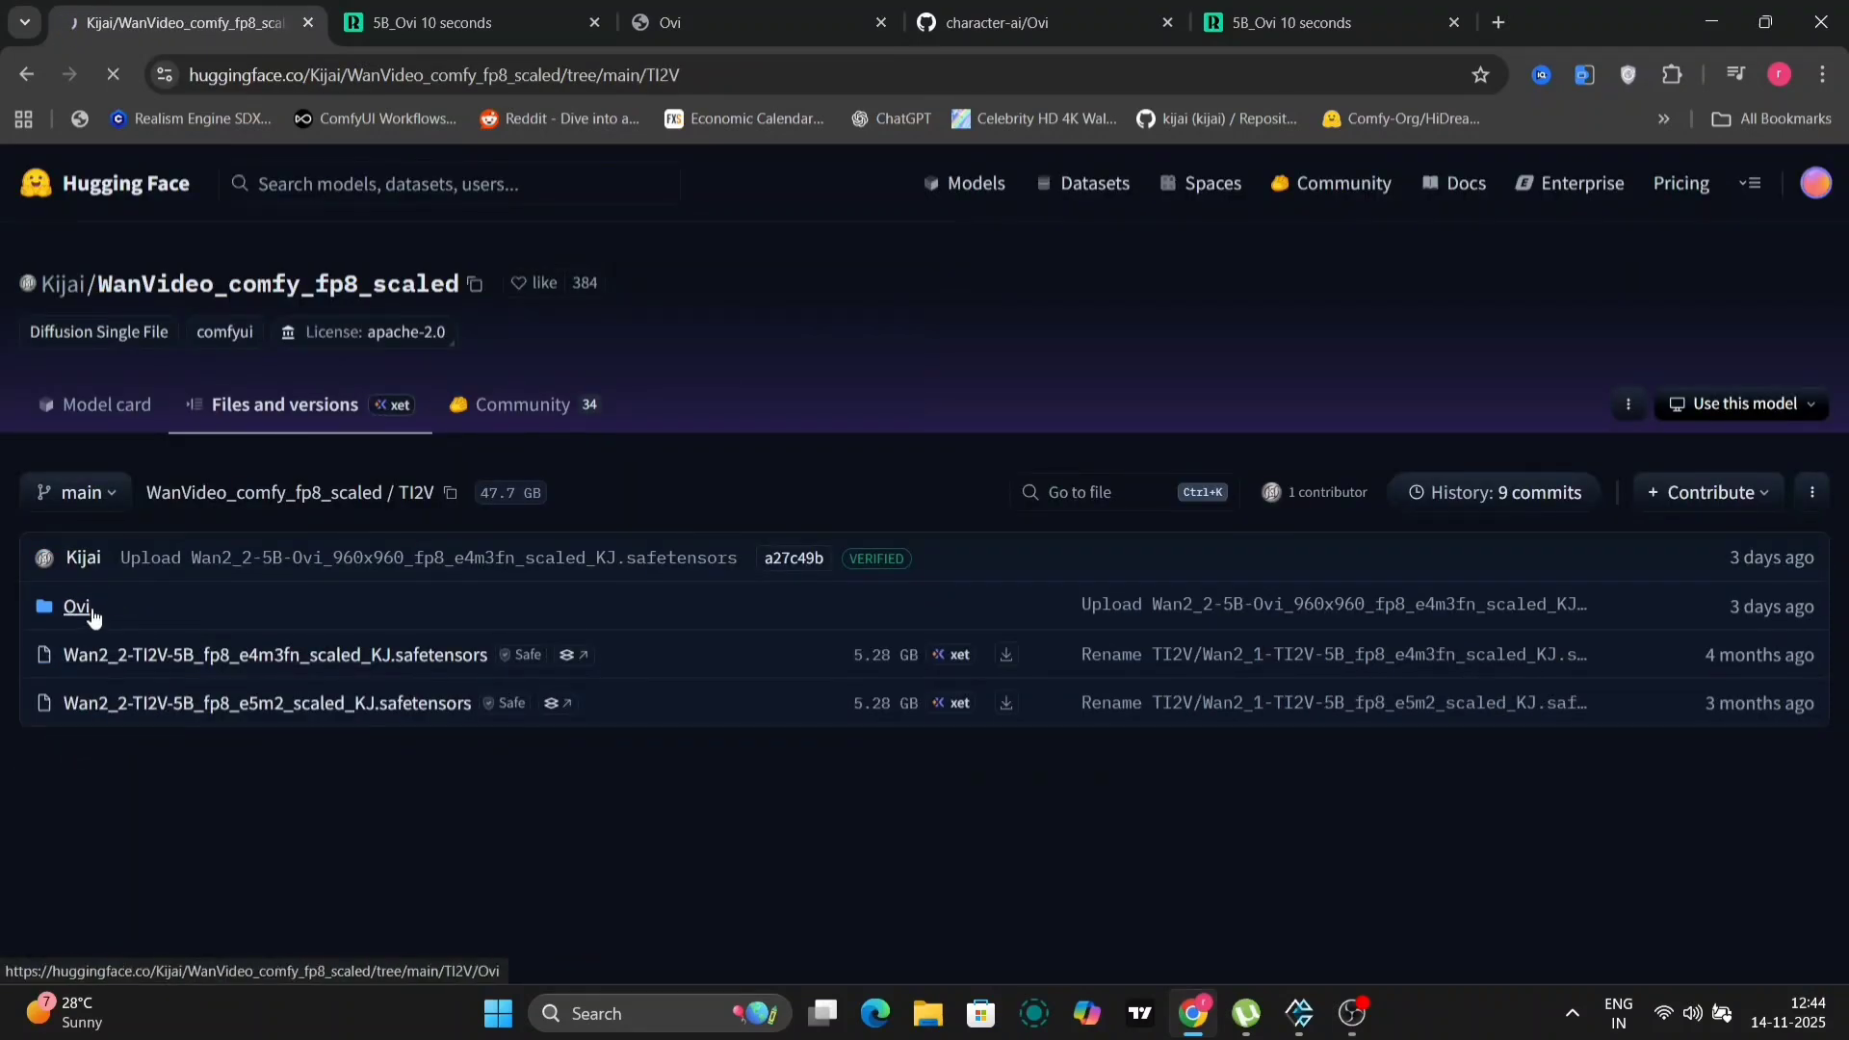
pyautogui.click(76, 607)
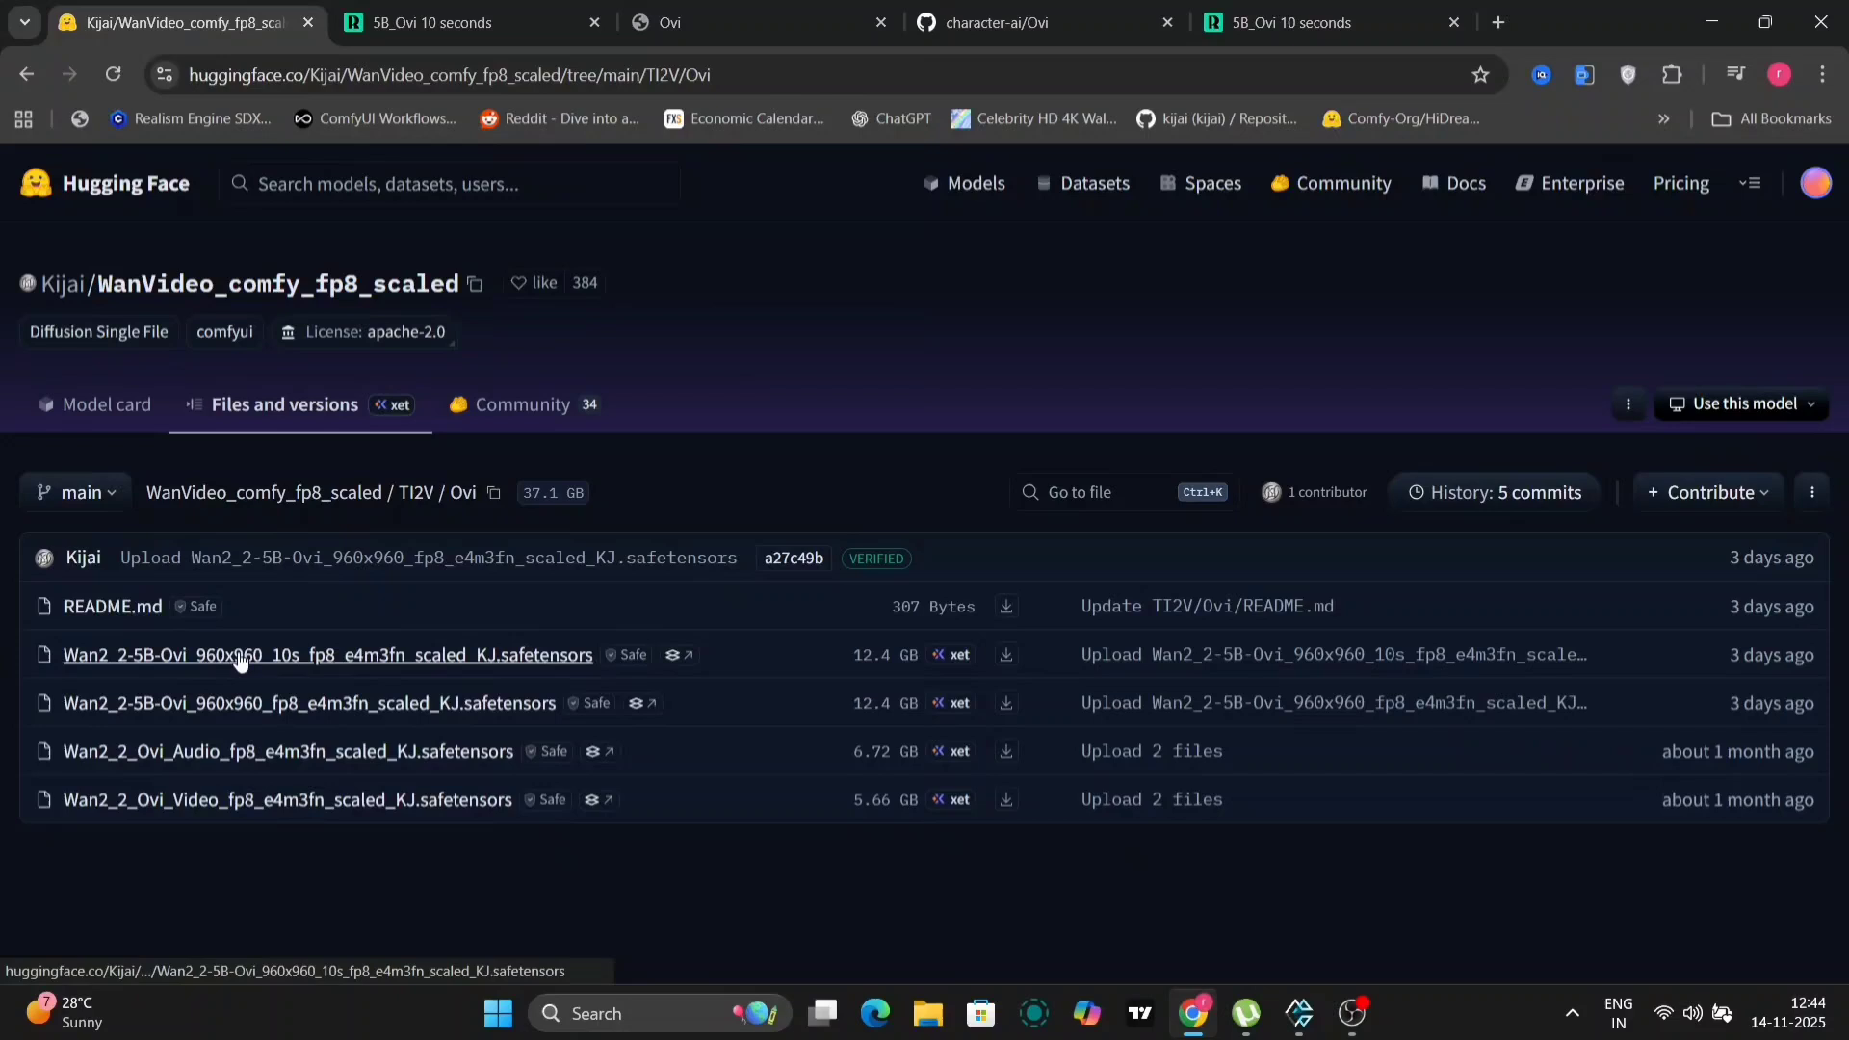
pyautogui.moveTo(352, 654)
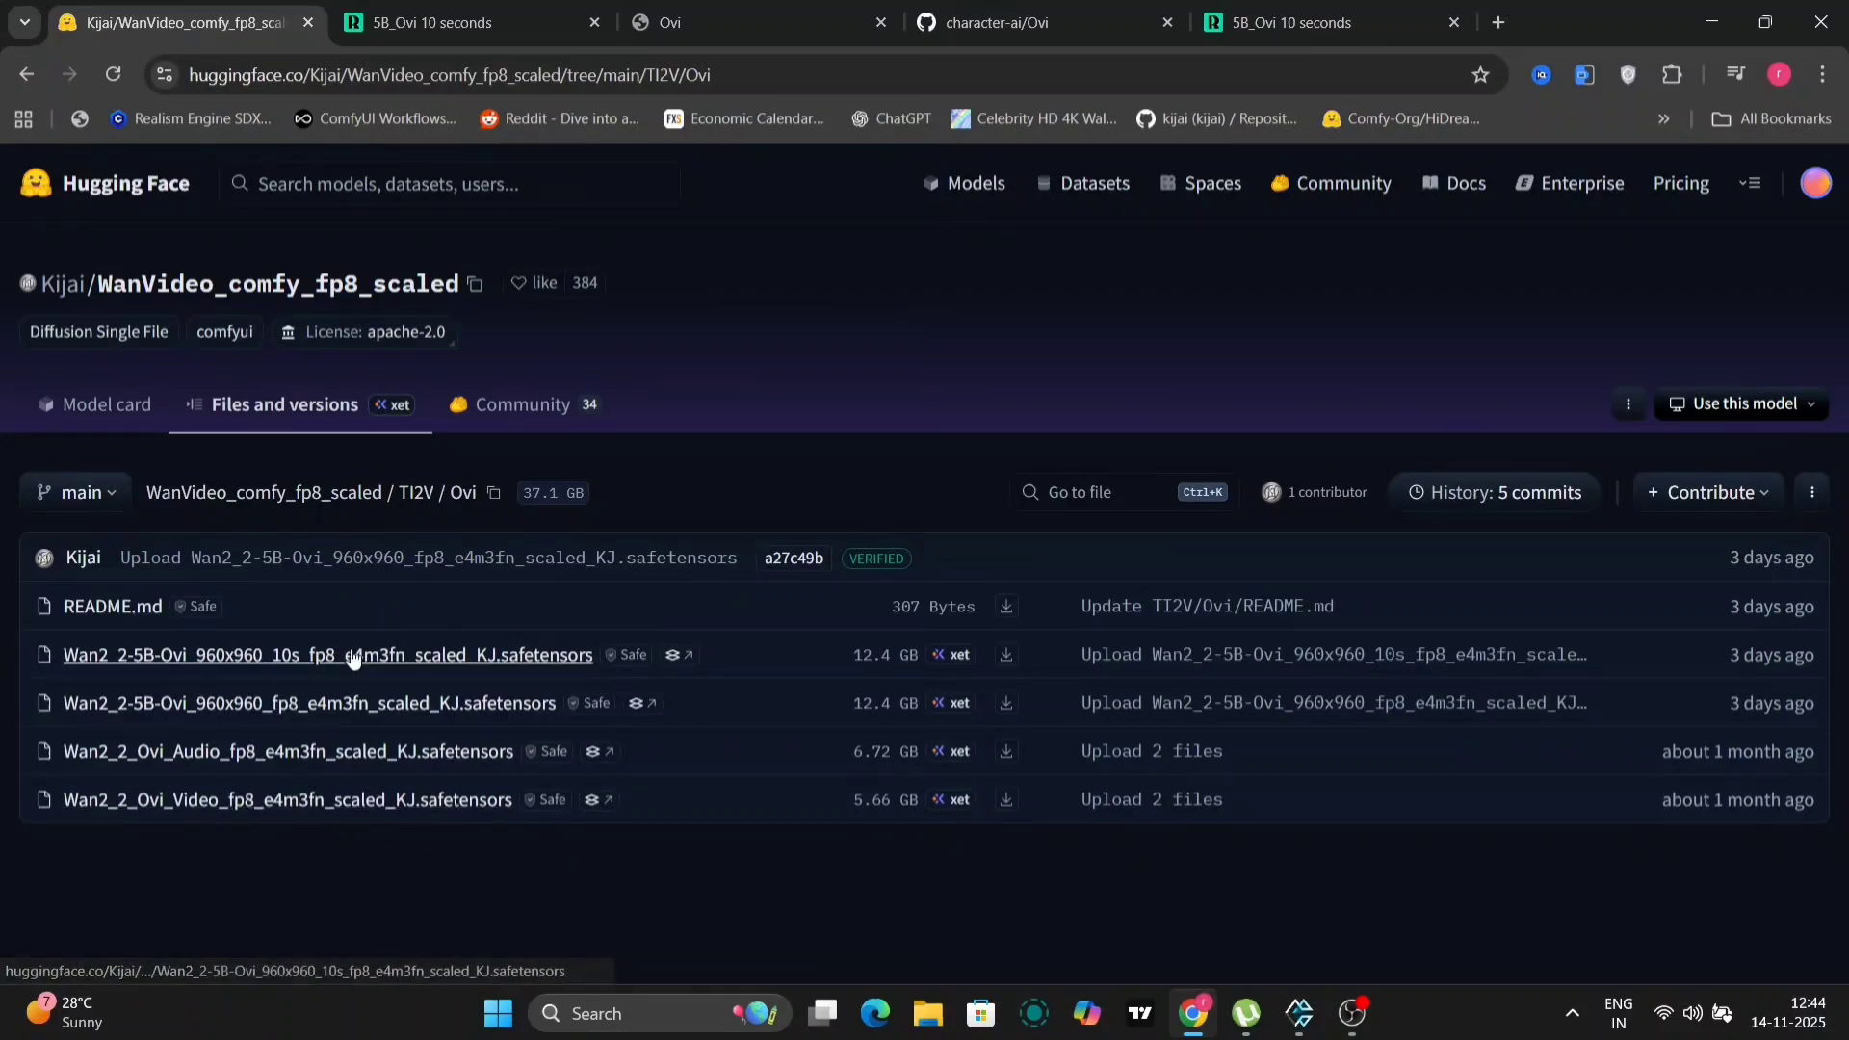
pyautogui.moveTo(412, 759)
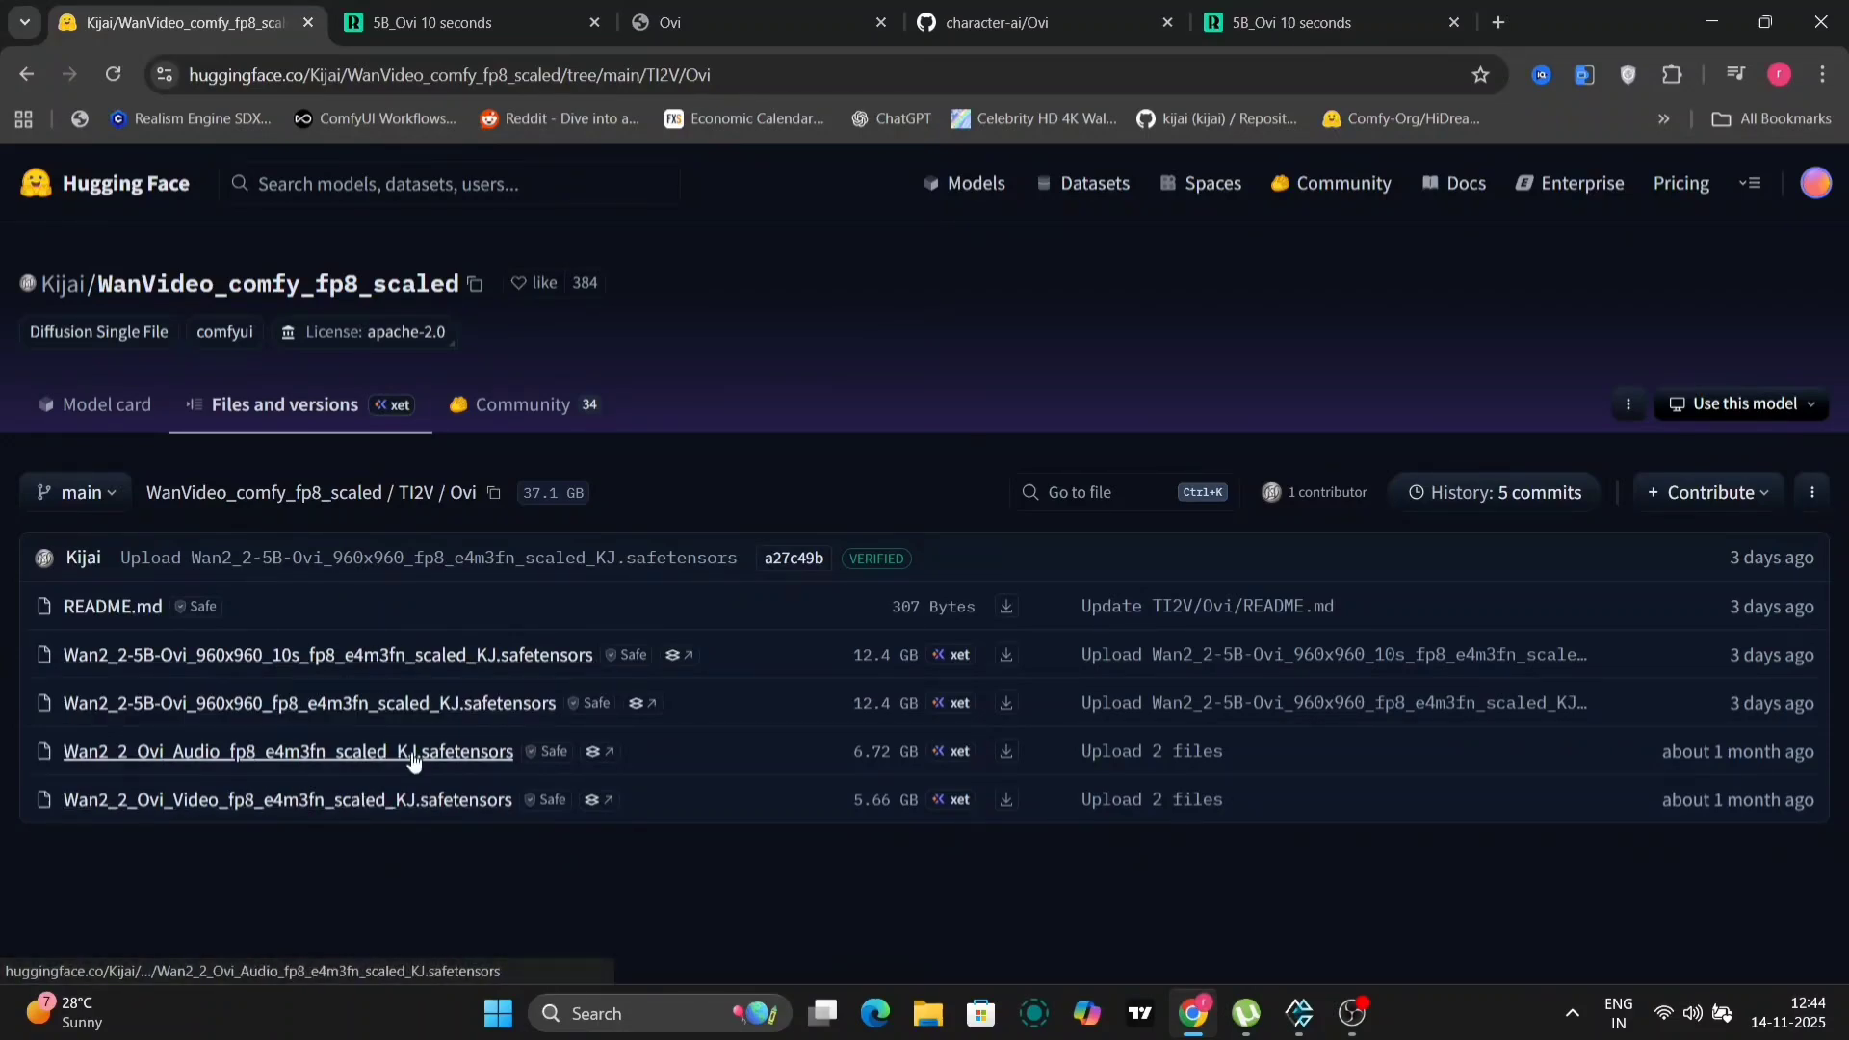
pyautogui.moveTo(417, 679)
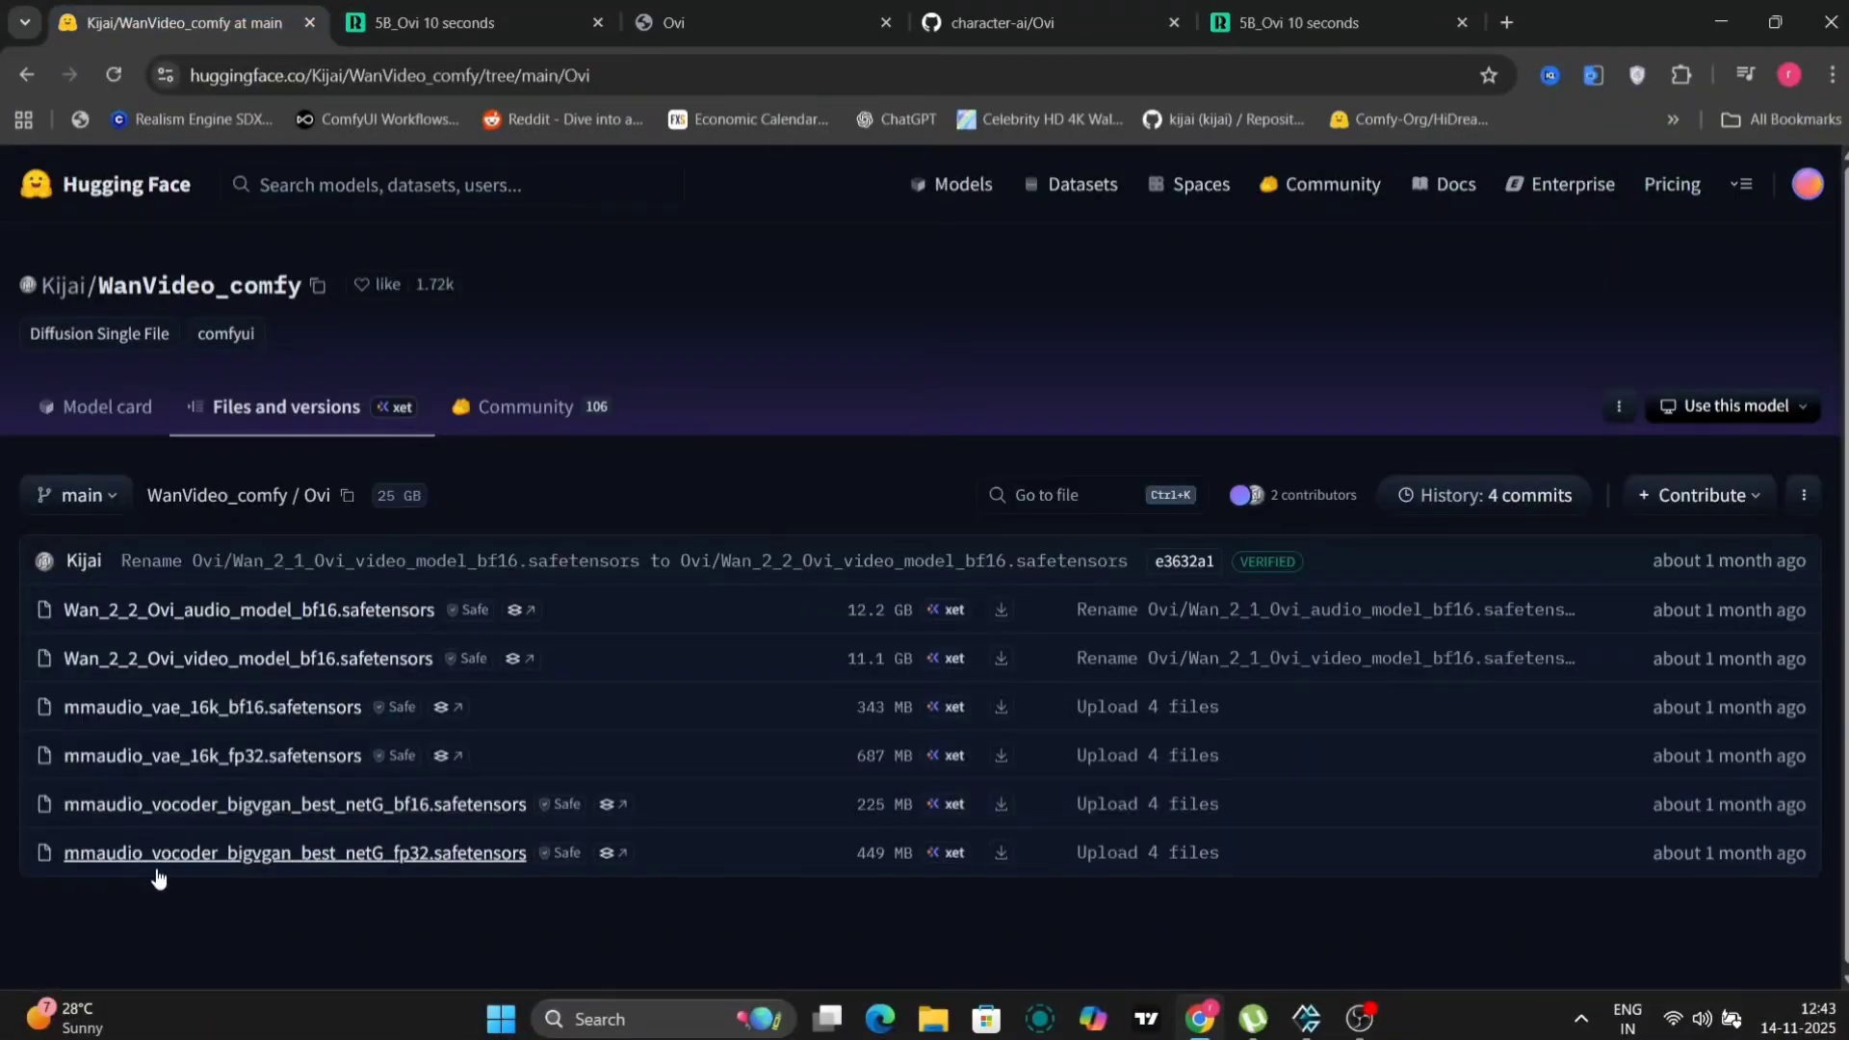
pyautogui.moveTo(119, 691)
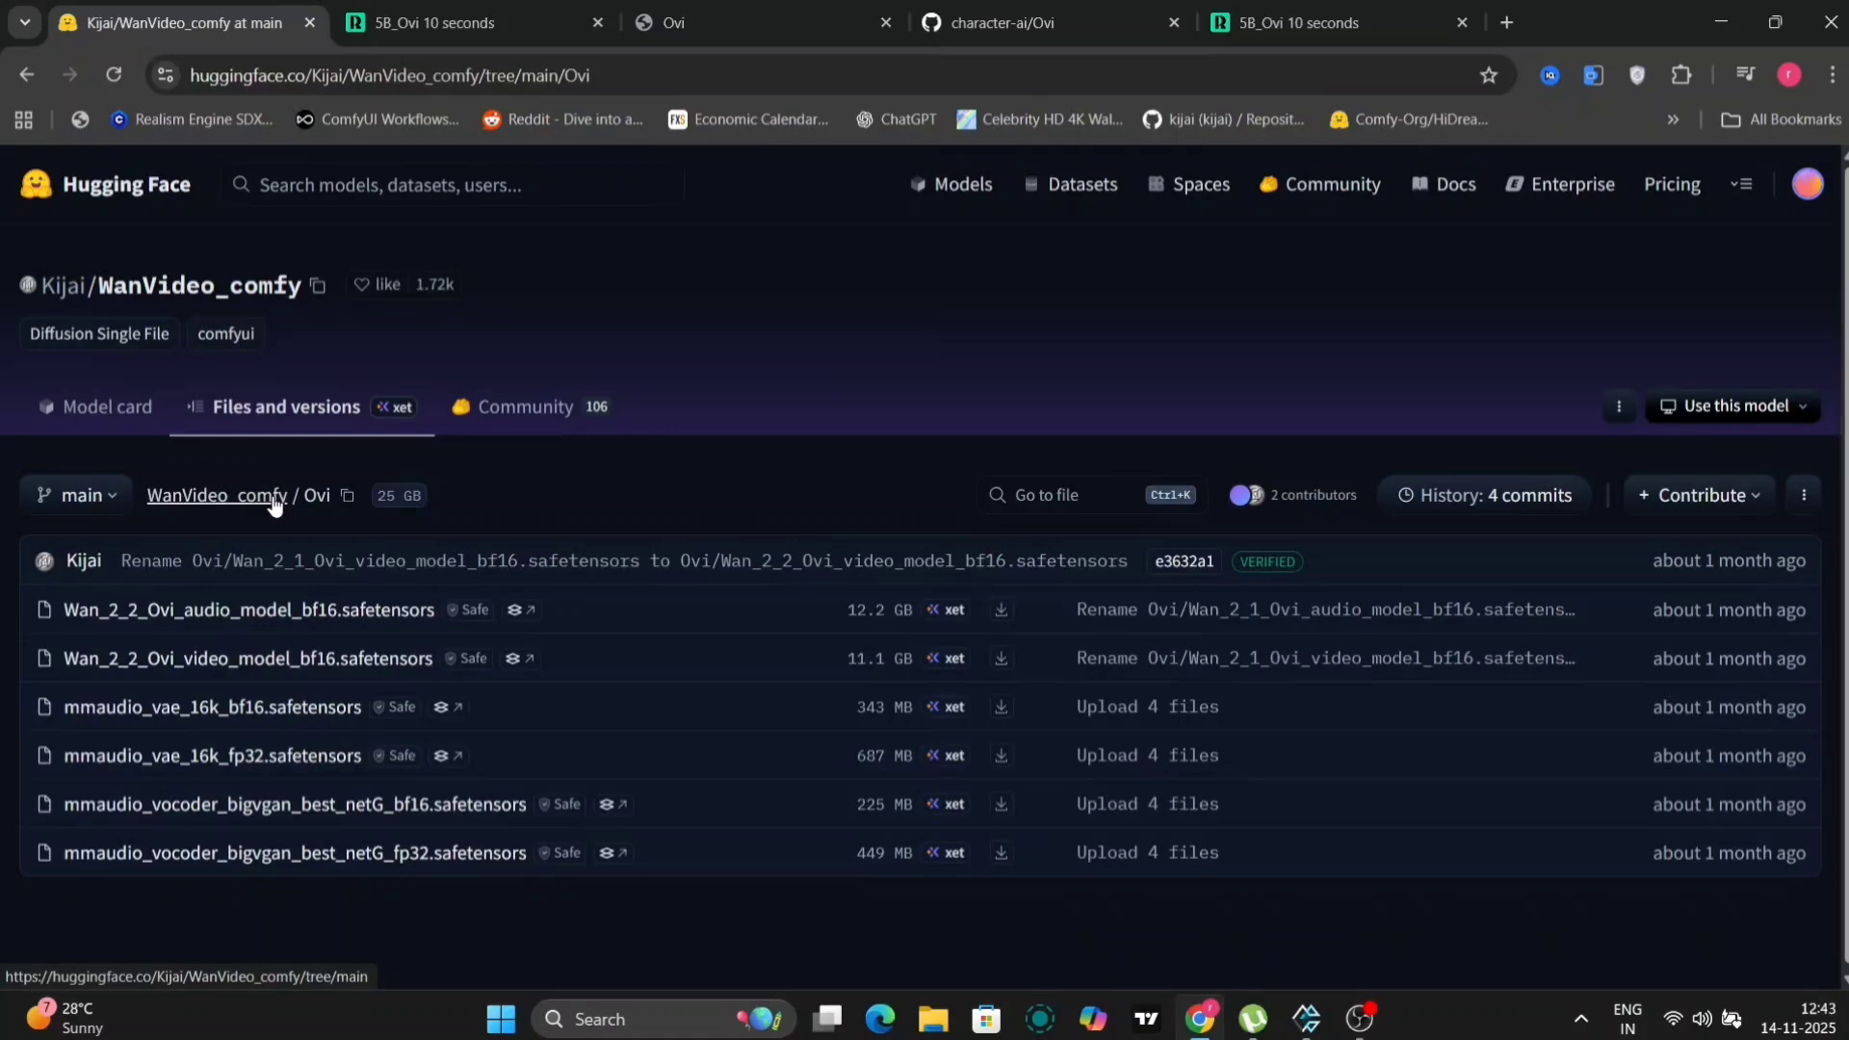
# - Switch to the 5B_Ovi 10 seconds workflow and zoom in on the 960x960 10s fp8 model
pyautogui.click(712, 22)
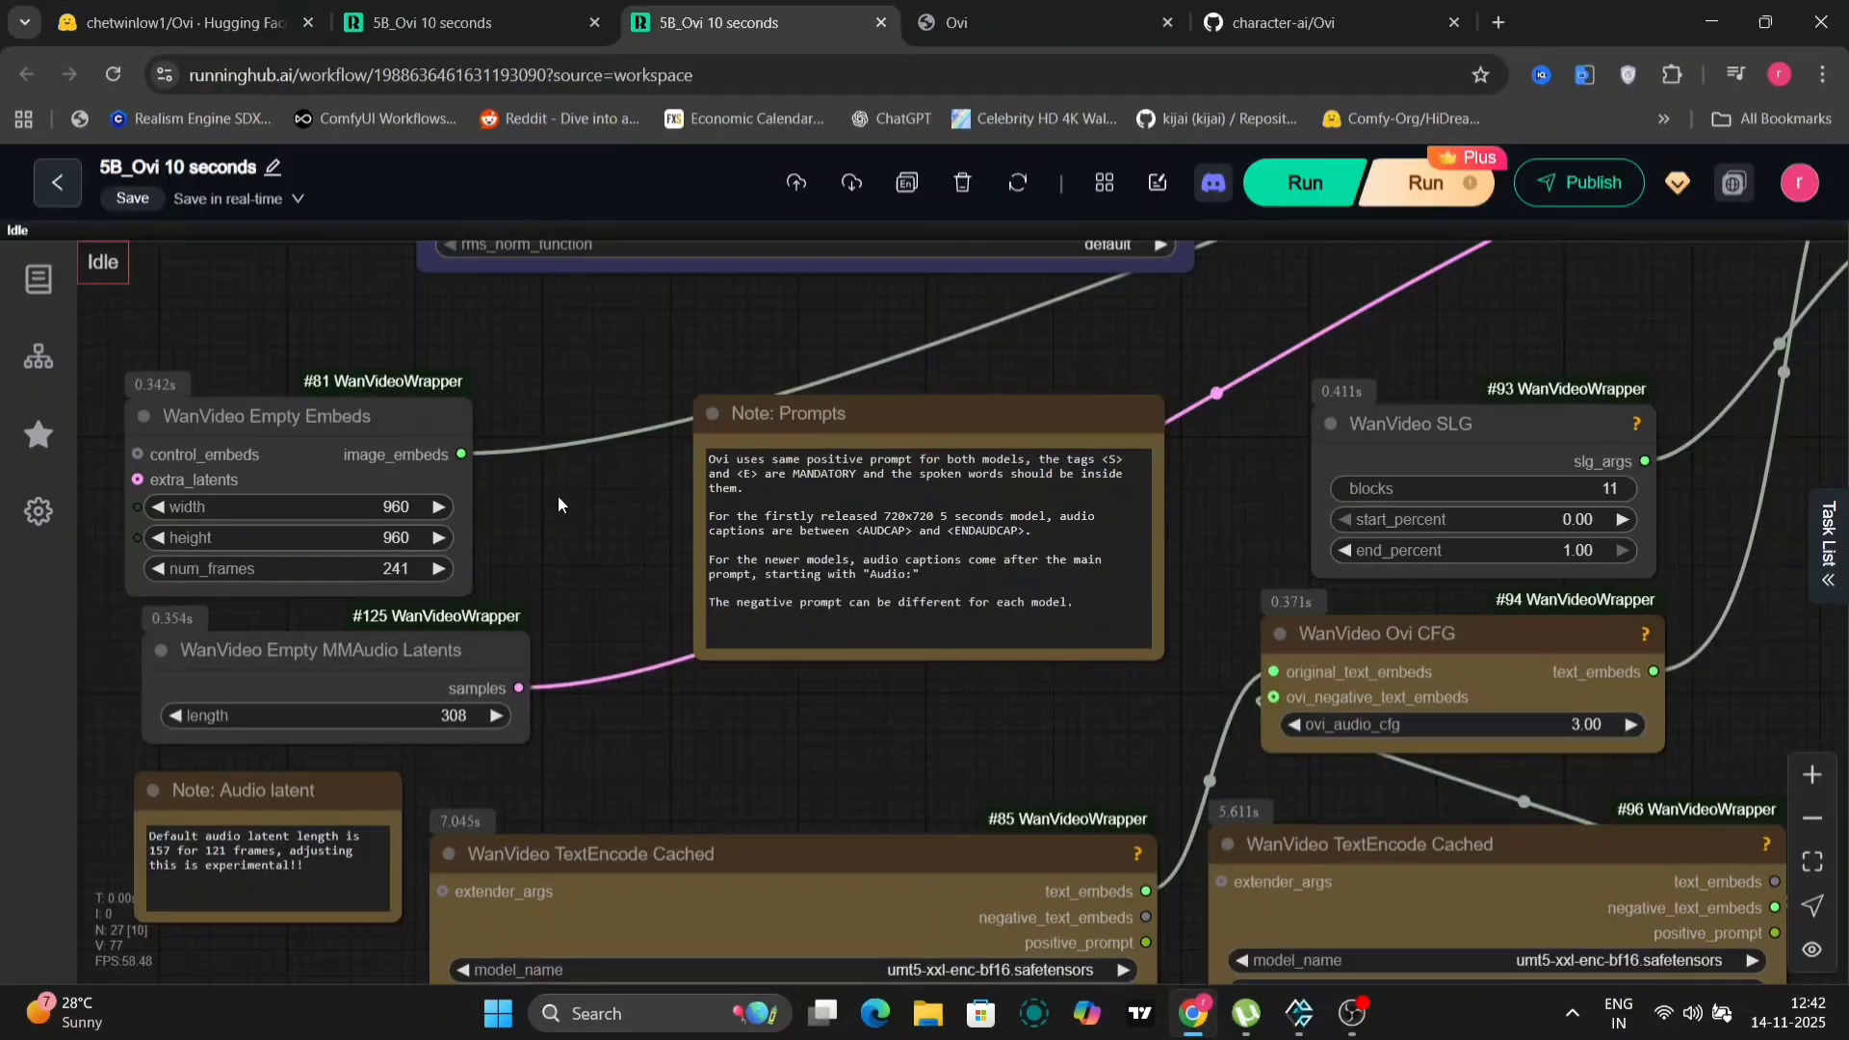
pyautogui.moveTo(569, 588)
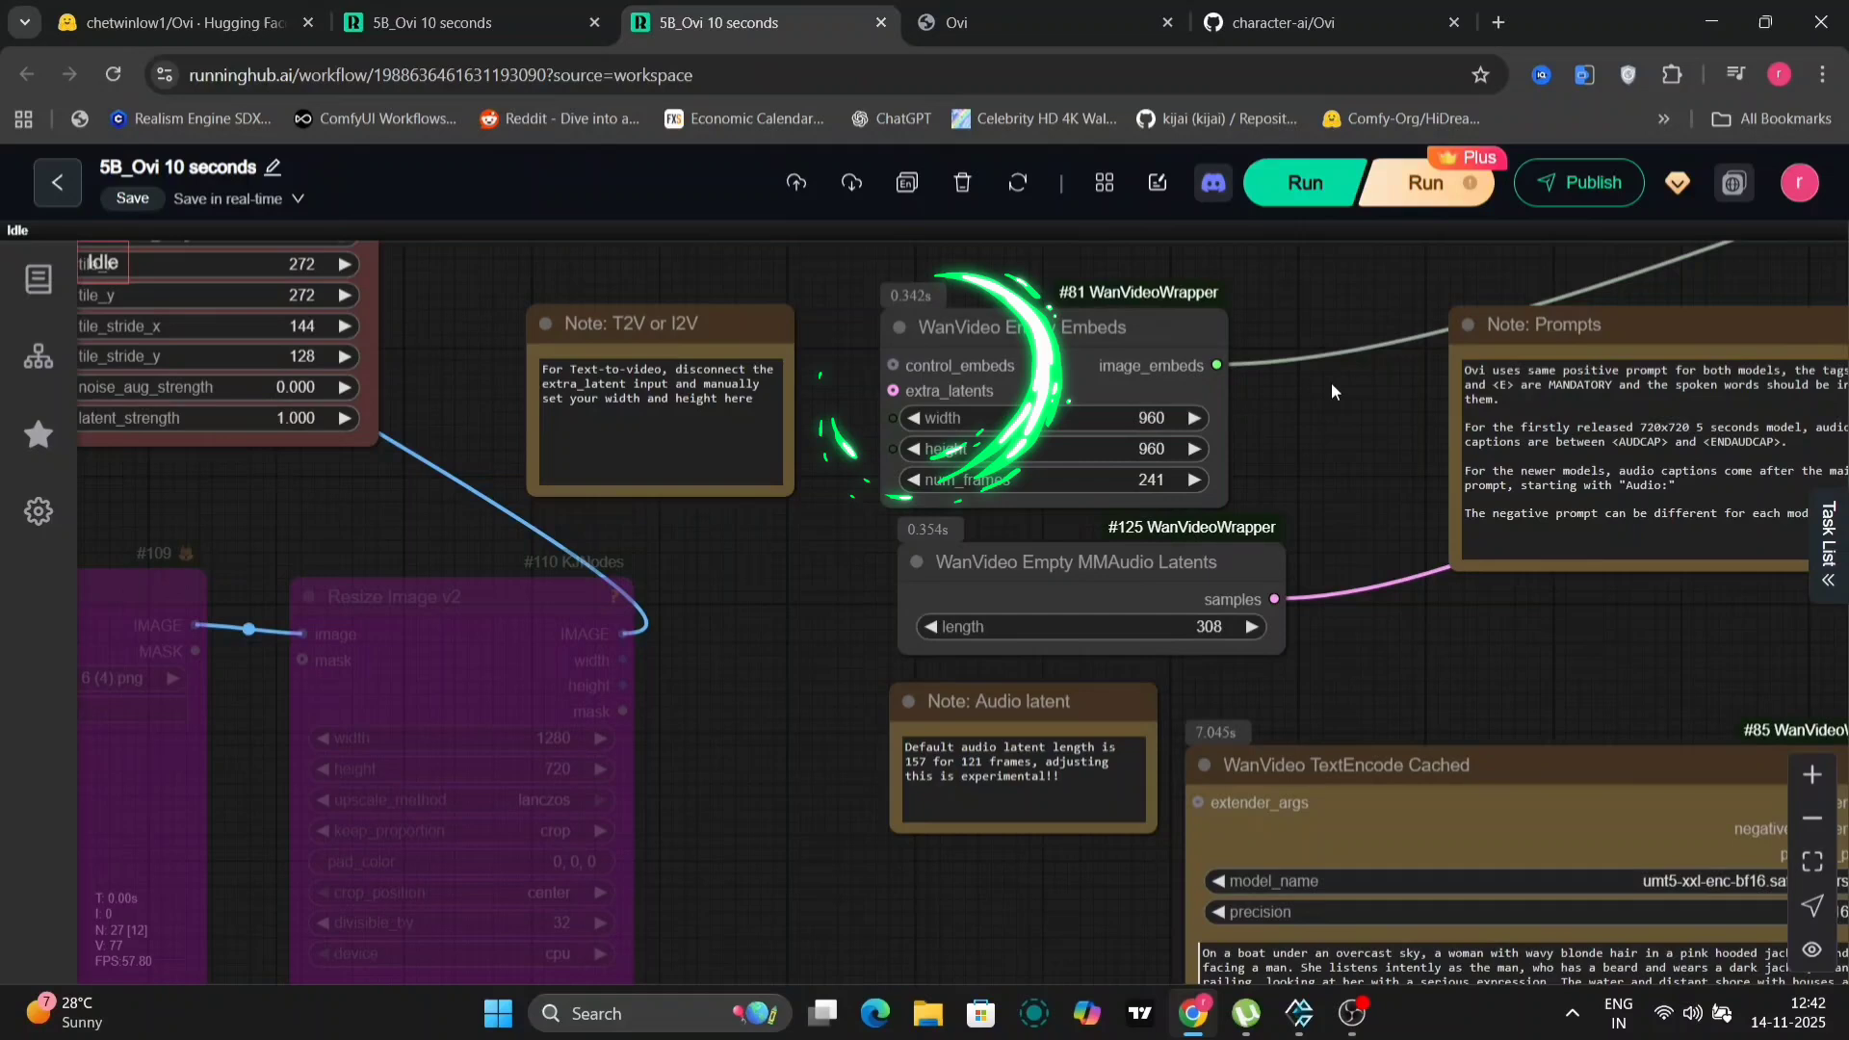
pyautogui.moveTo(1333, 392); pyautogui.dragTo(1303, 445)
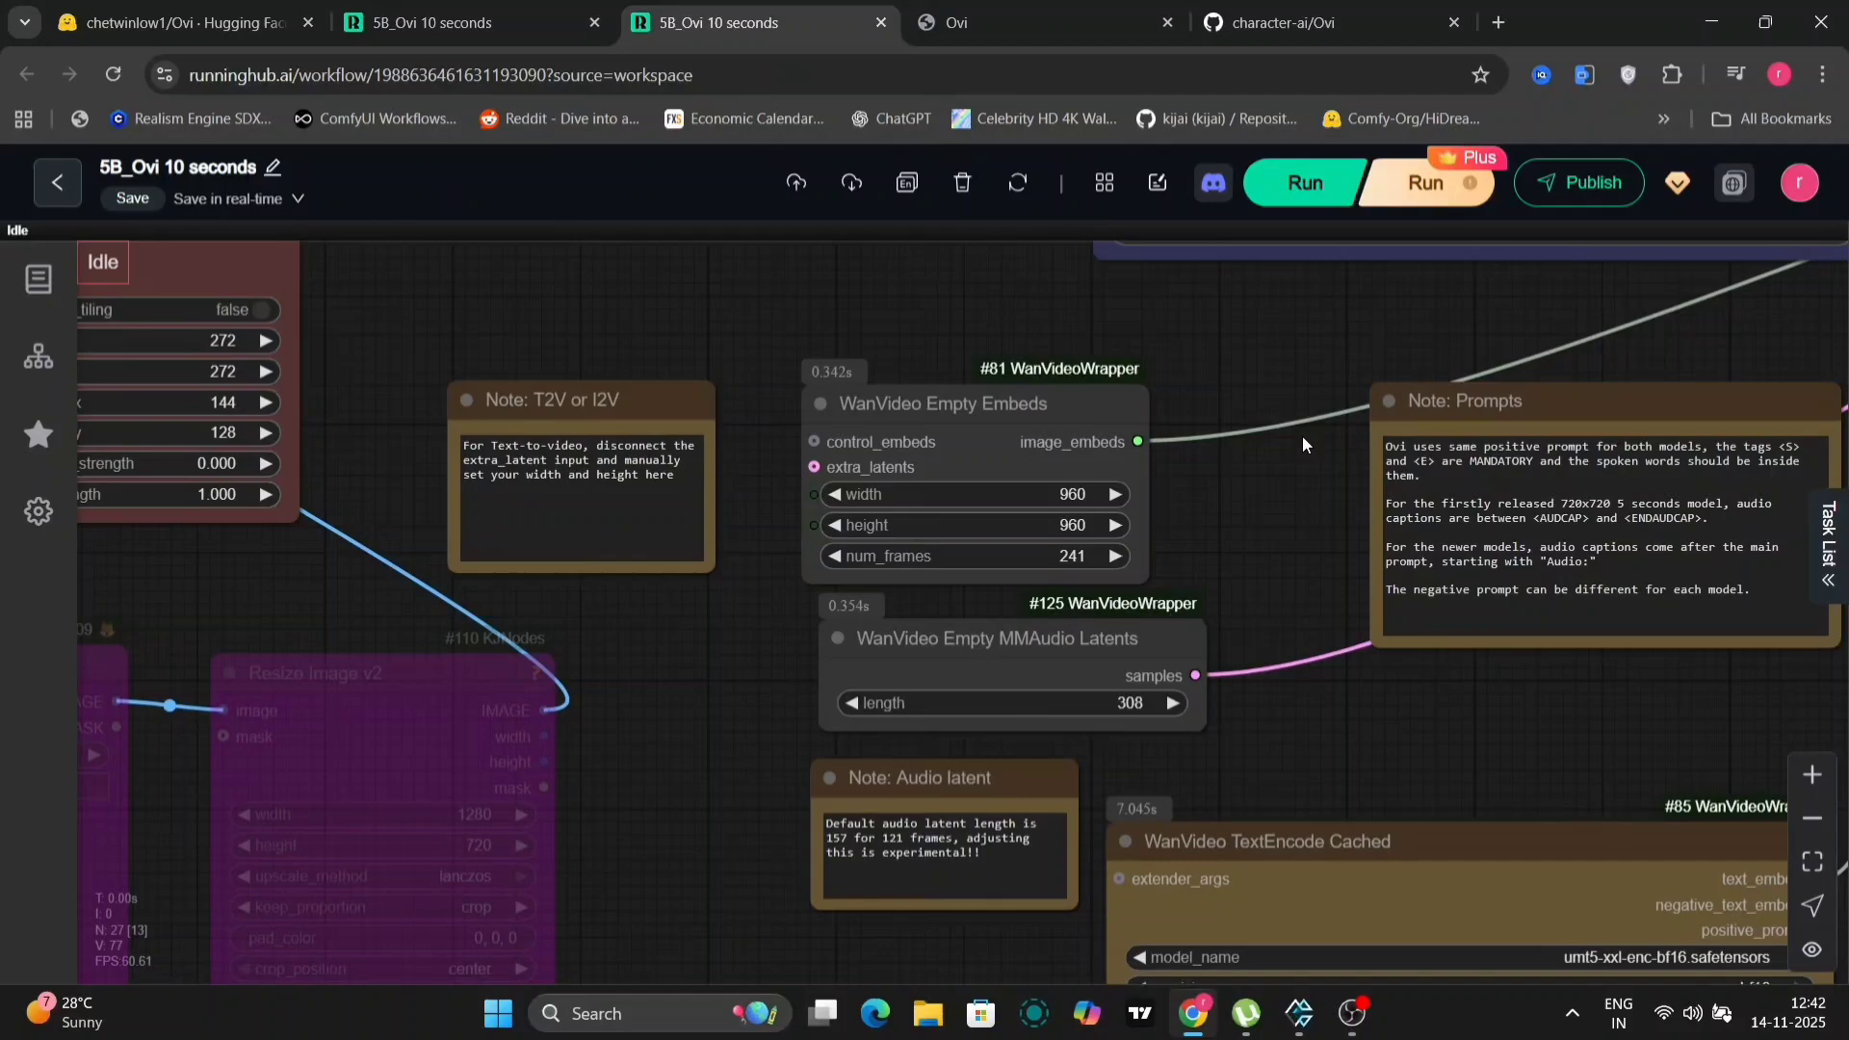
pyautogui.moveTo(1359, 371)
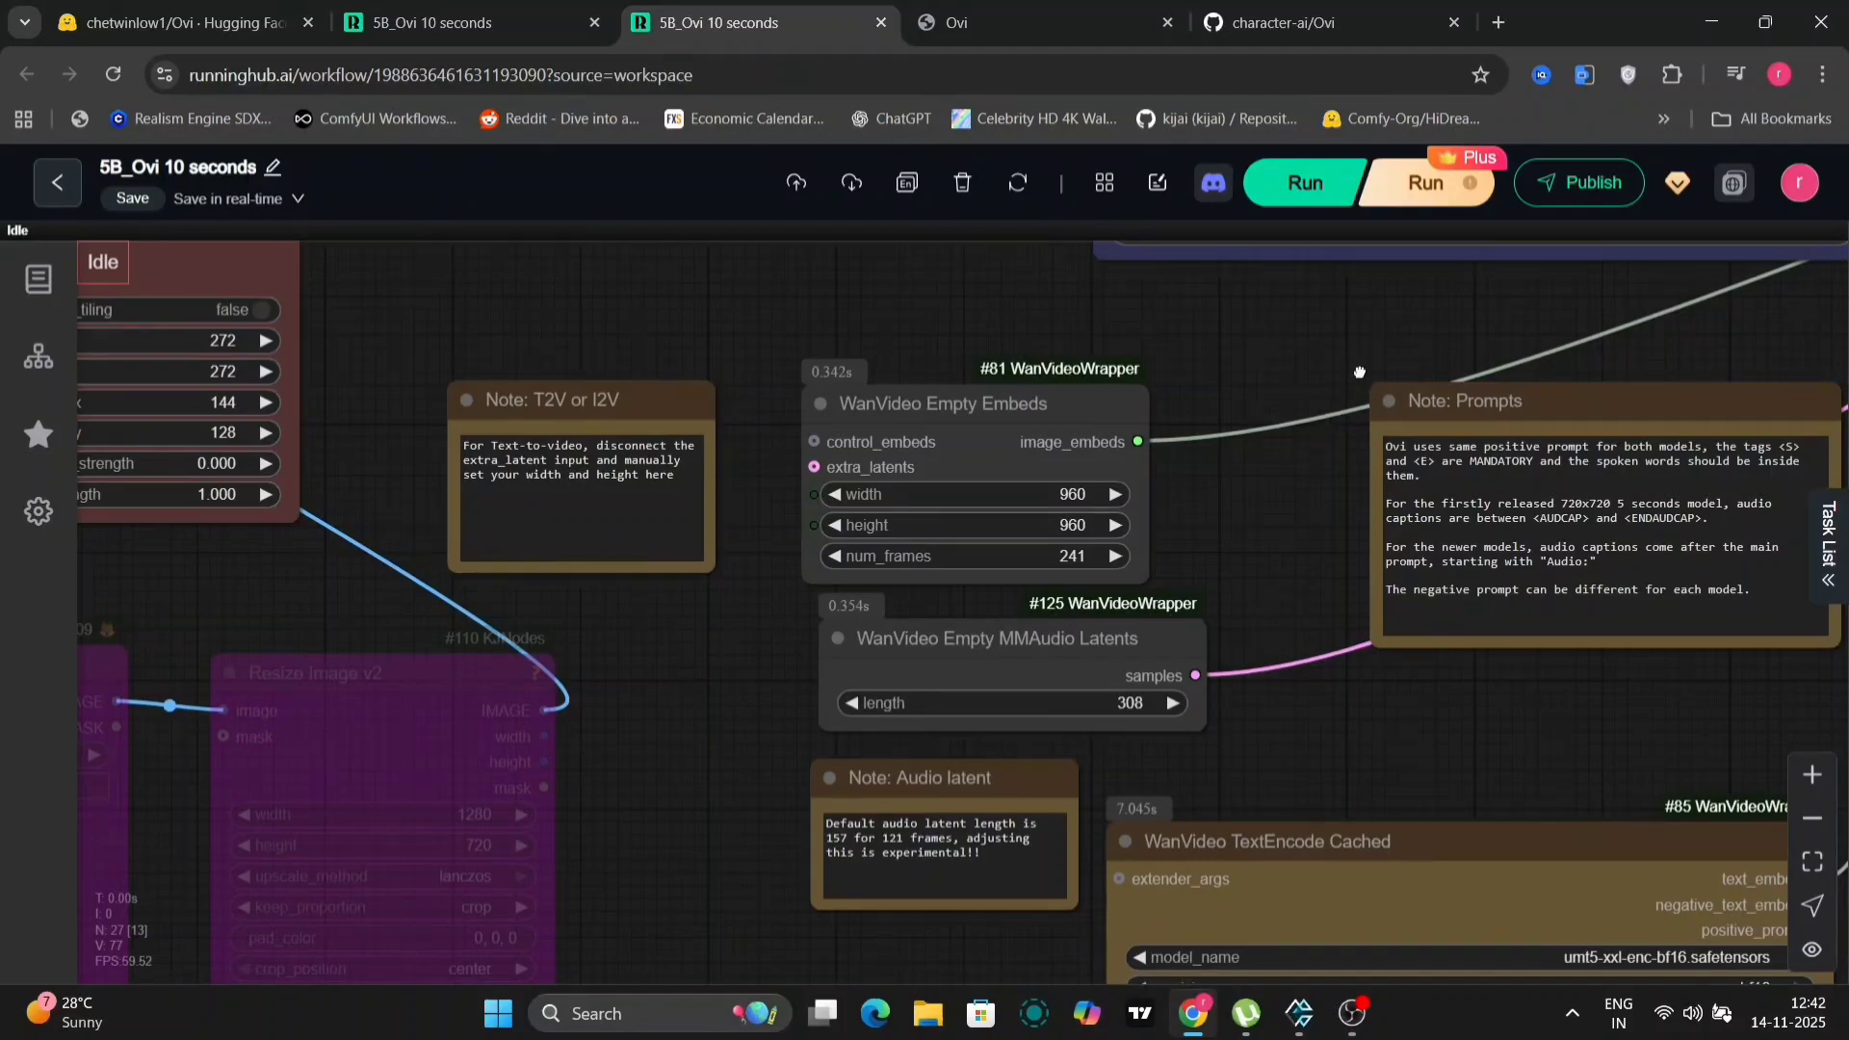
pyautogui.moveTo(1359, 373); pyautogui.dragTo(1102, 406)
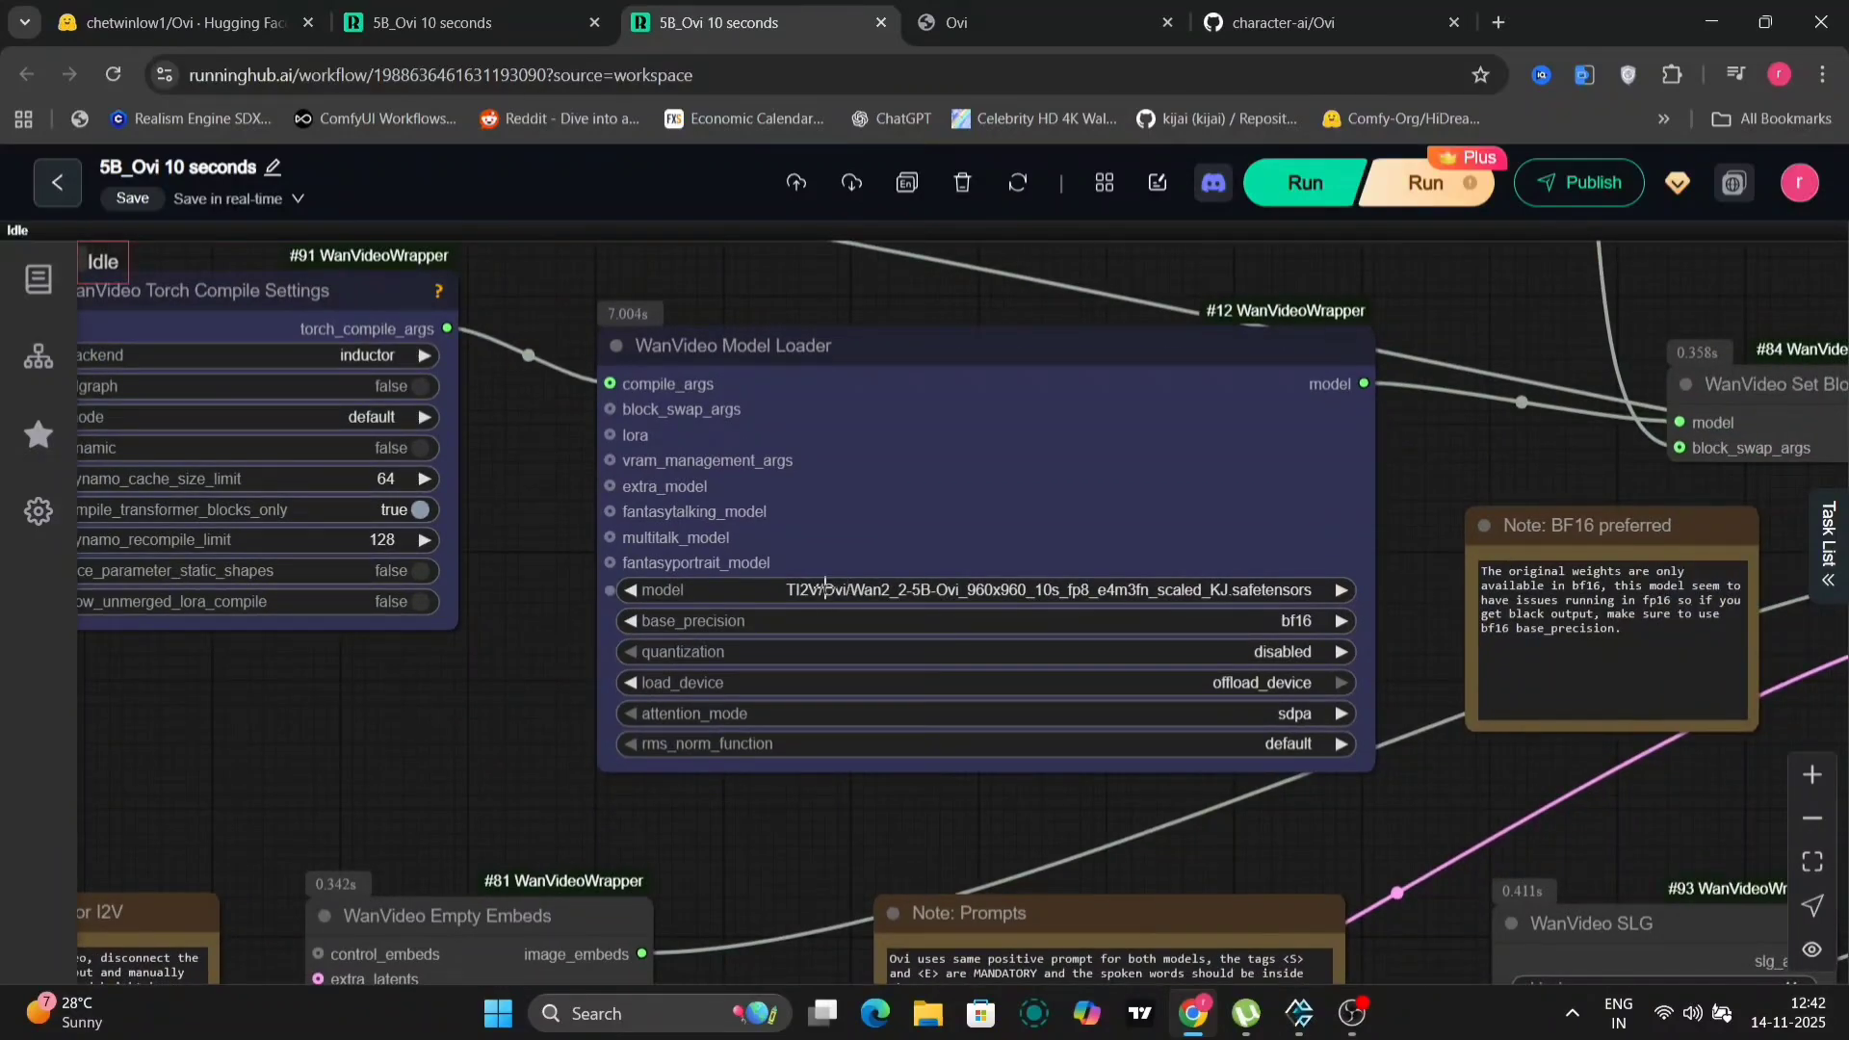
pyautogui.moveTo(1320, 621)
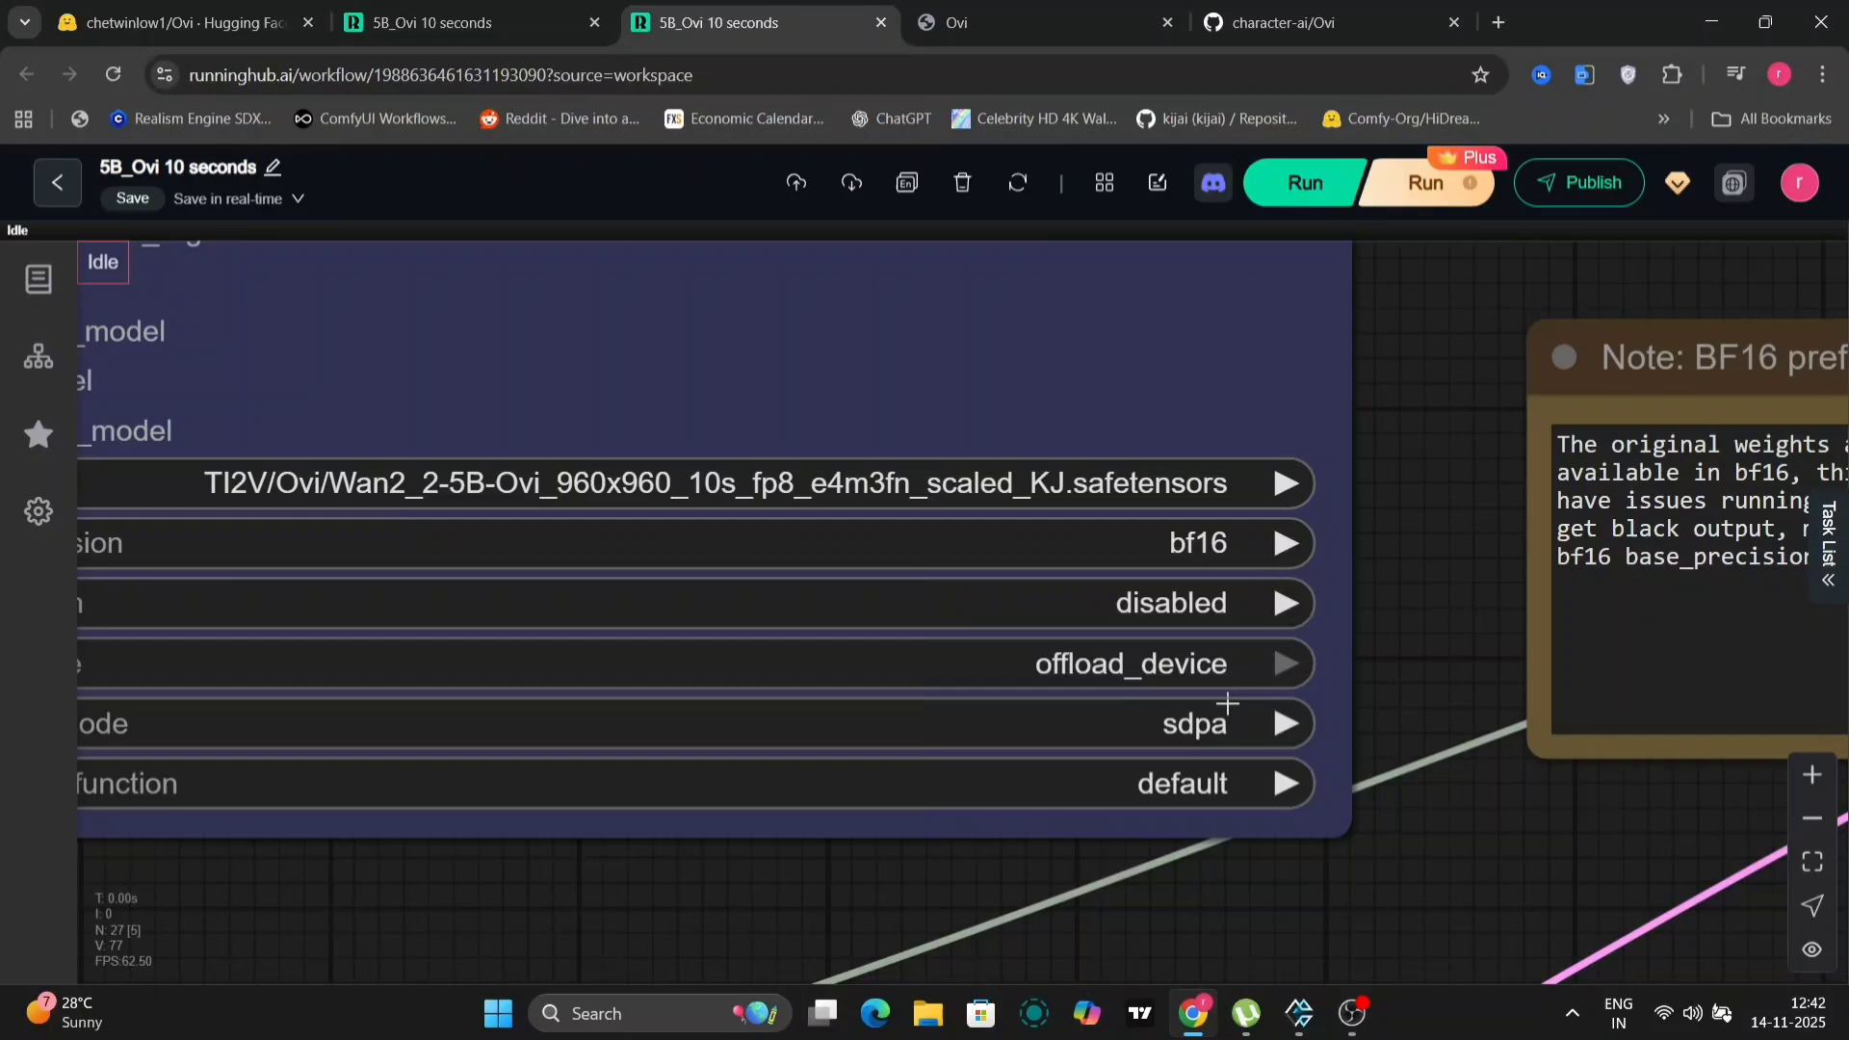
pyautogui.moveTo(1246, 782)
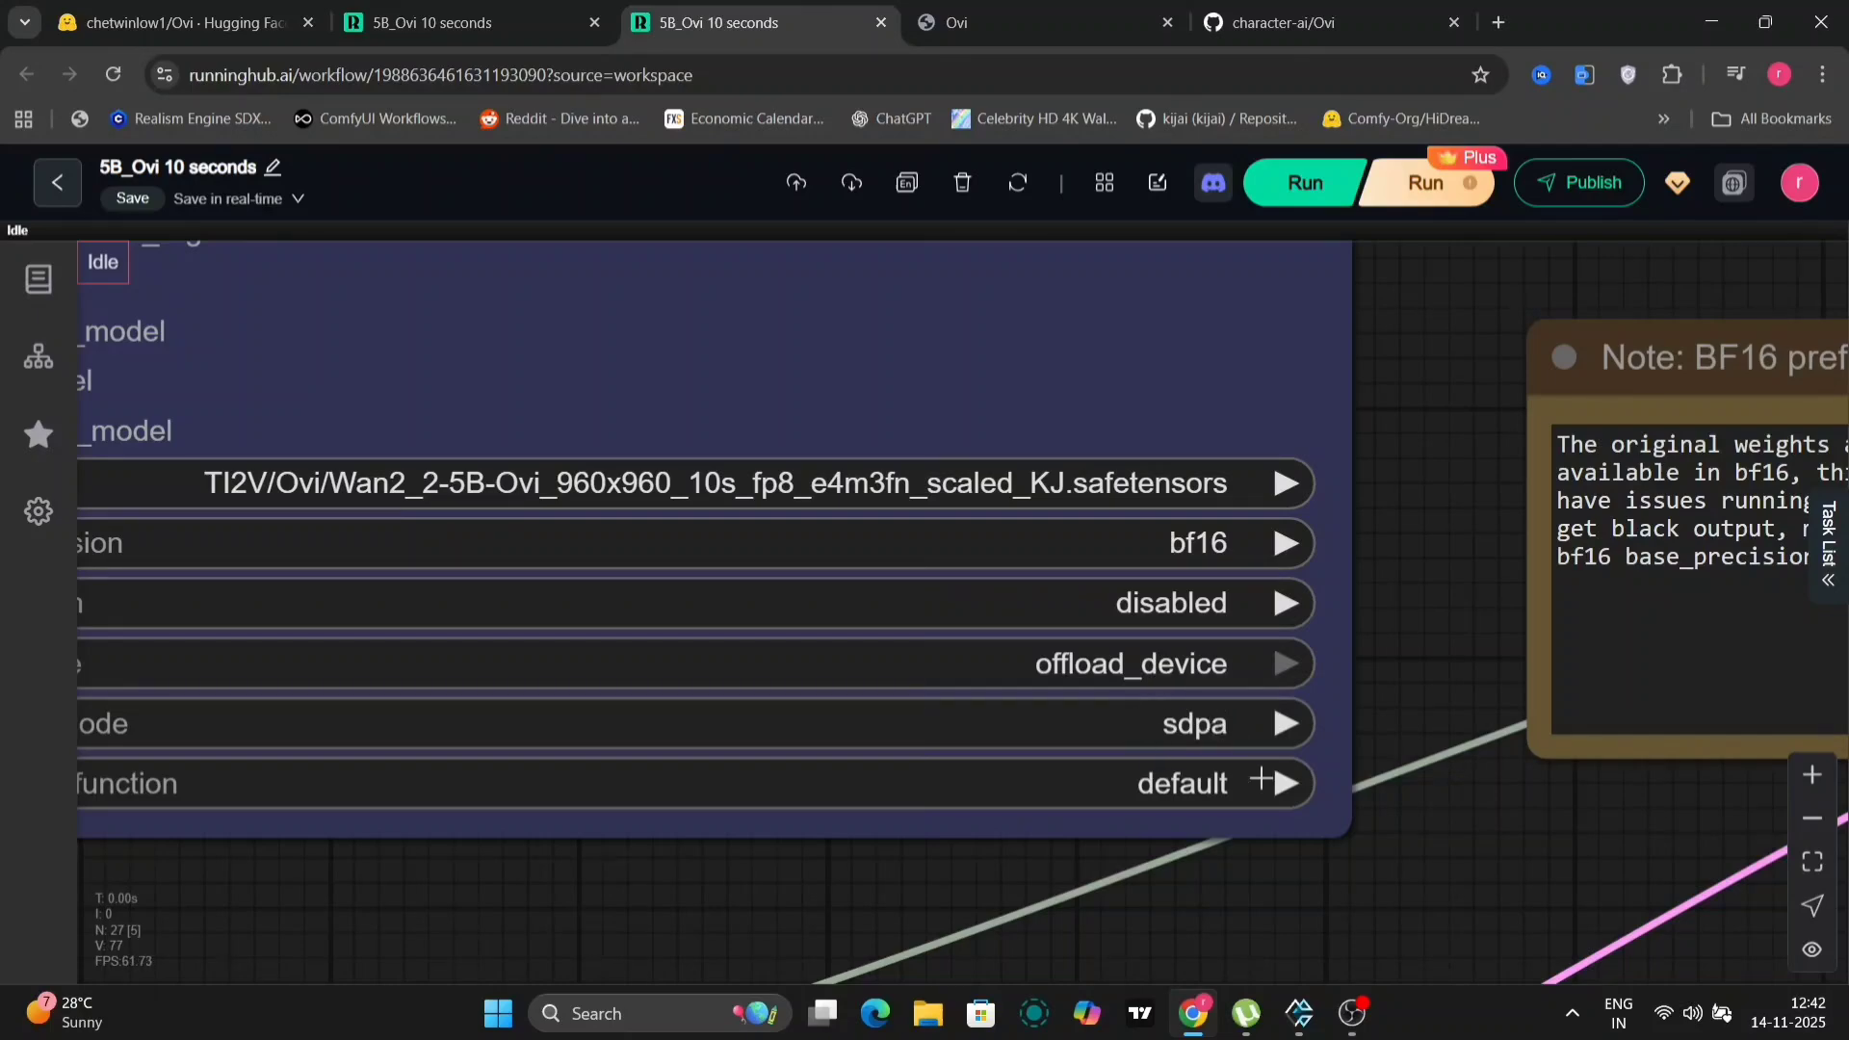
pyautogui.scroll(-3)
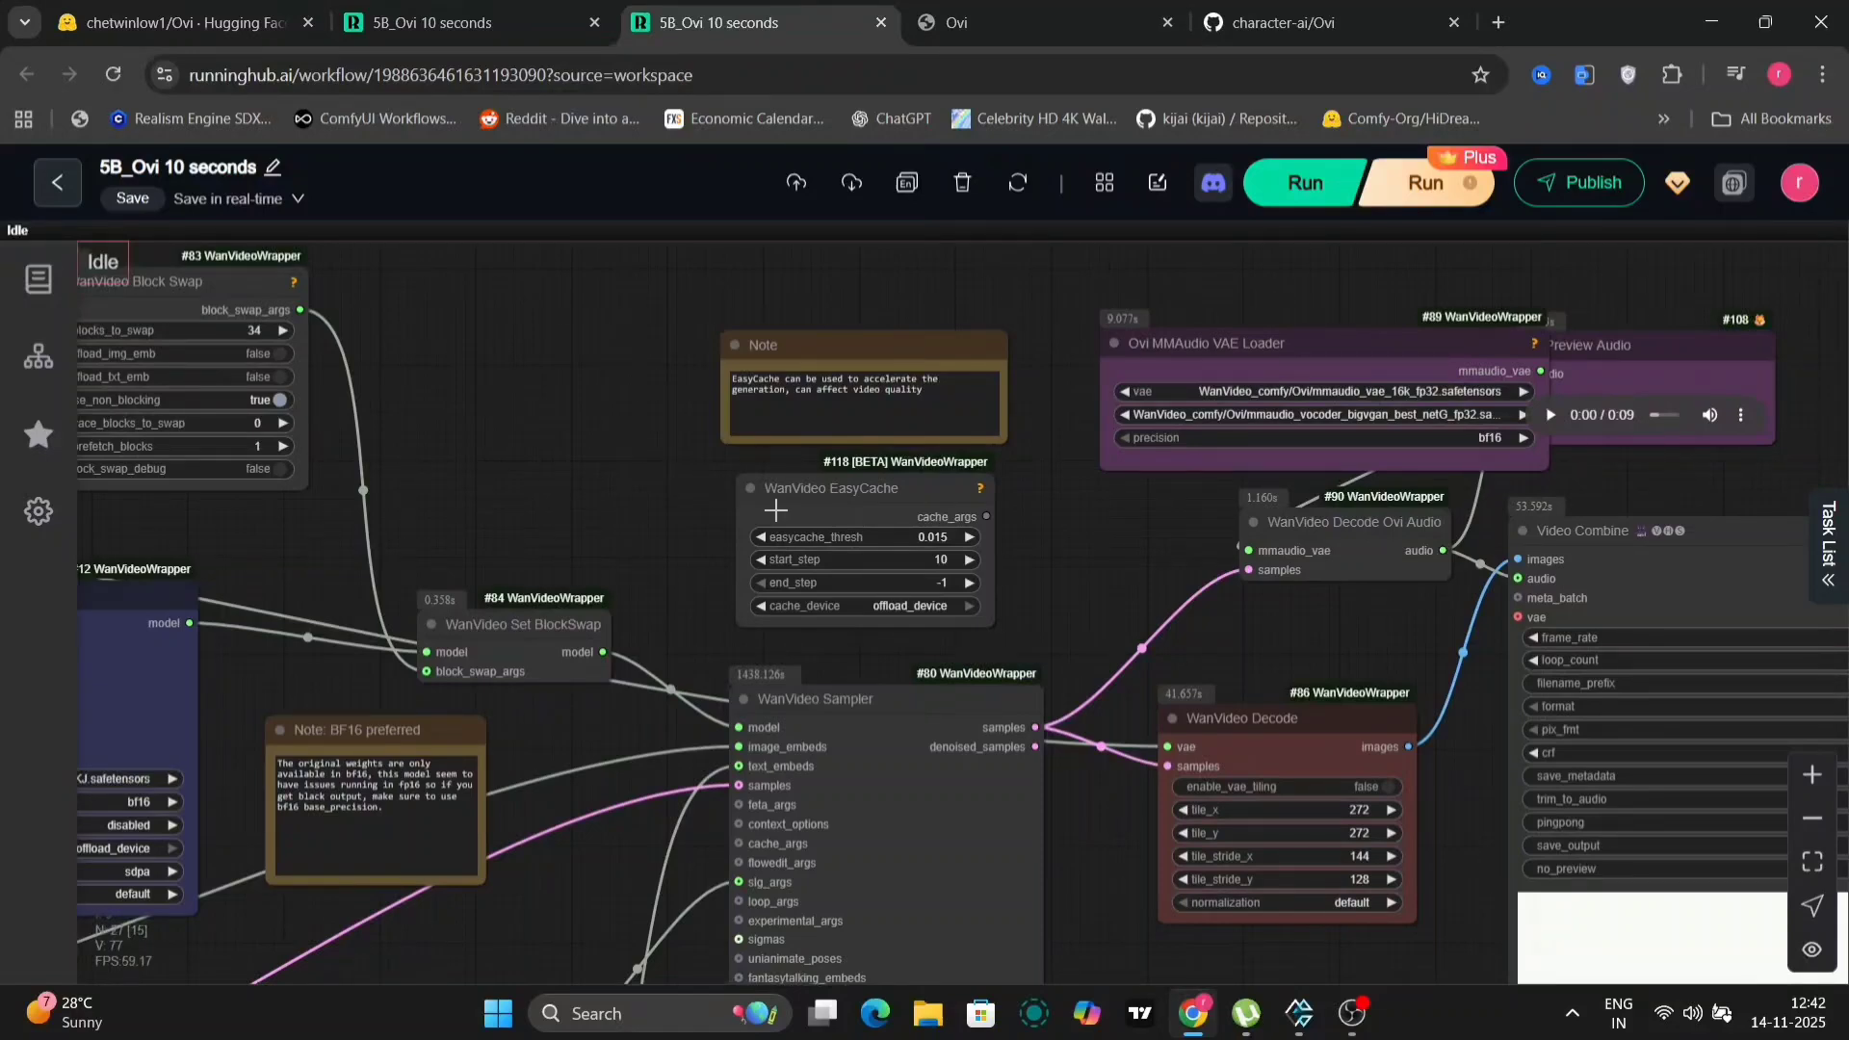
# - Bring the boat-scene positive prompt with speech and audio tags into view
pyautogui.click(831, 488)
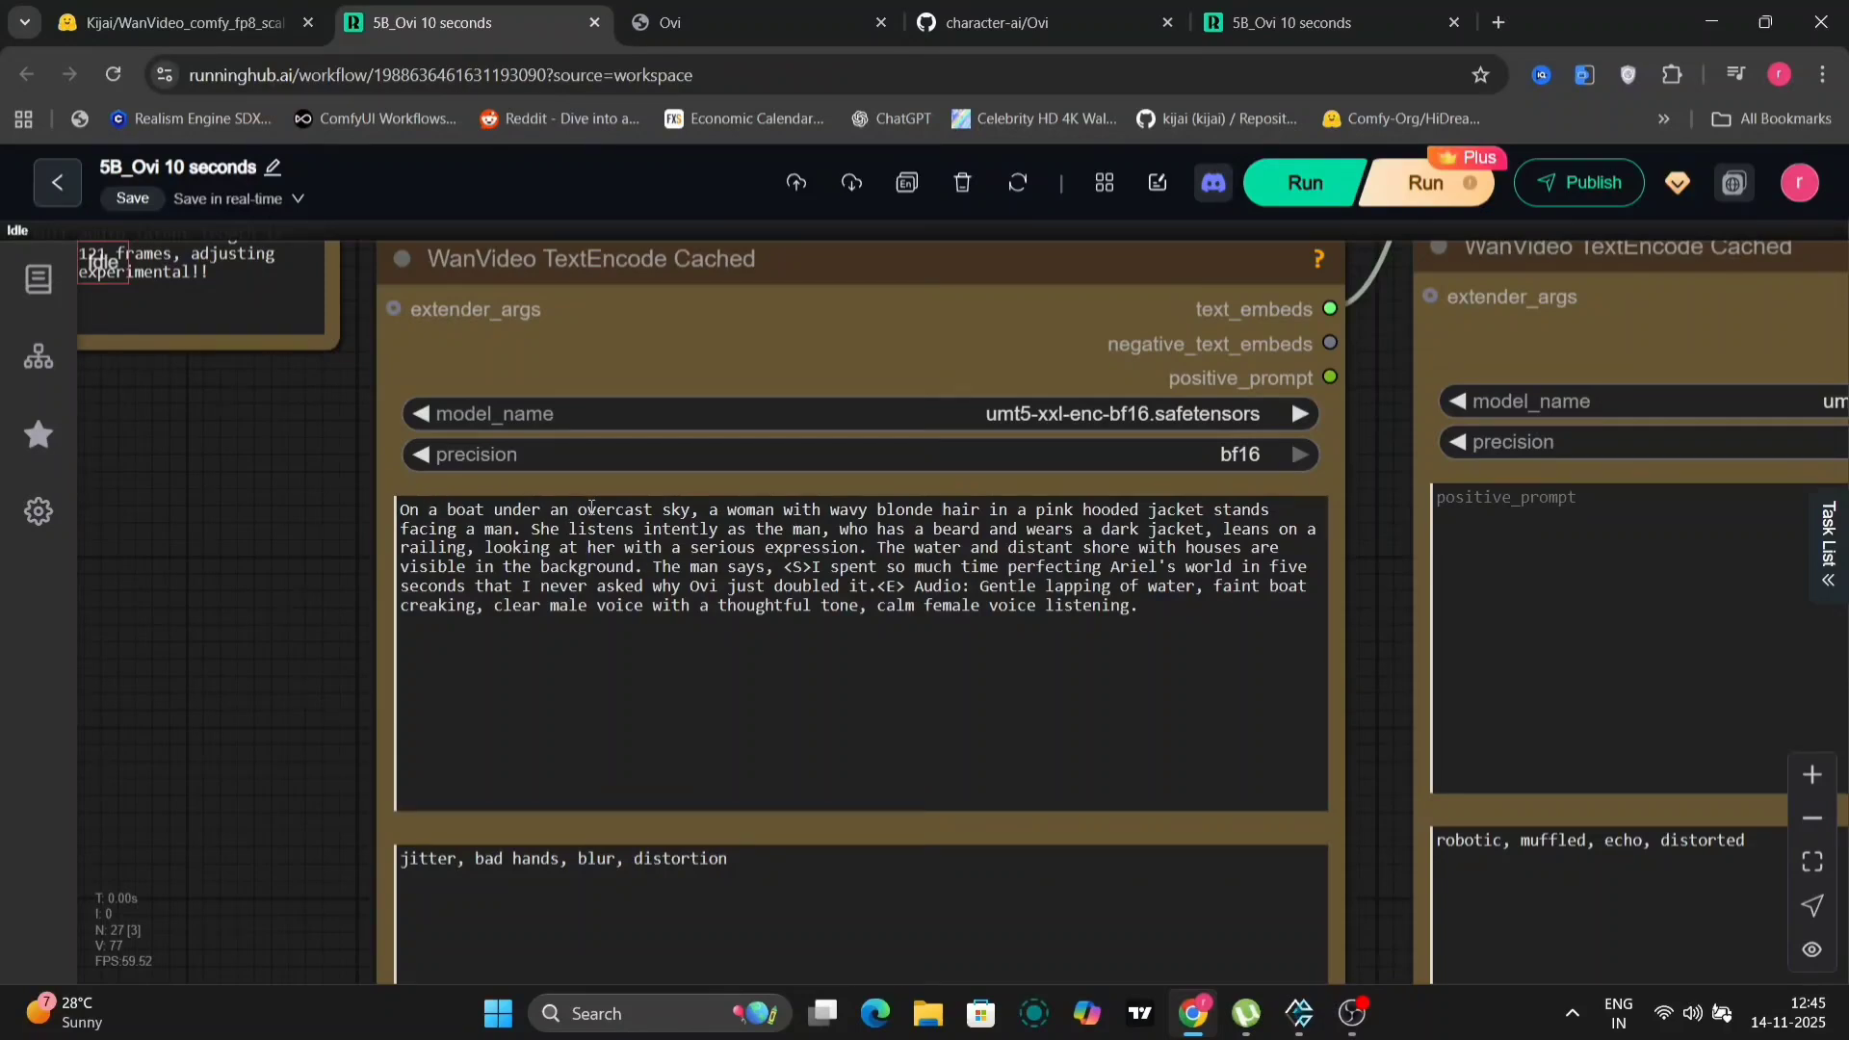
# - Select the woman-and-man description in the prompt, then switch to the GitHub CSV tab
pyautogui.moveTo(710, 509); pyautogui.dragTo(793, 510)
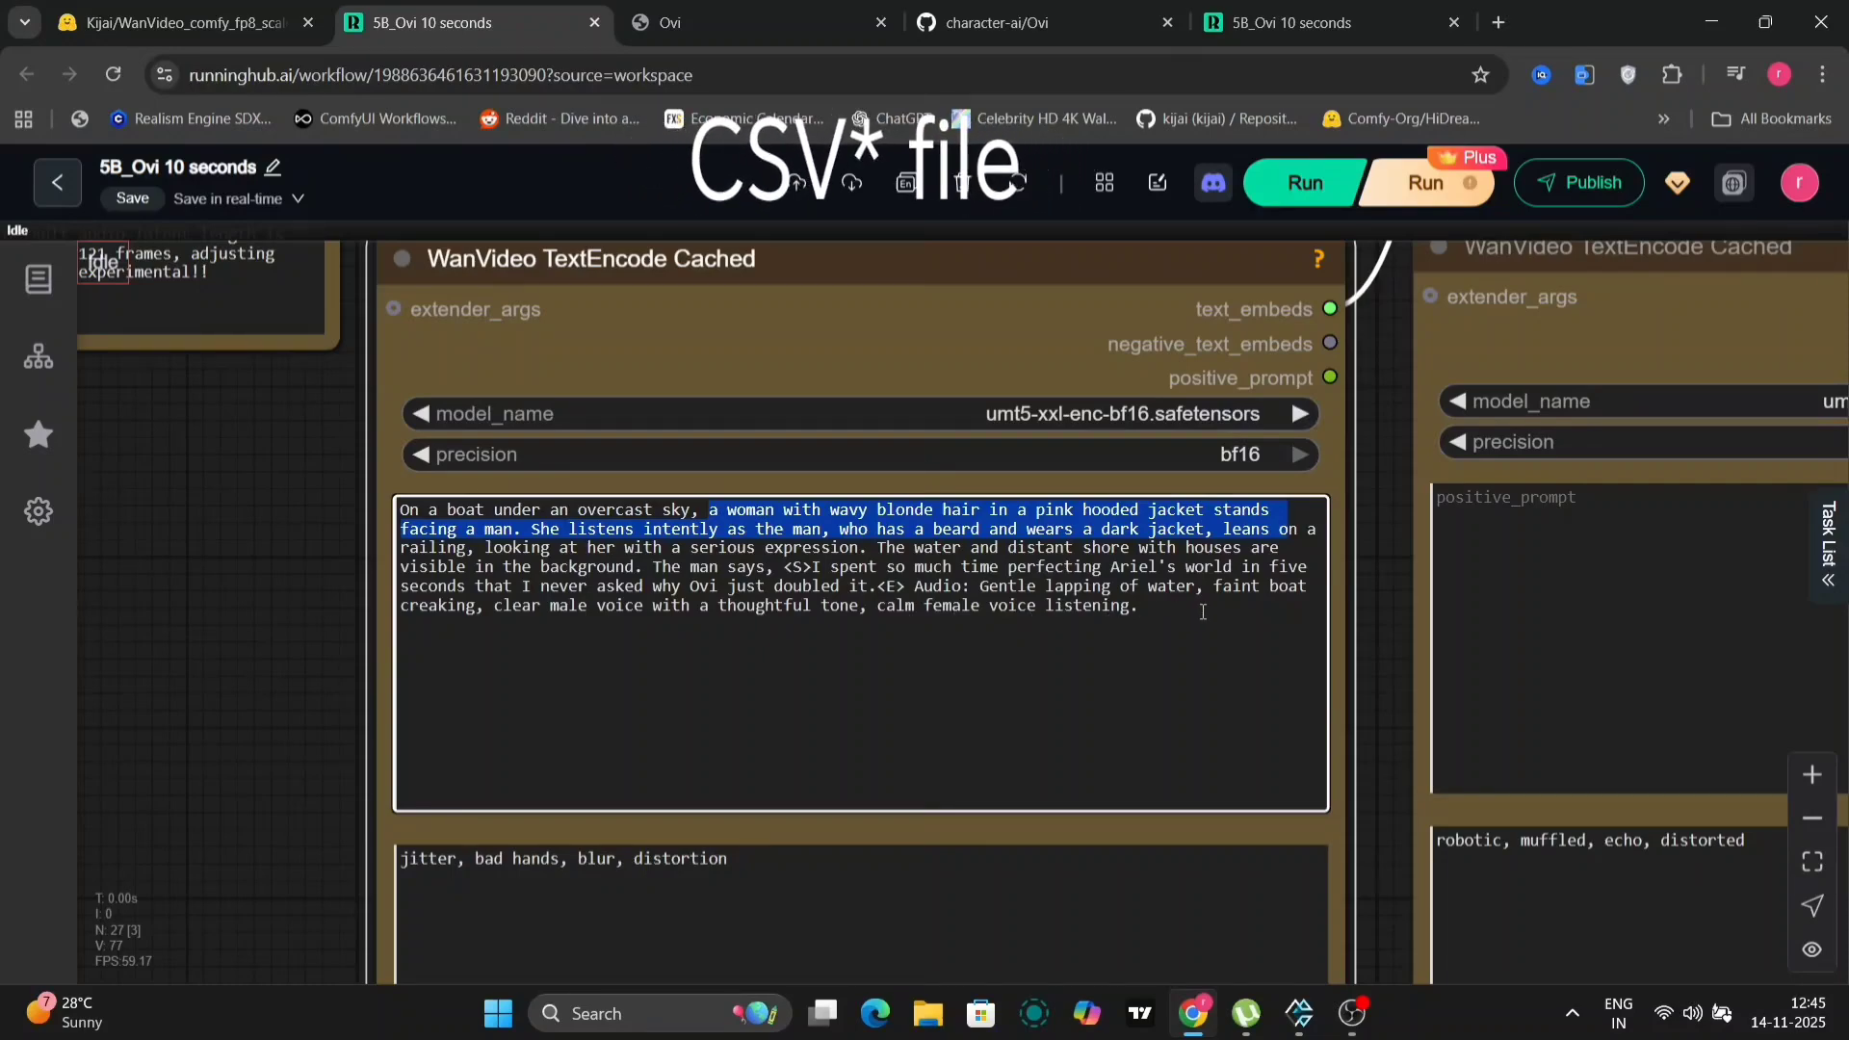
pyautogui.click(1037, 24)
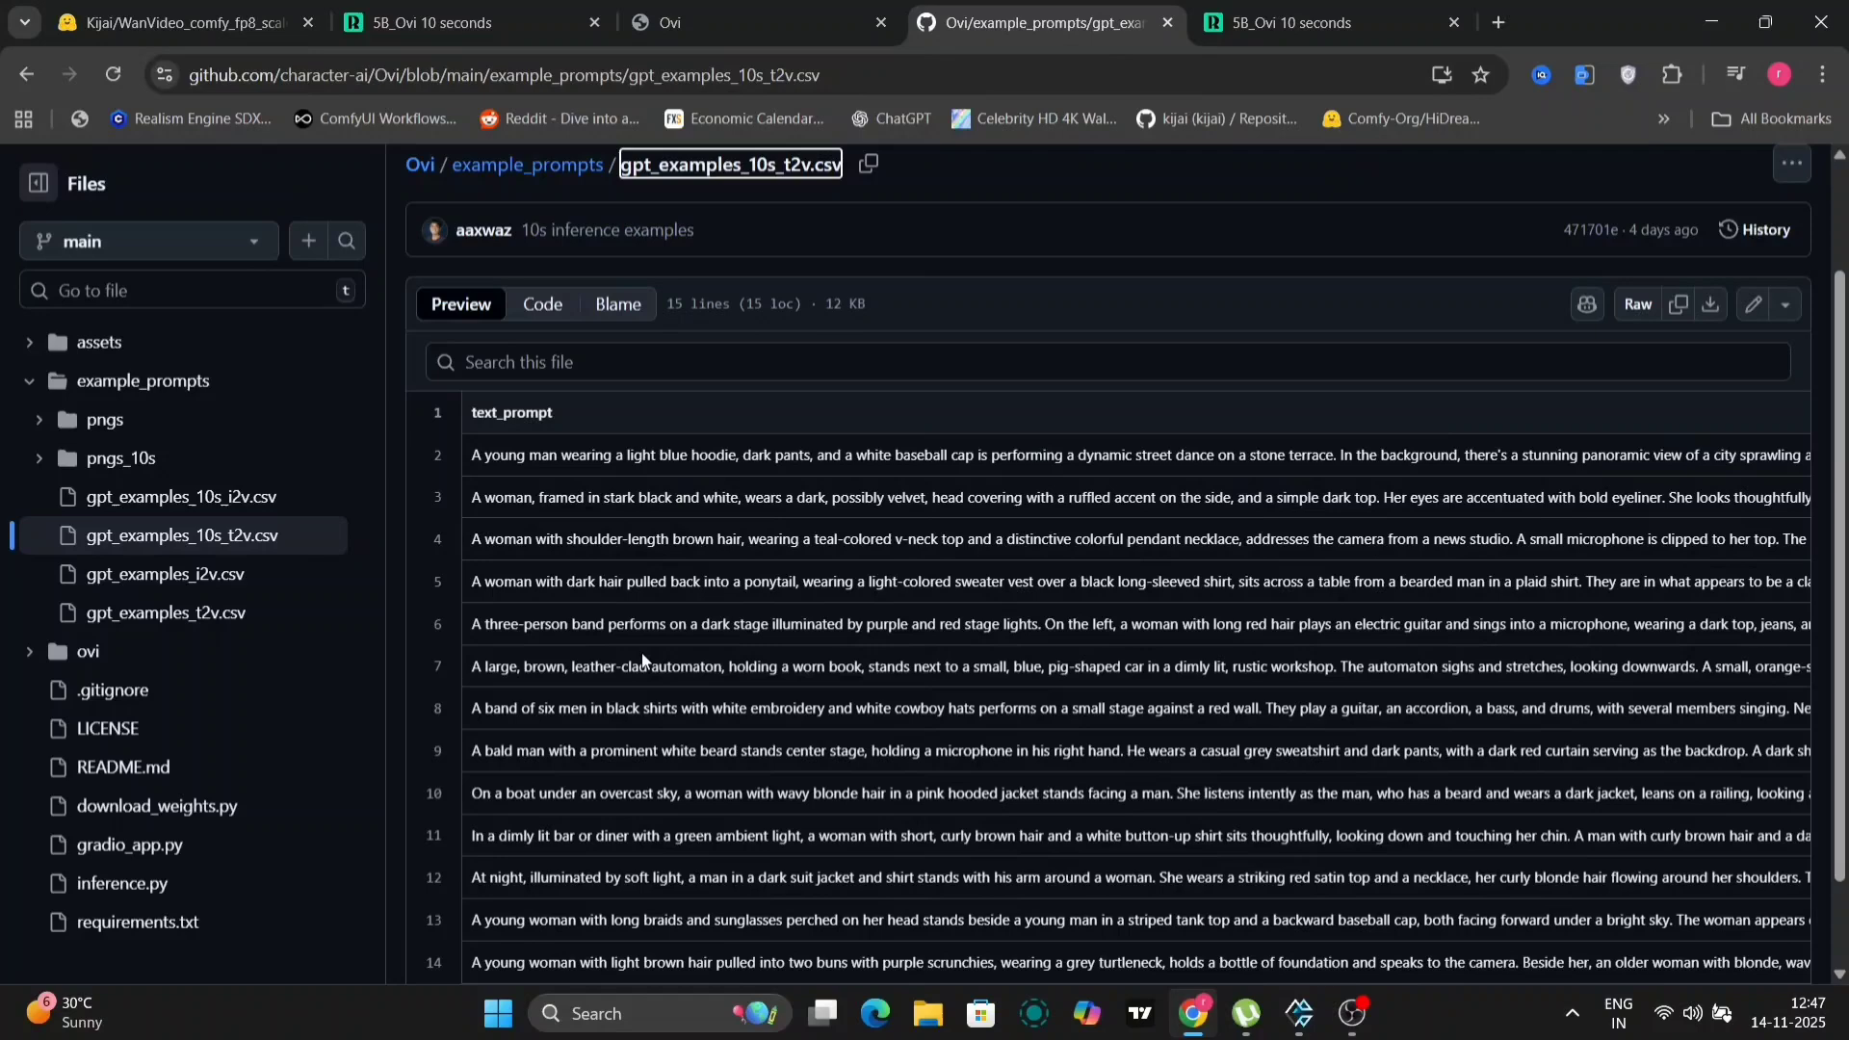
# - Scroll the 10-second text-to-video prompts CSV, then switch to the output video window
pyautogui.scroll(-3)
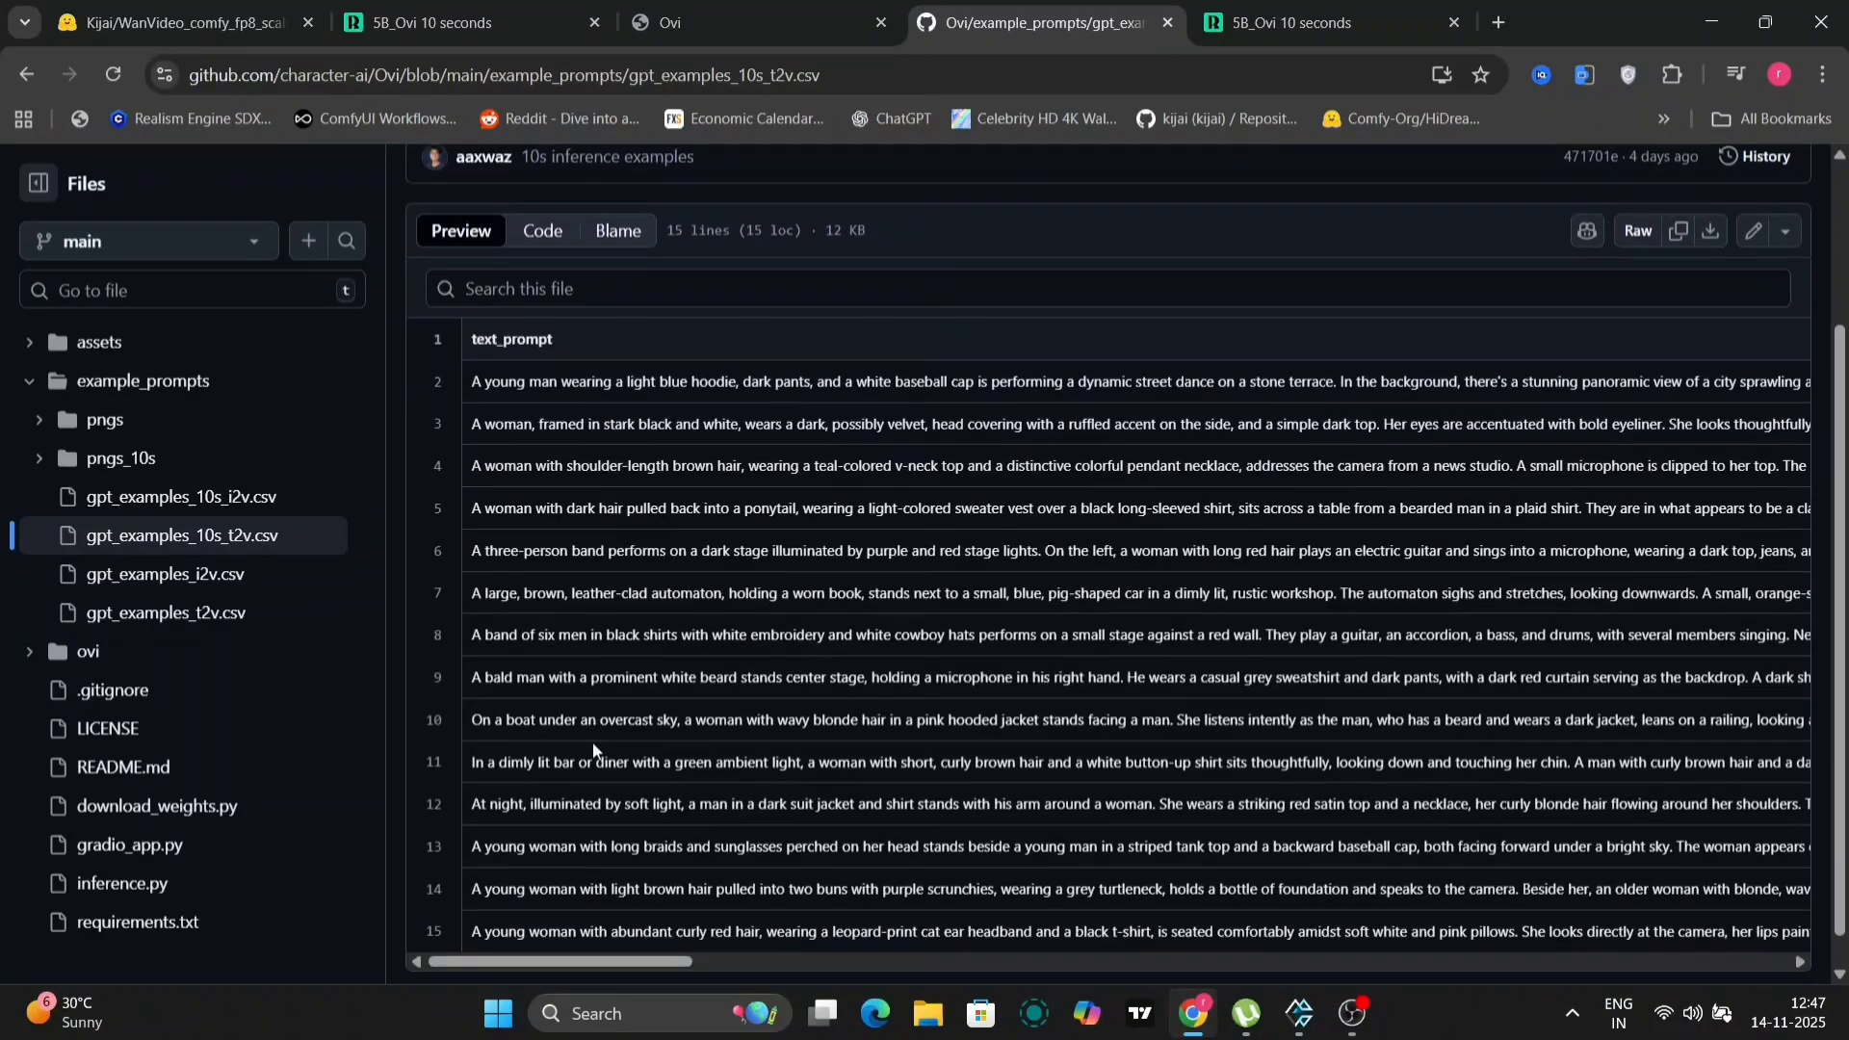
pyautogui.moveTo(1025, 710)
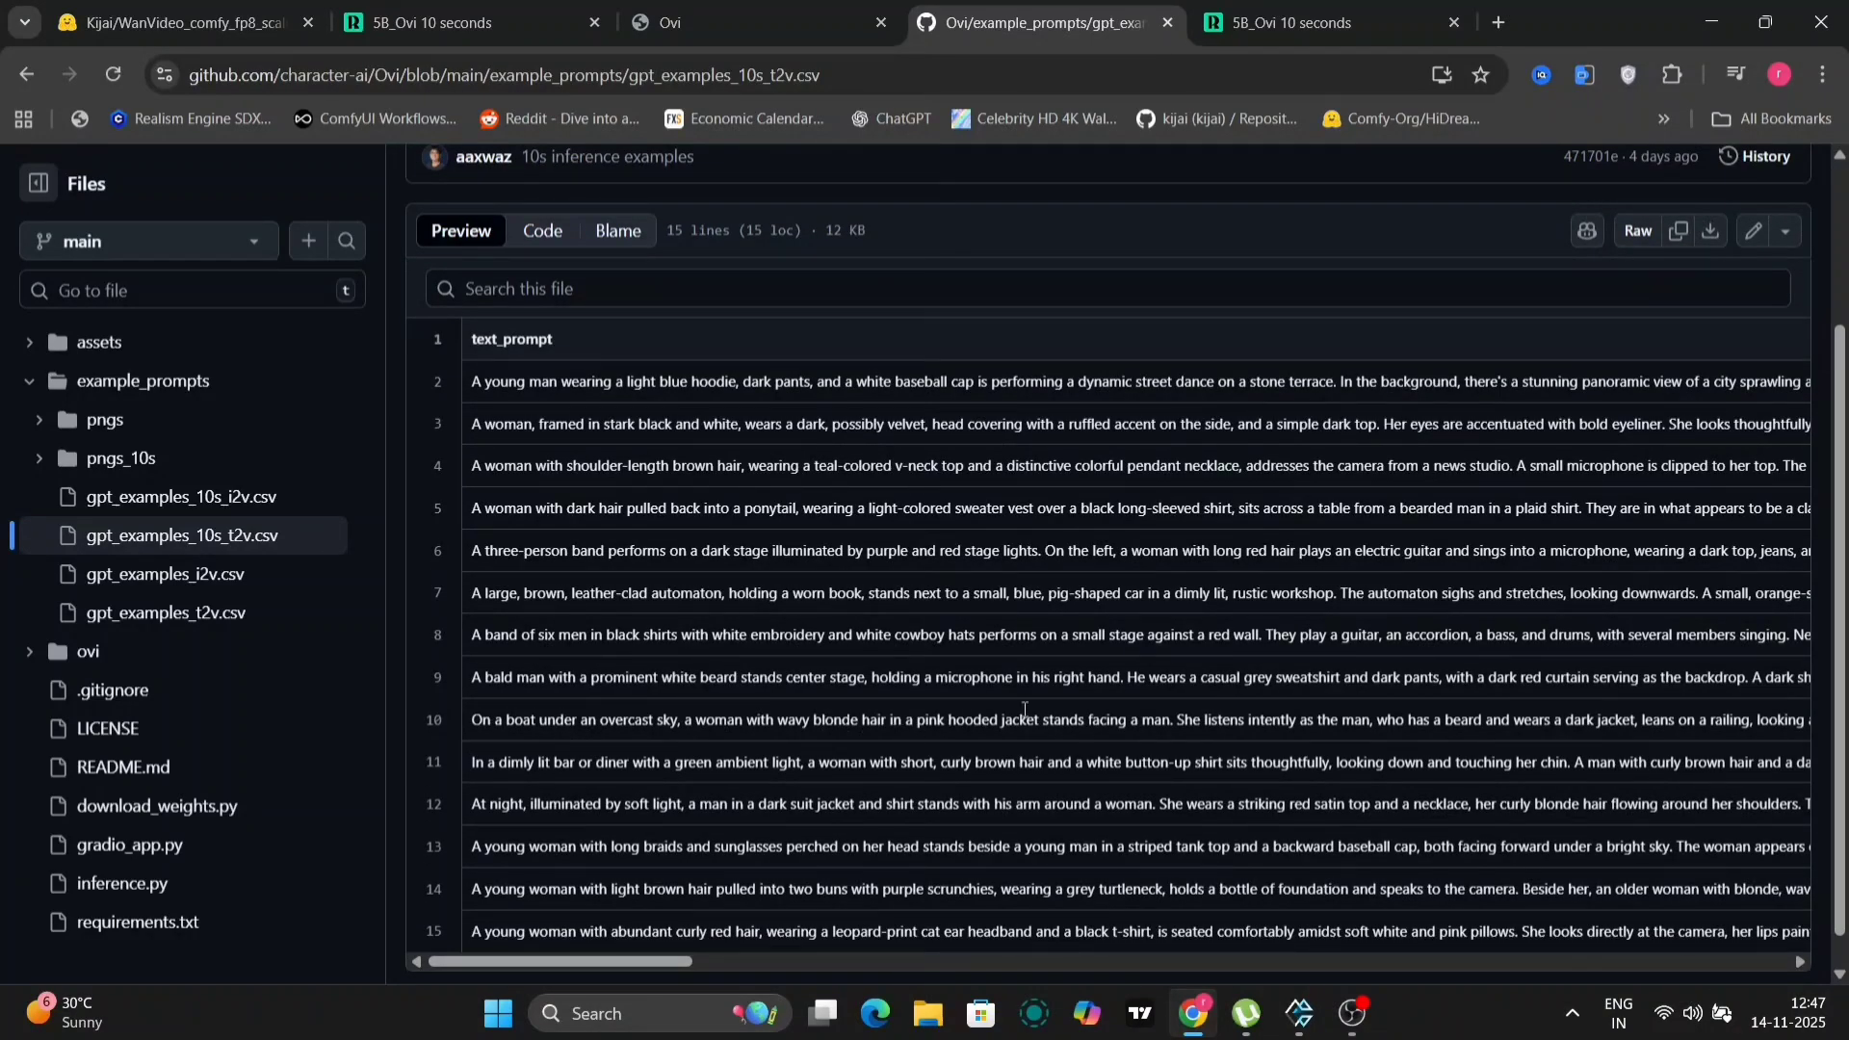
pyautogui.click(442, 23)
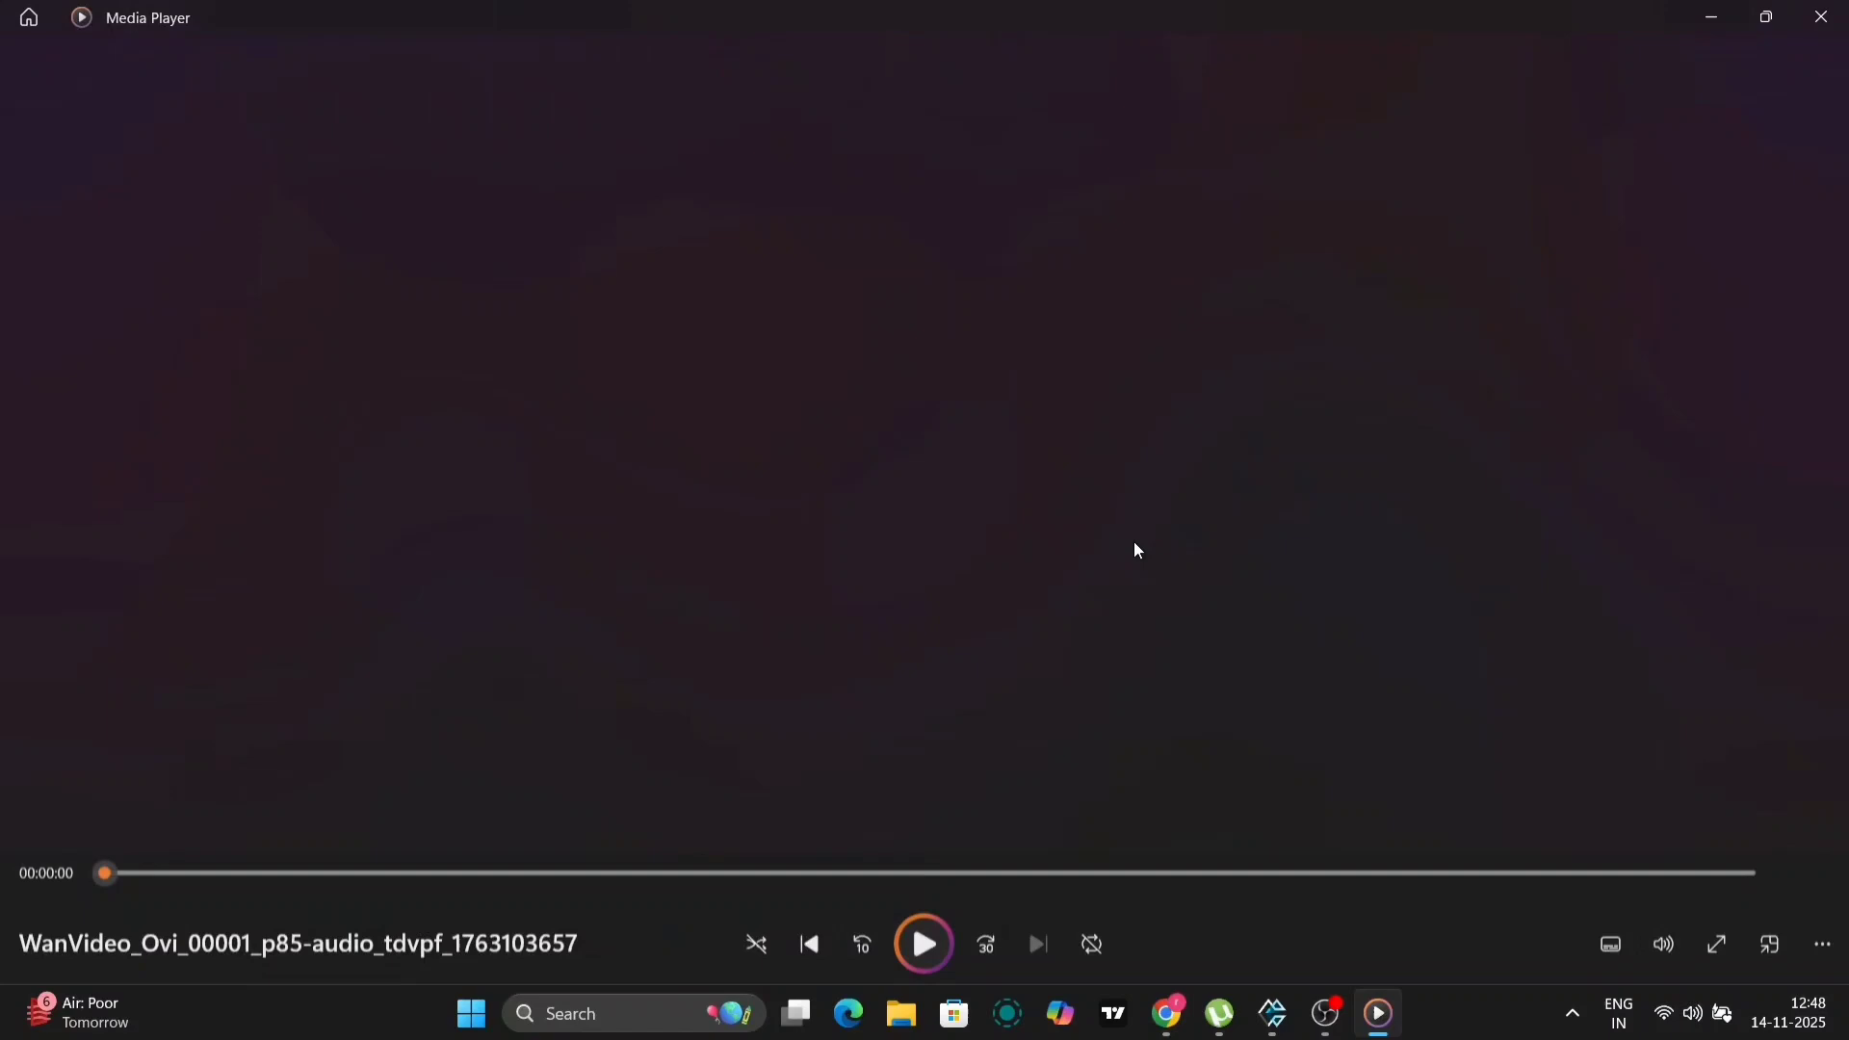
# - Open the Task List and play the finished boat-scene video preview
pyautogui.click(923, 944)
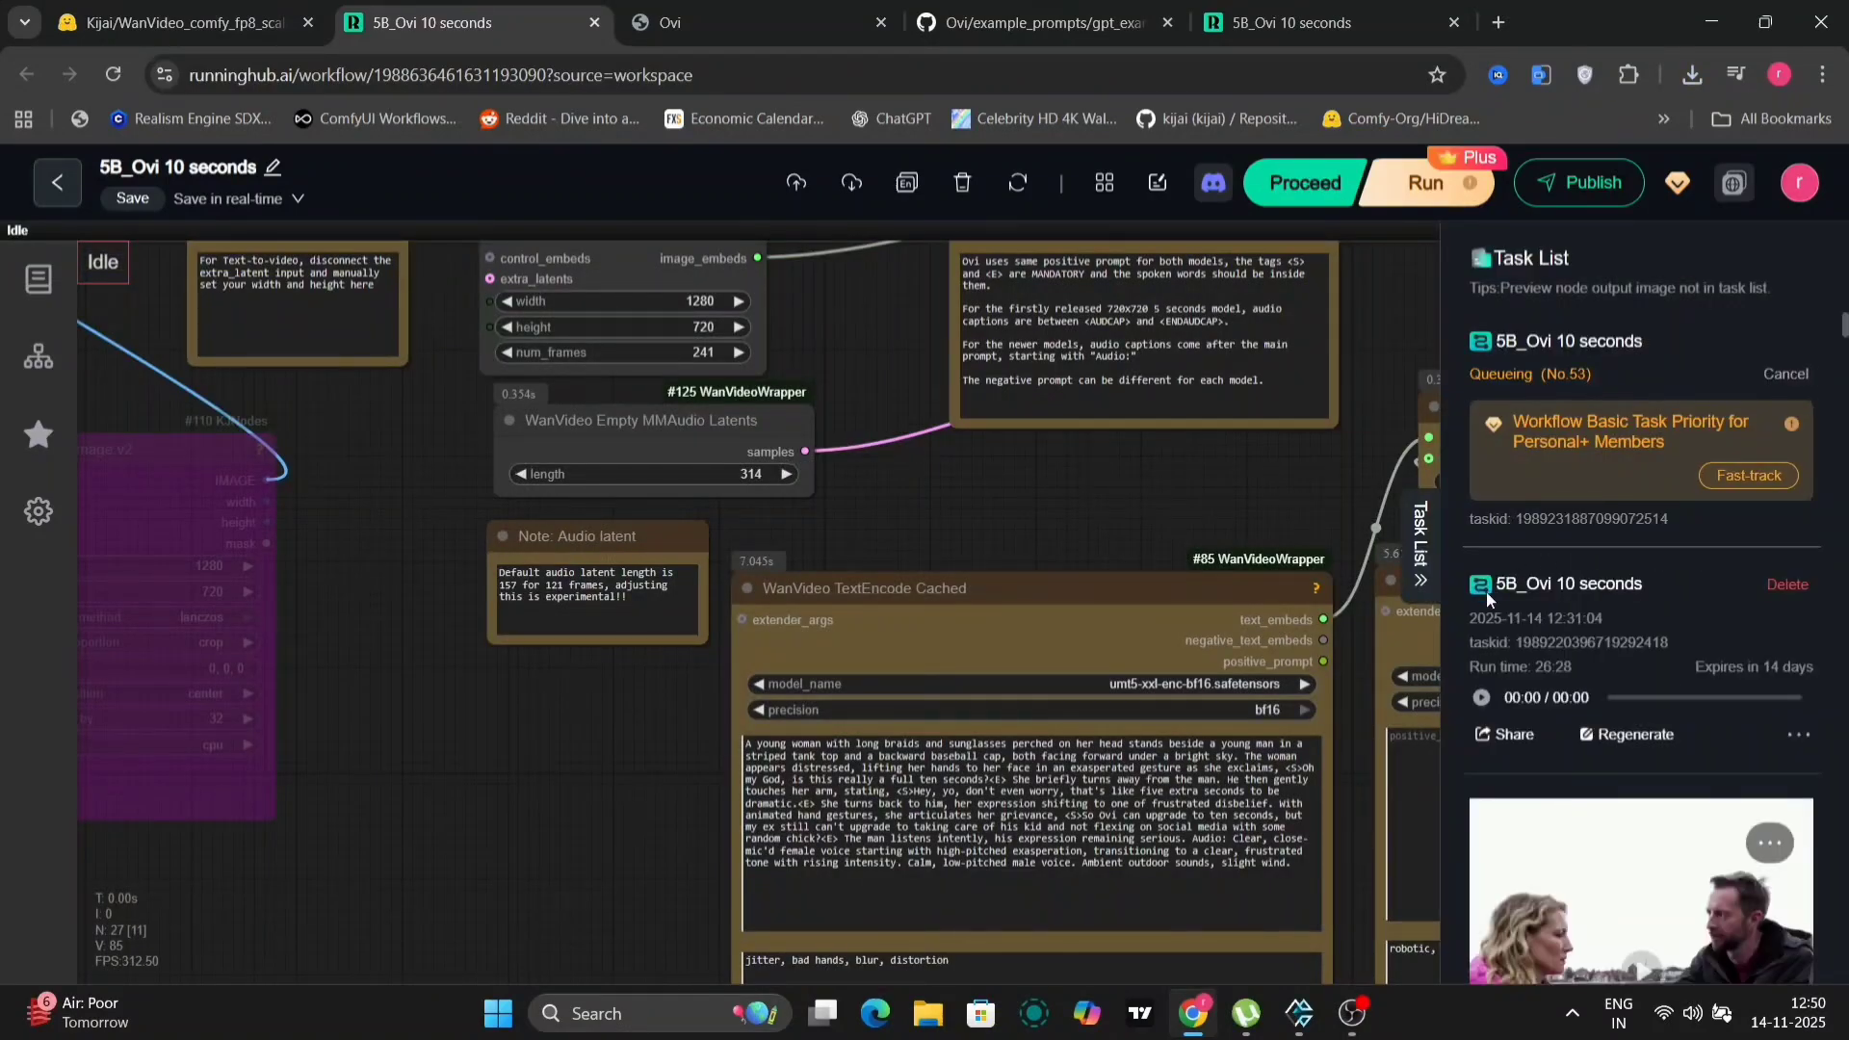
pyautogui.moveTo(1621, 570)
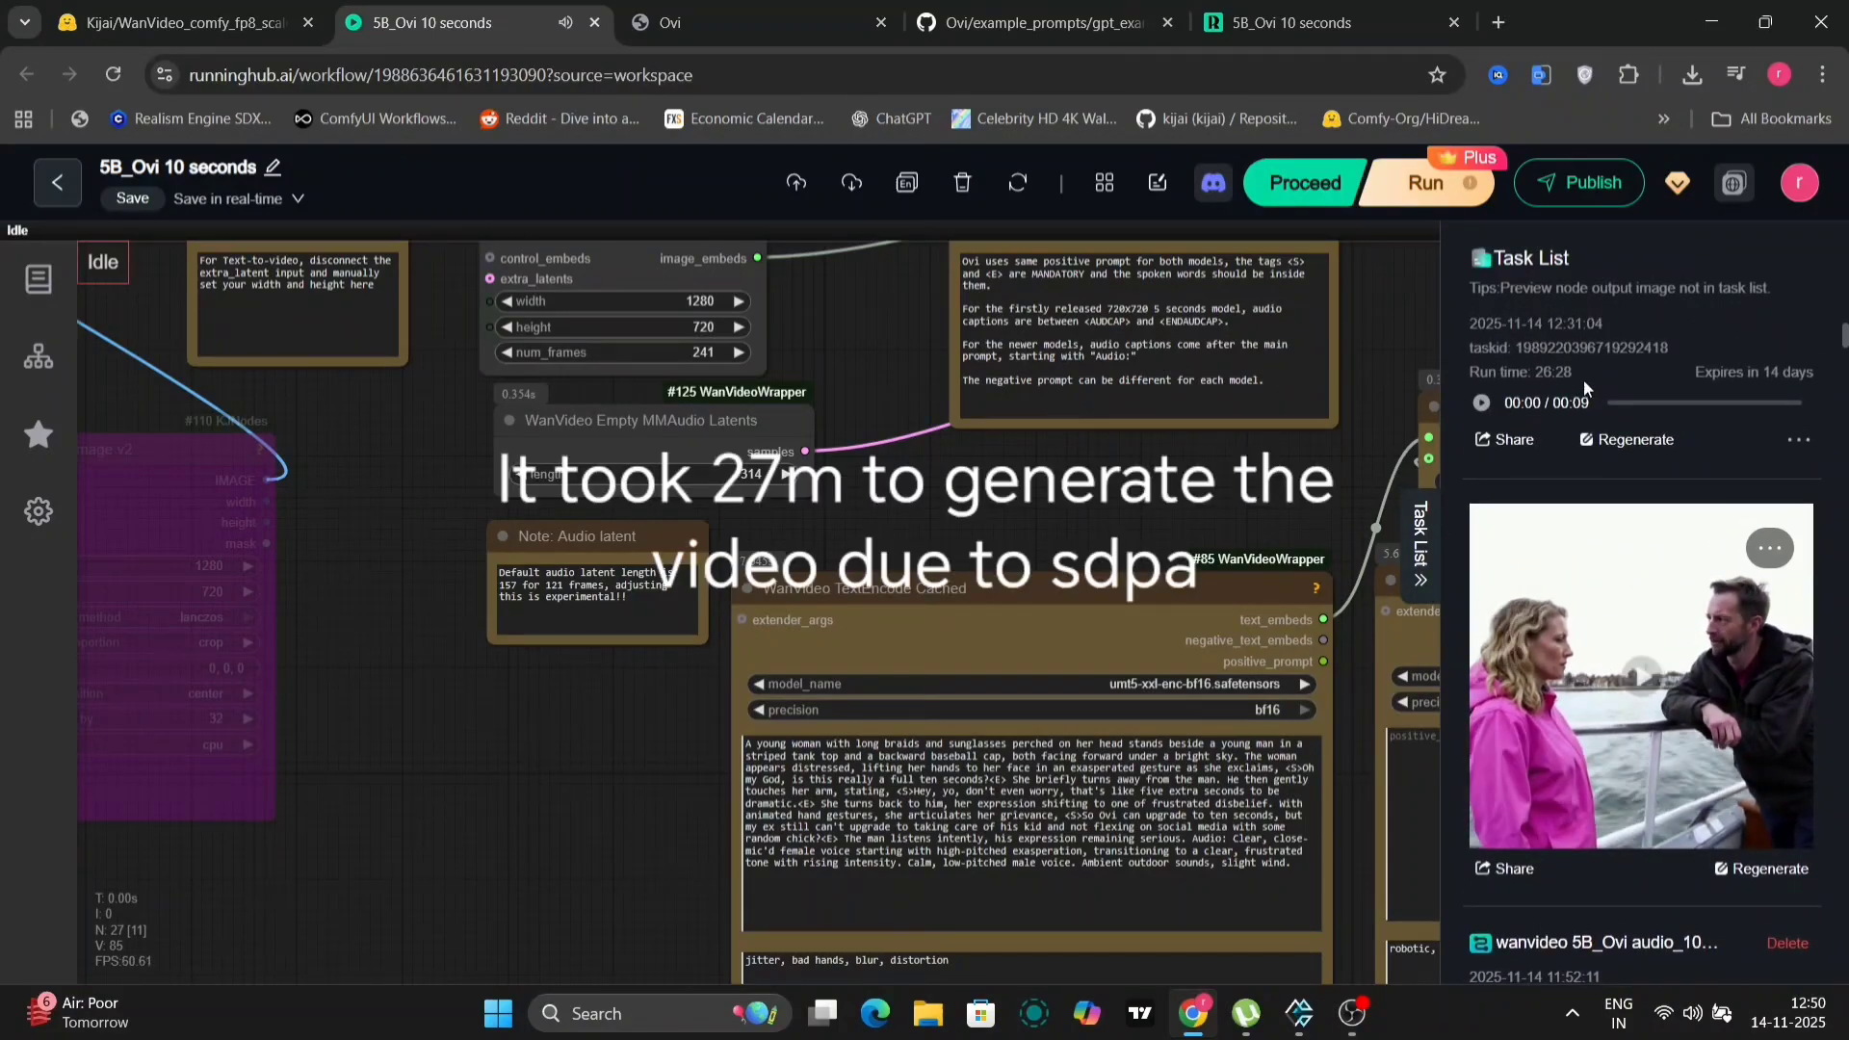
pyautogui.click(1427, 183)
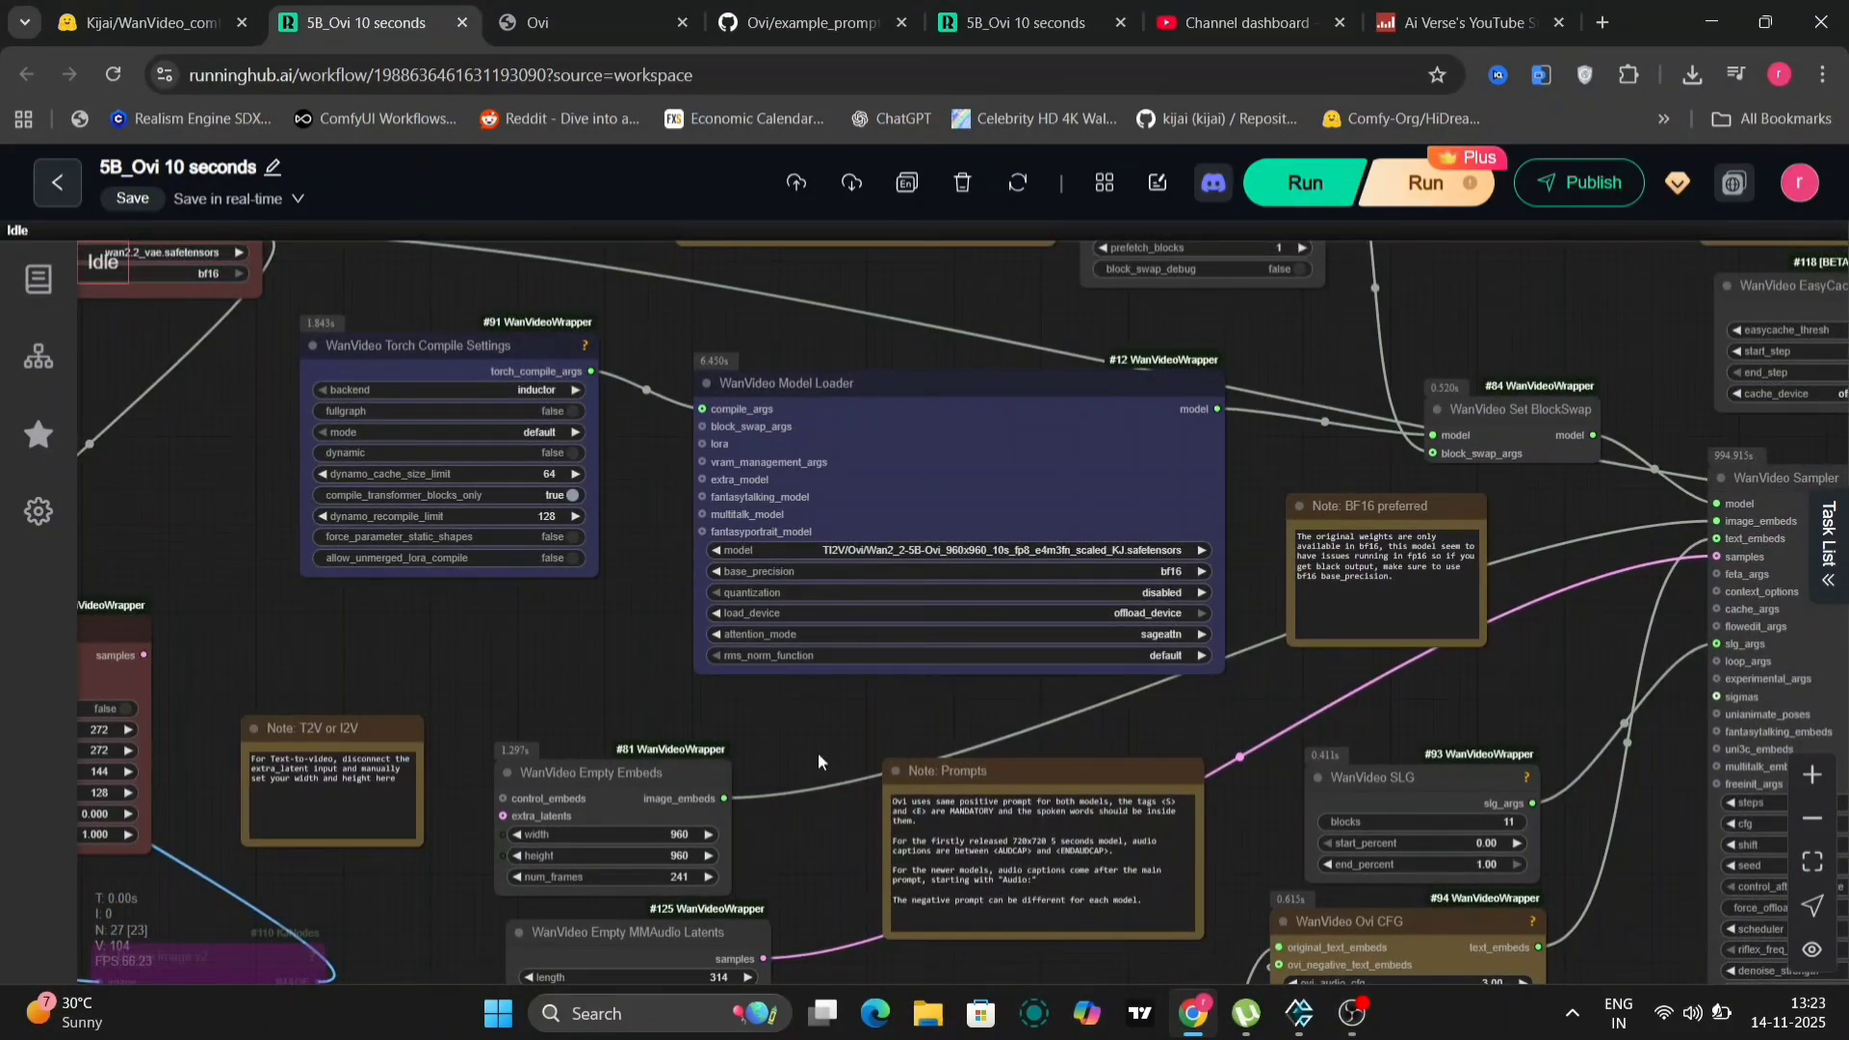
pyautogui.moveTo(818, 761); pyautogui.dragTo(616, 656)
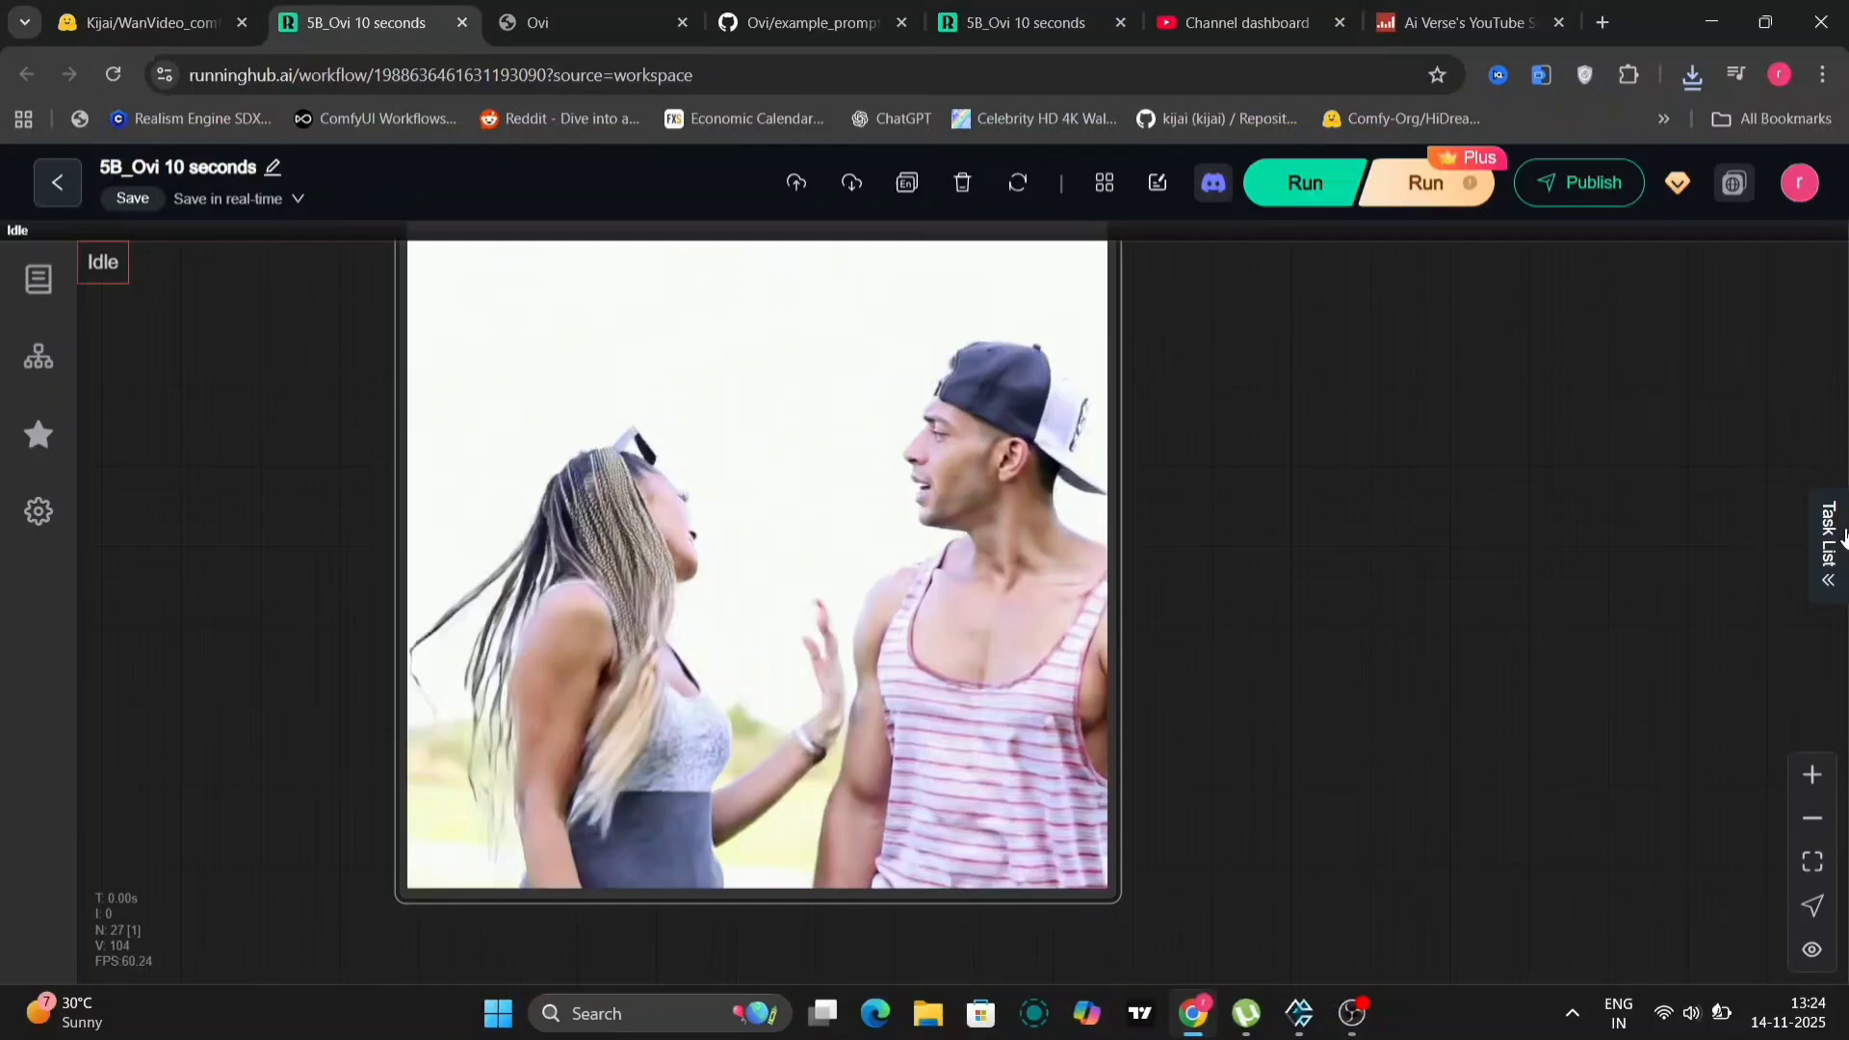
pyautogui.click(1828, 542)
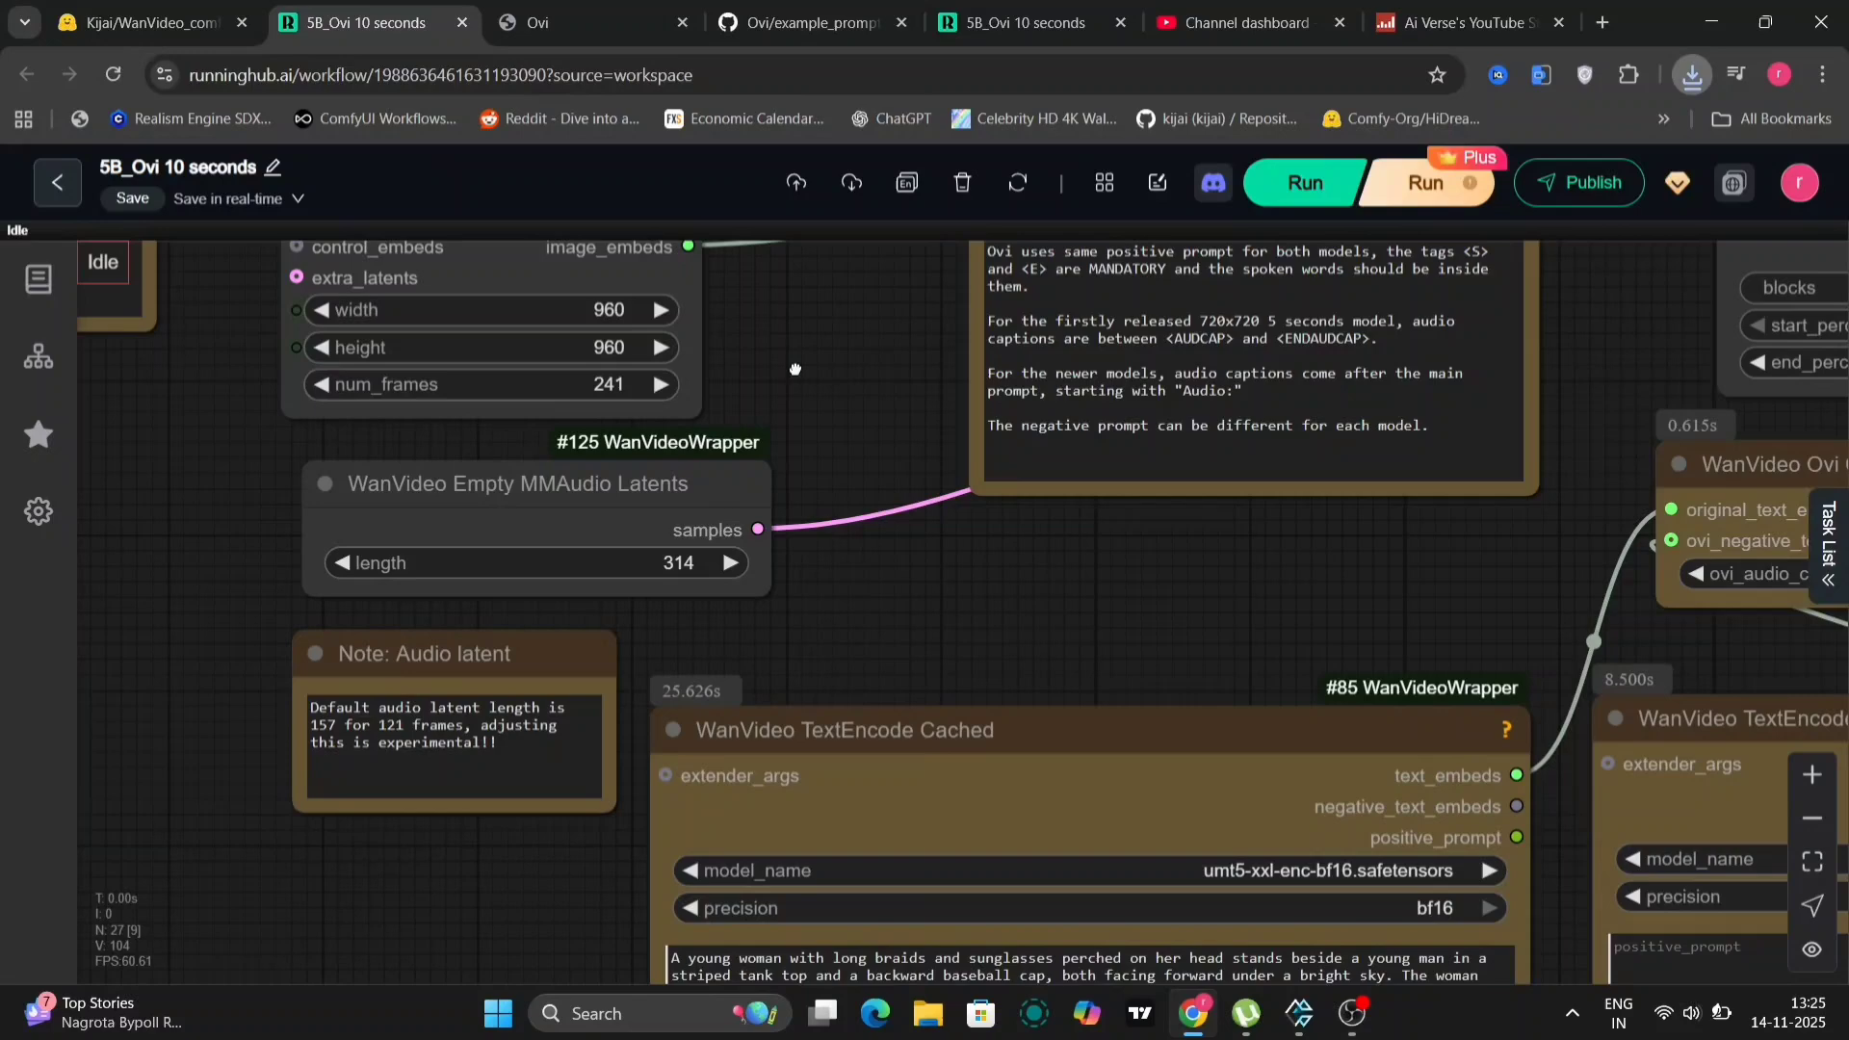
# - Pan across the workflow to check the embeds, model loader, sampler and decode nodes
pyautogui.moveTo(795, 369); pyautogui.dragTo(693, 829)
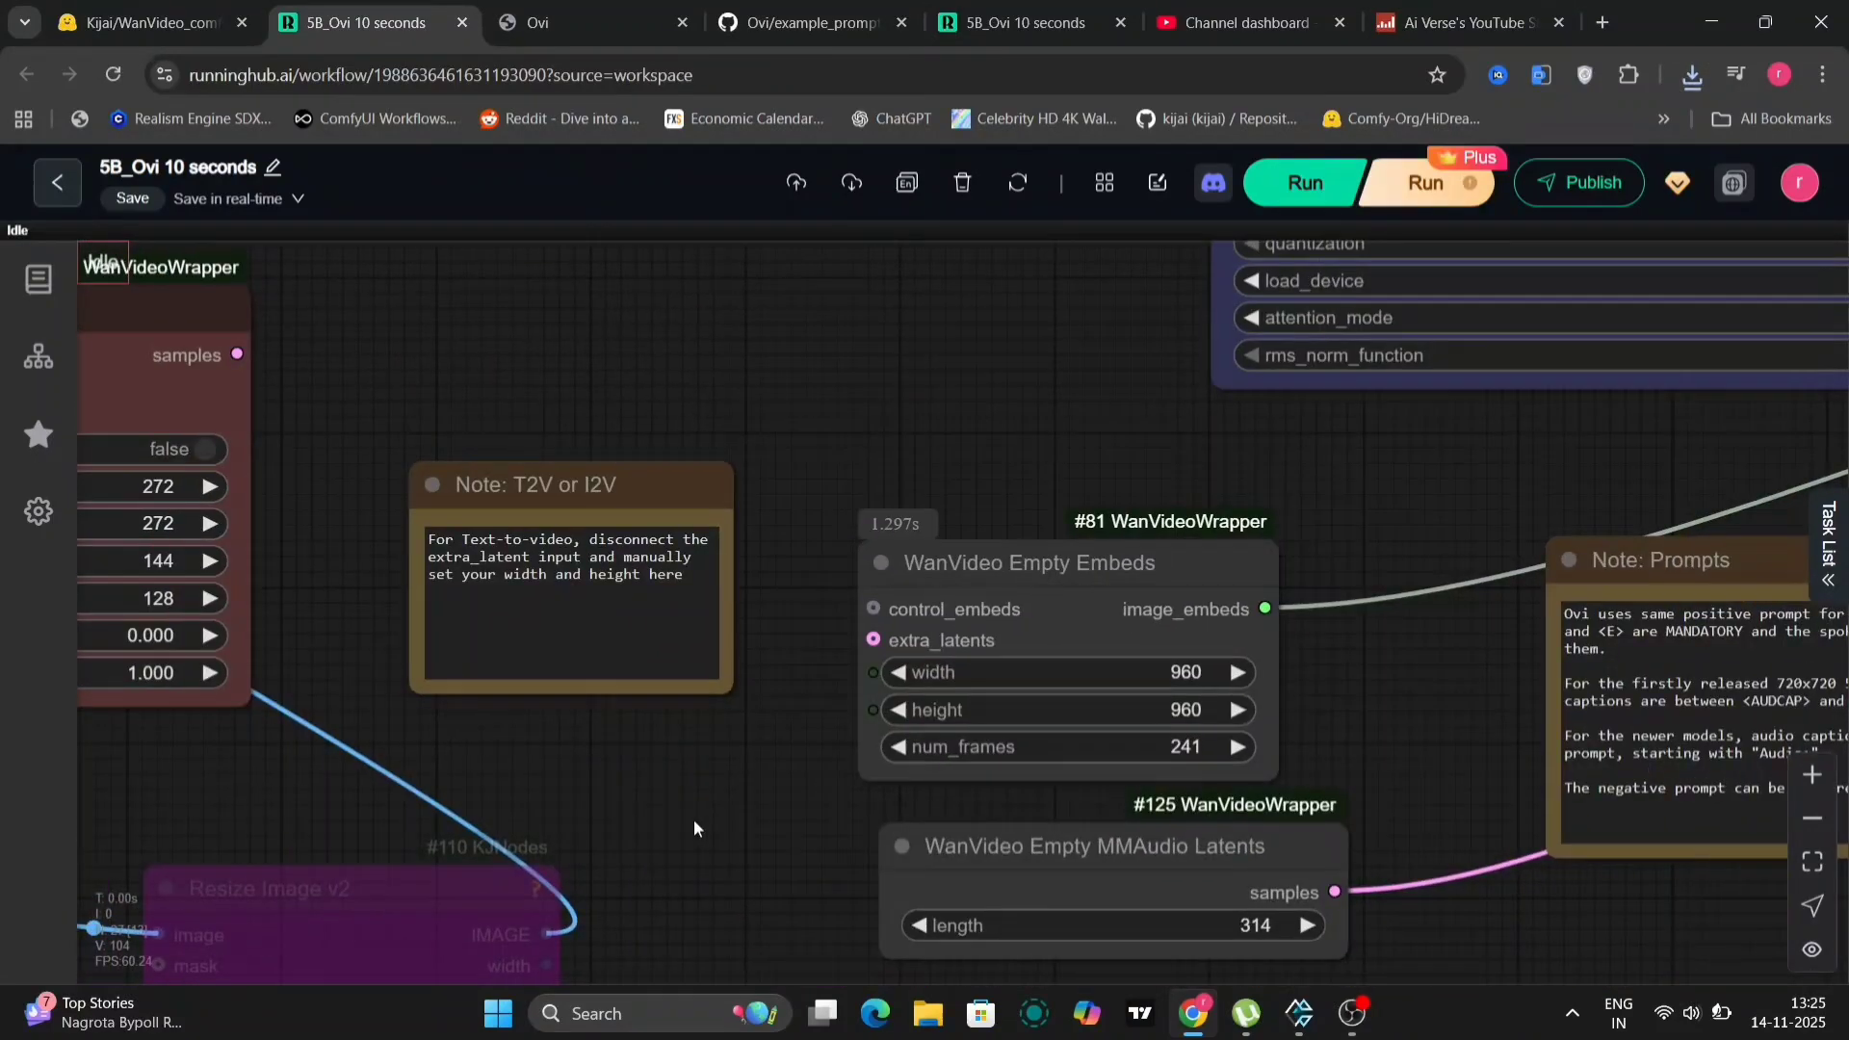
pyautogui.moveTo(695, 828); pyautogui.dragTo(1002, 590)
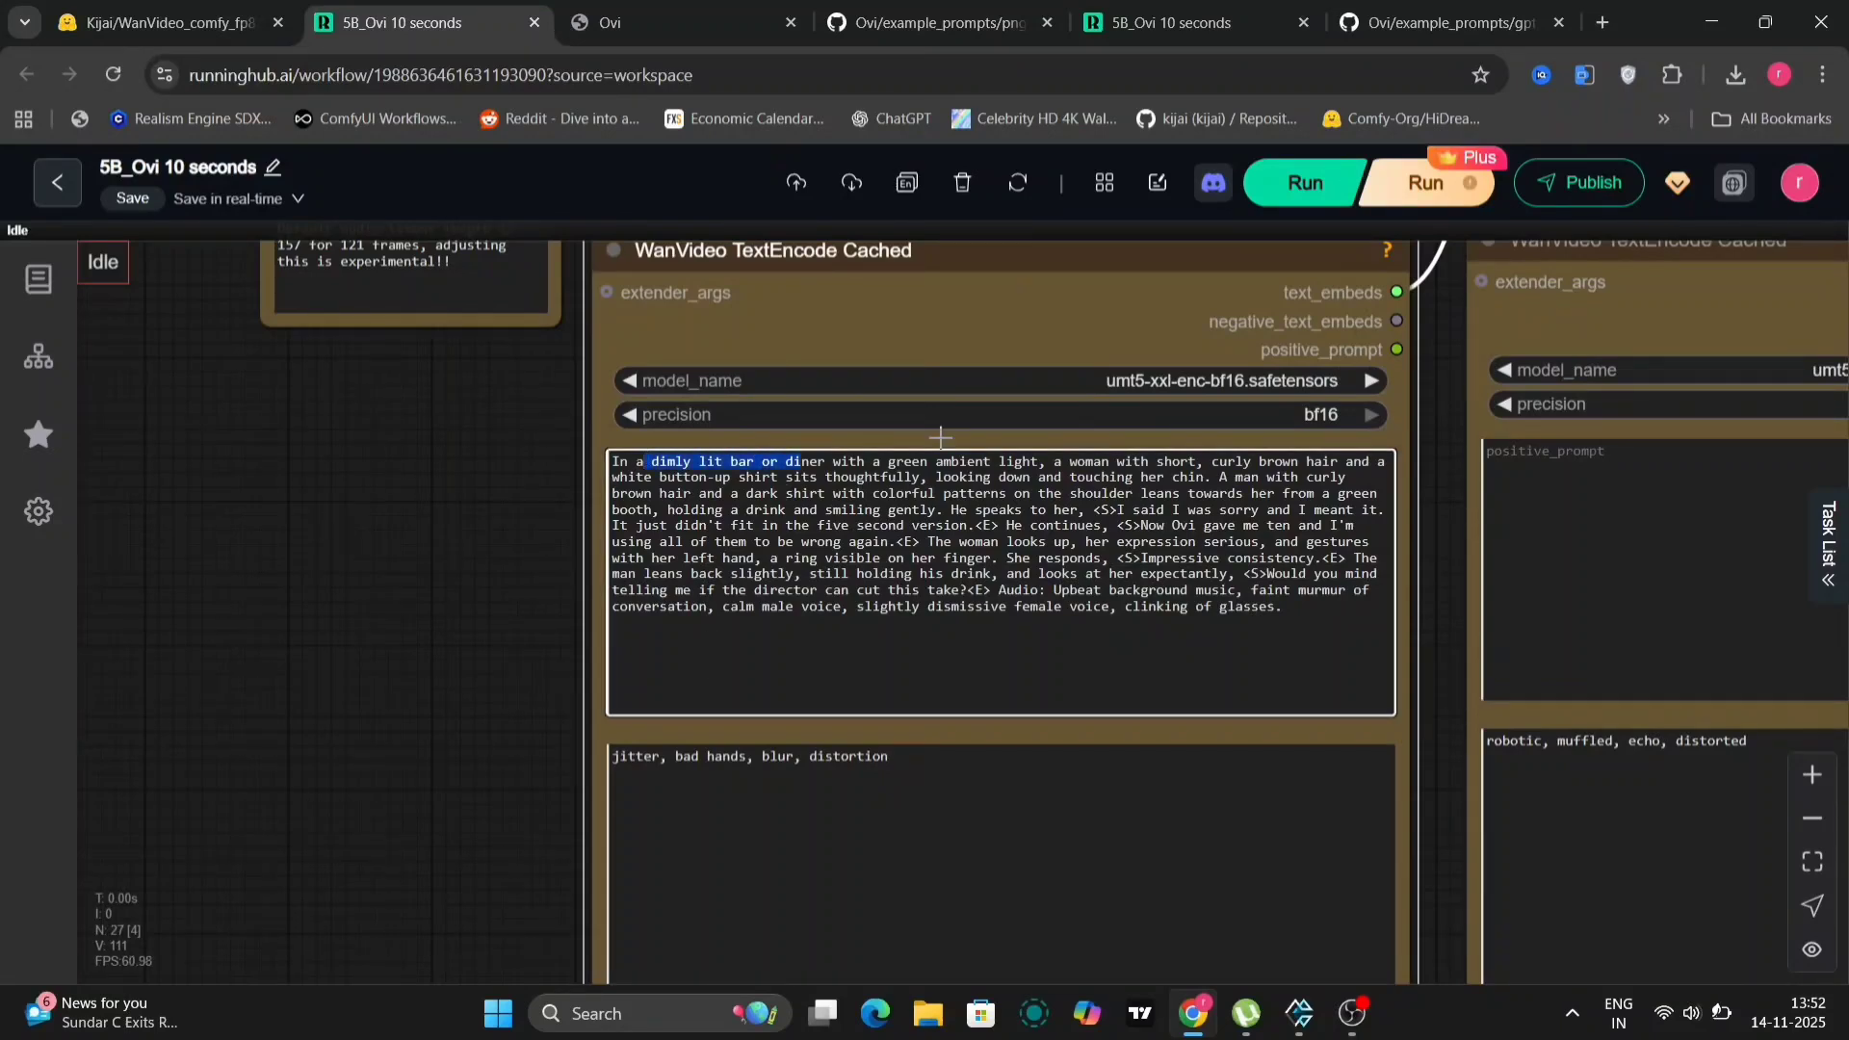
pyautogui.moveTo(648, 460); pyautogui.dragTo(1155, 525)
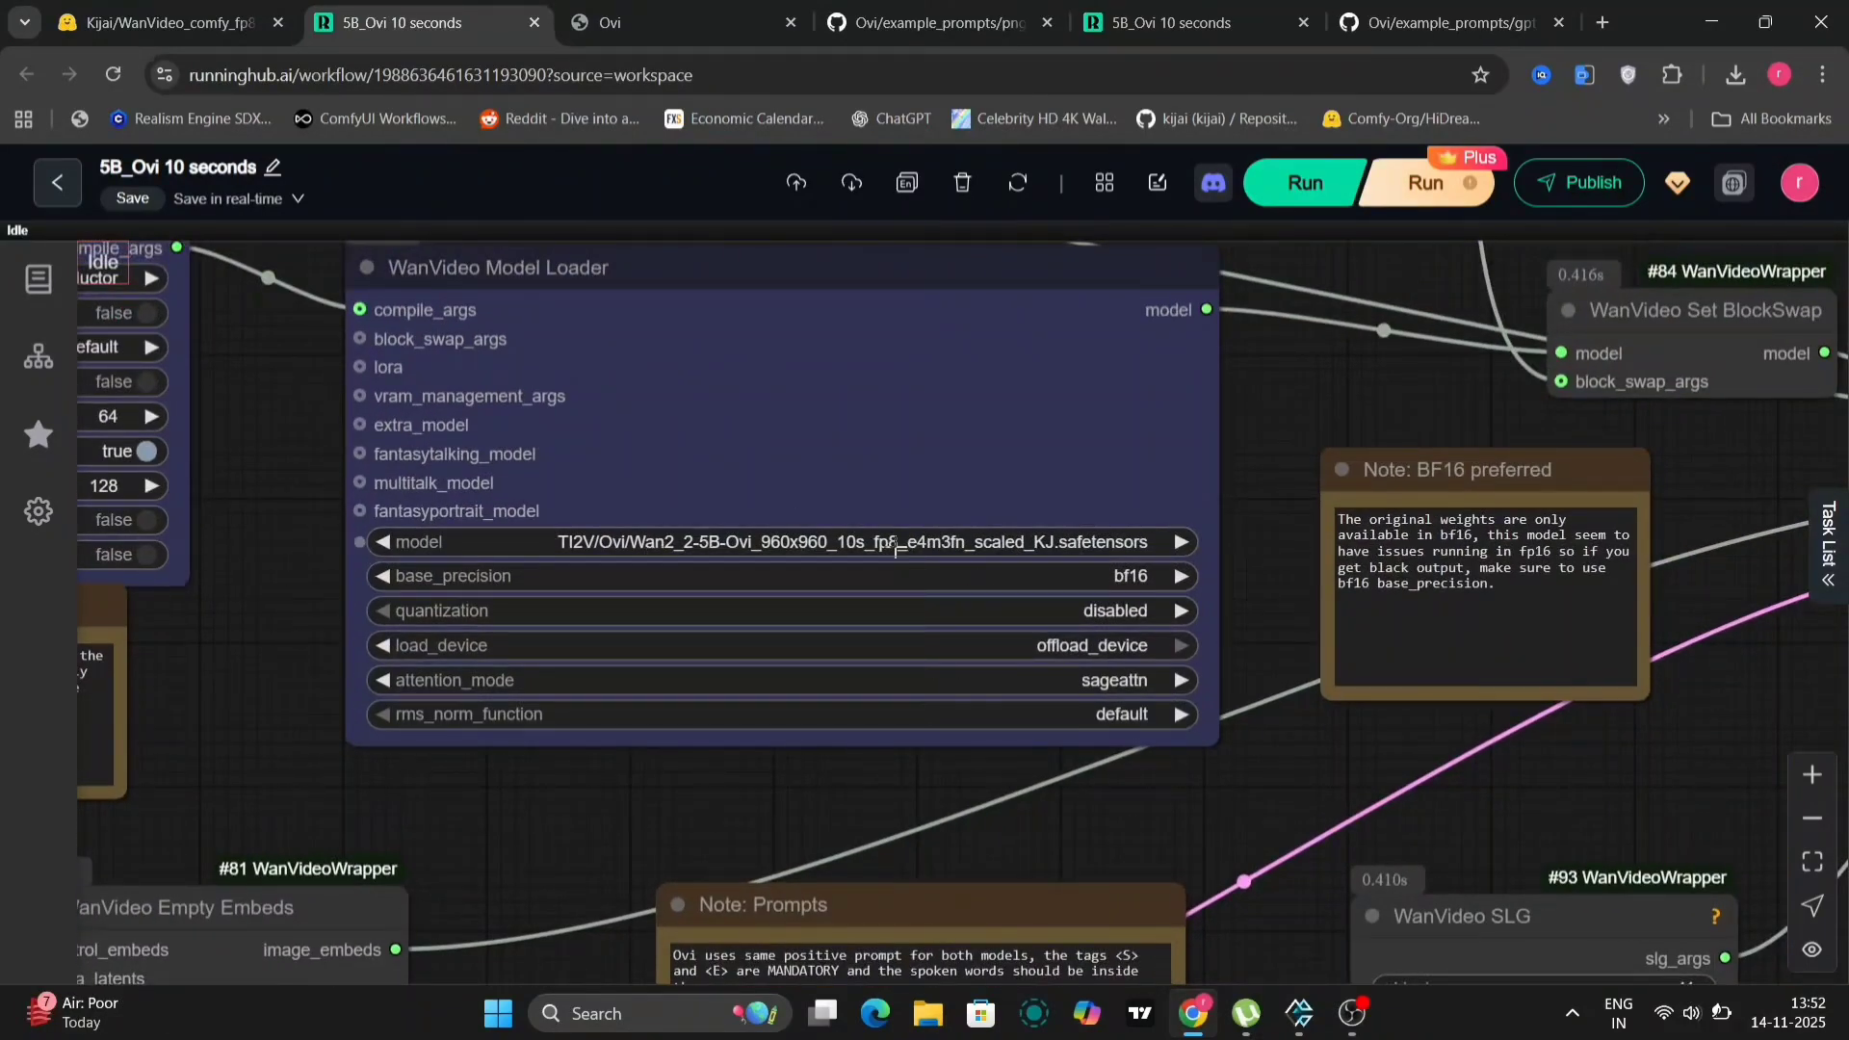
pyautogui.moveTo(897, 542); pyautogui.dragTo(477, 729)
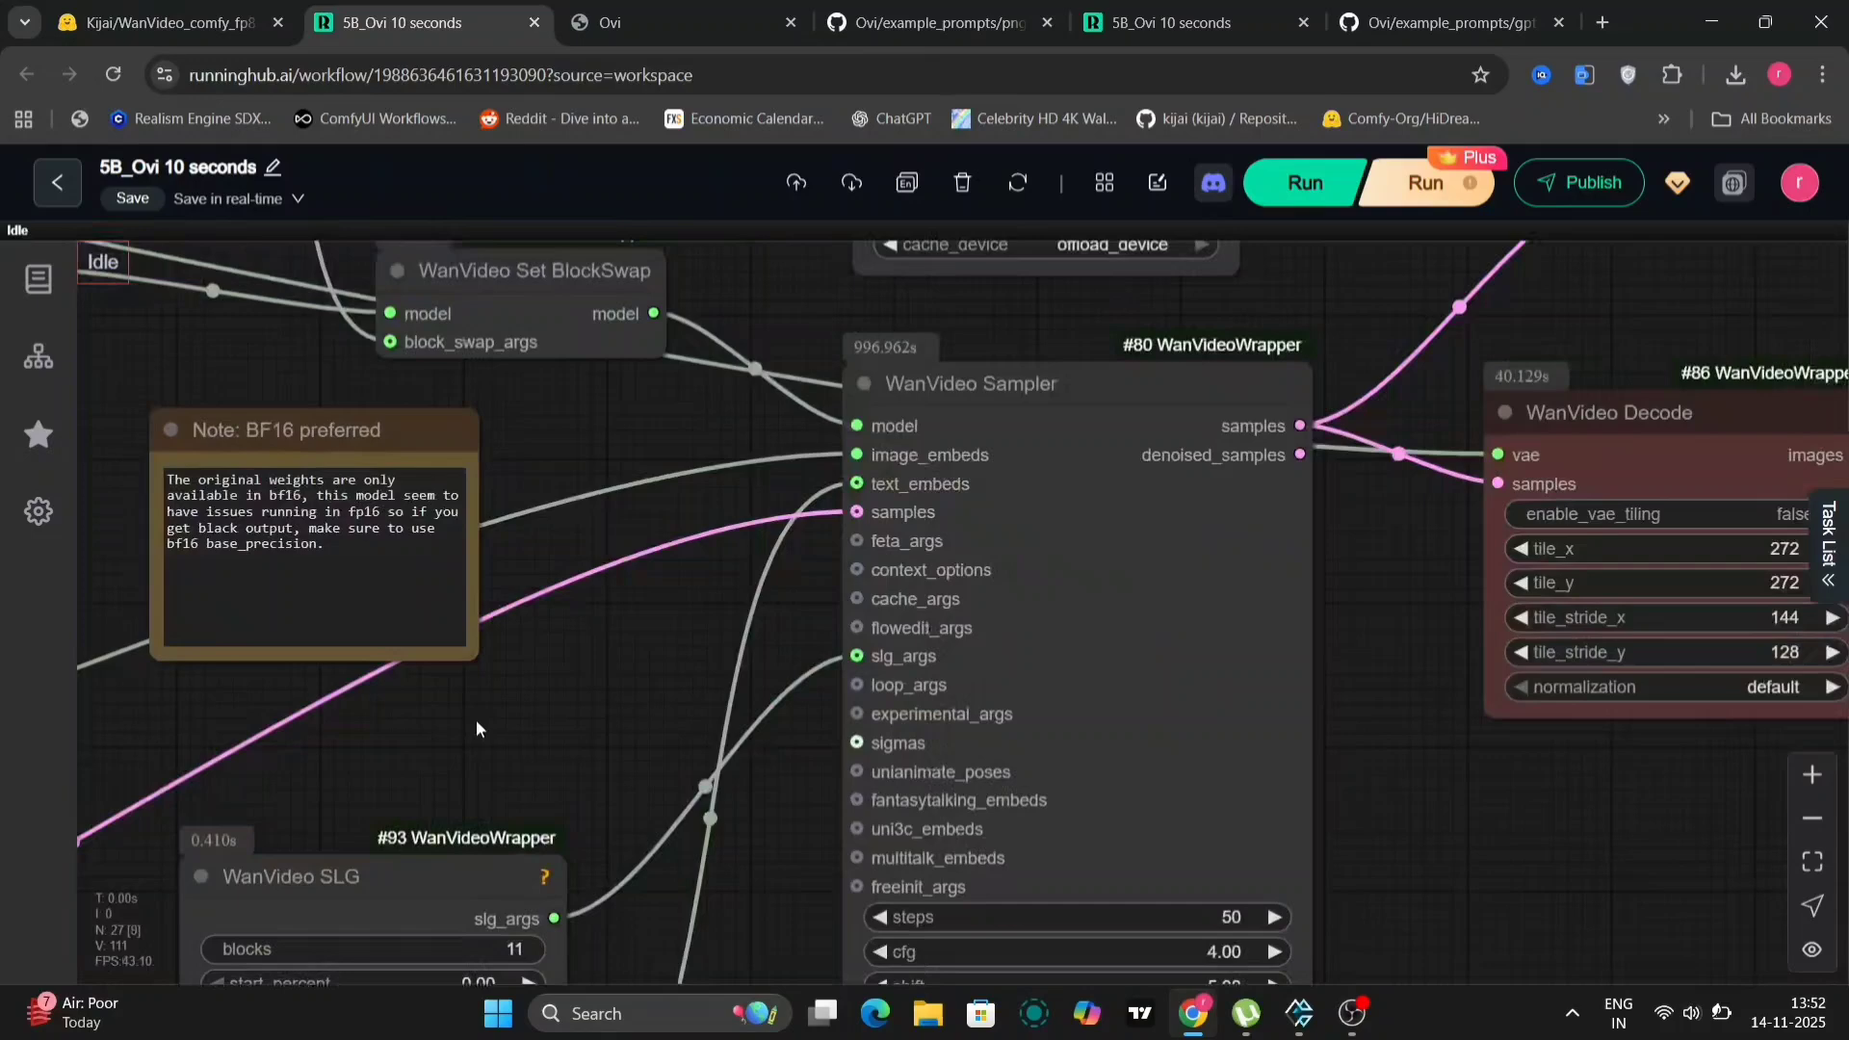
pyautogui.moveTo(477, 729); pyautogui.dragTo(860, 878)
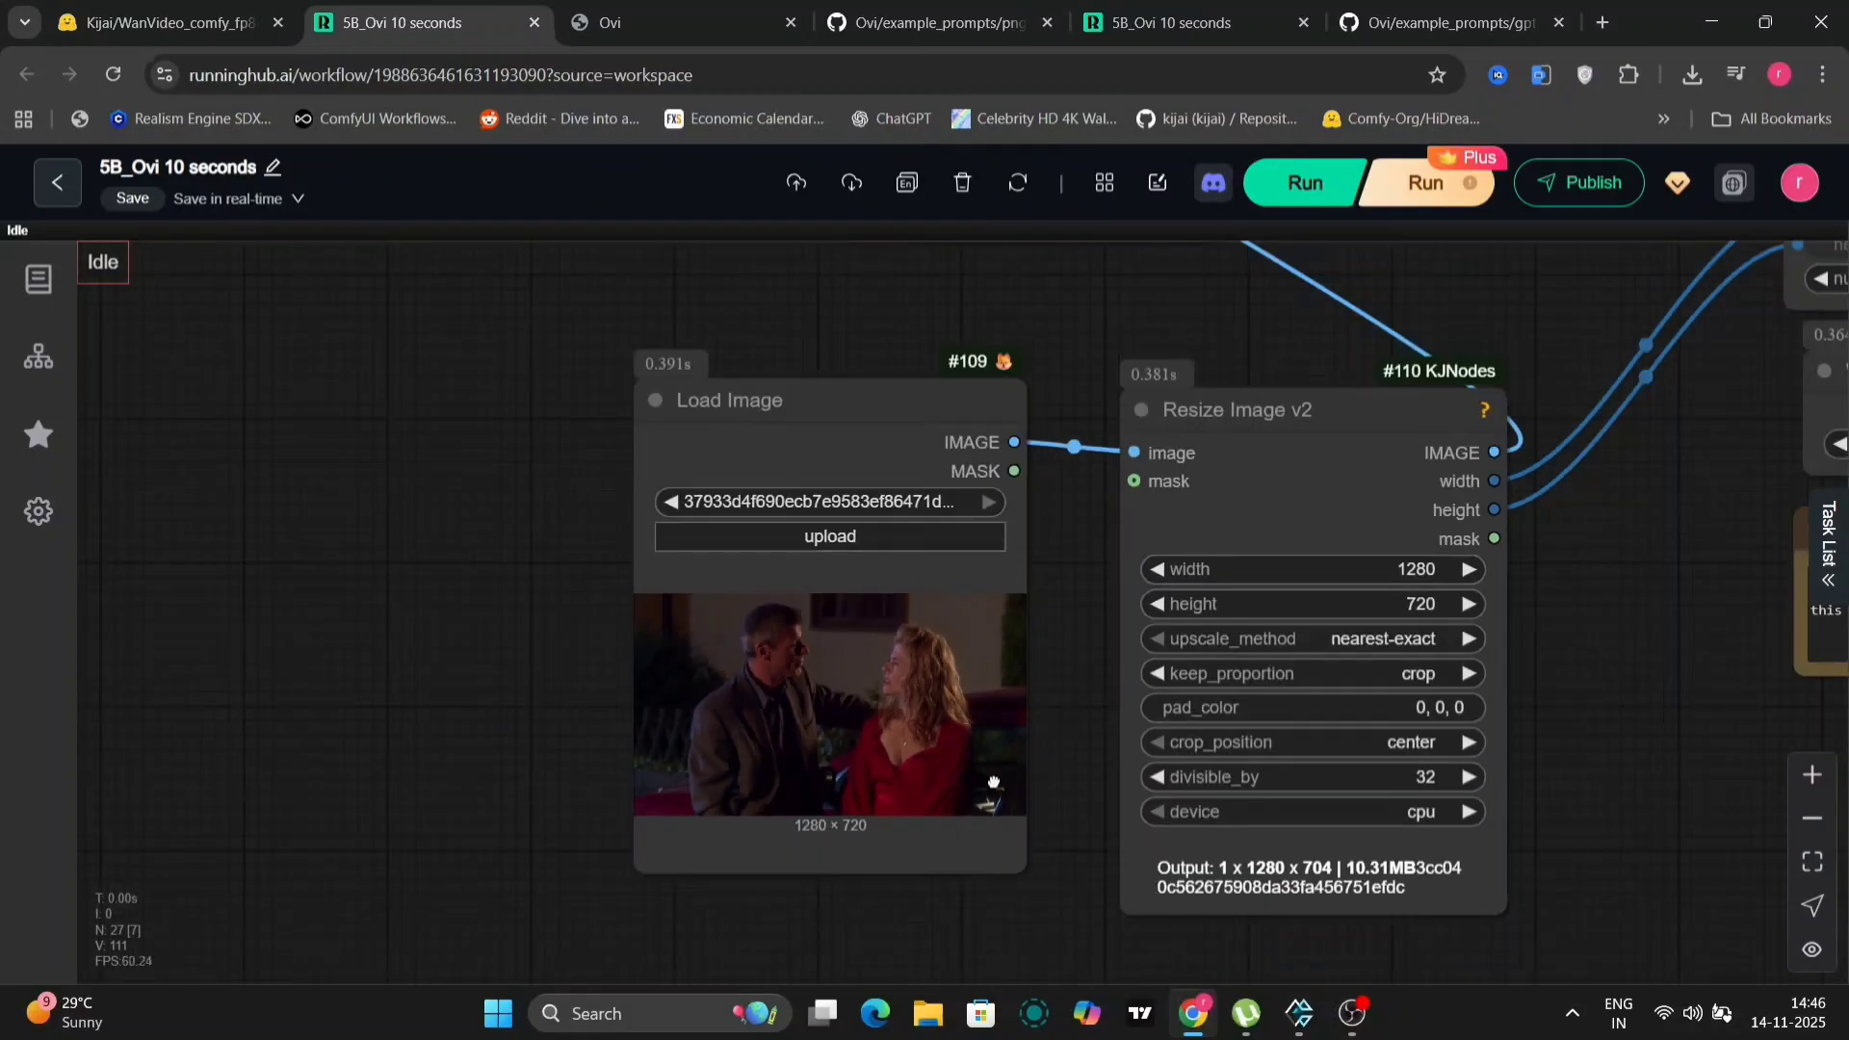
# - Move the view across the workflow and open the sampler's scheduler list
pyautogui.moveTo(994, 781); pyautogui.dragTo(316, 452)
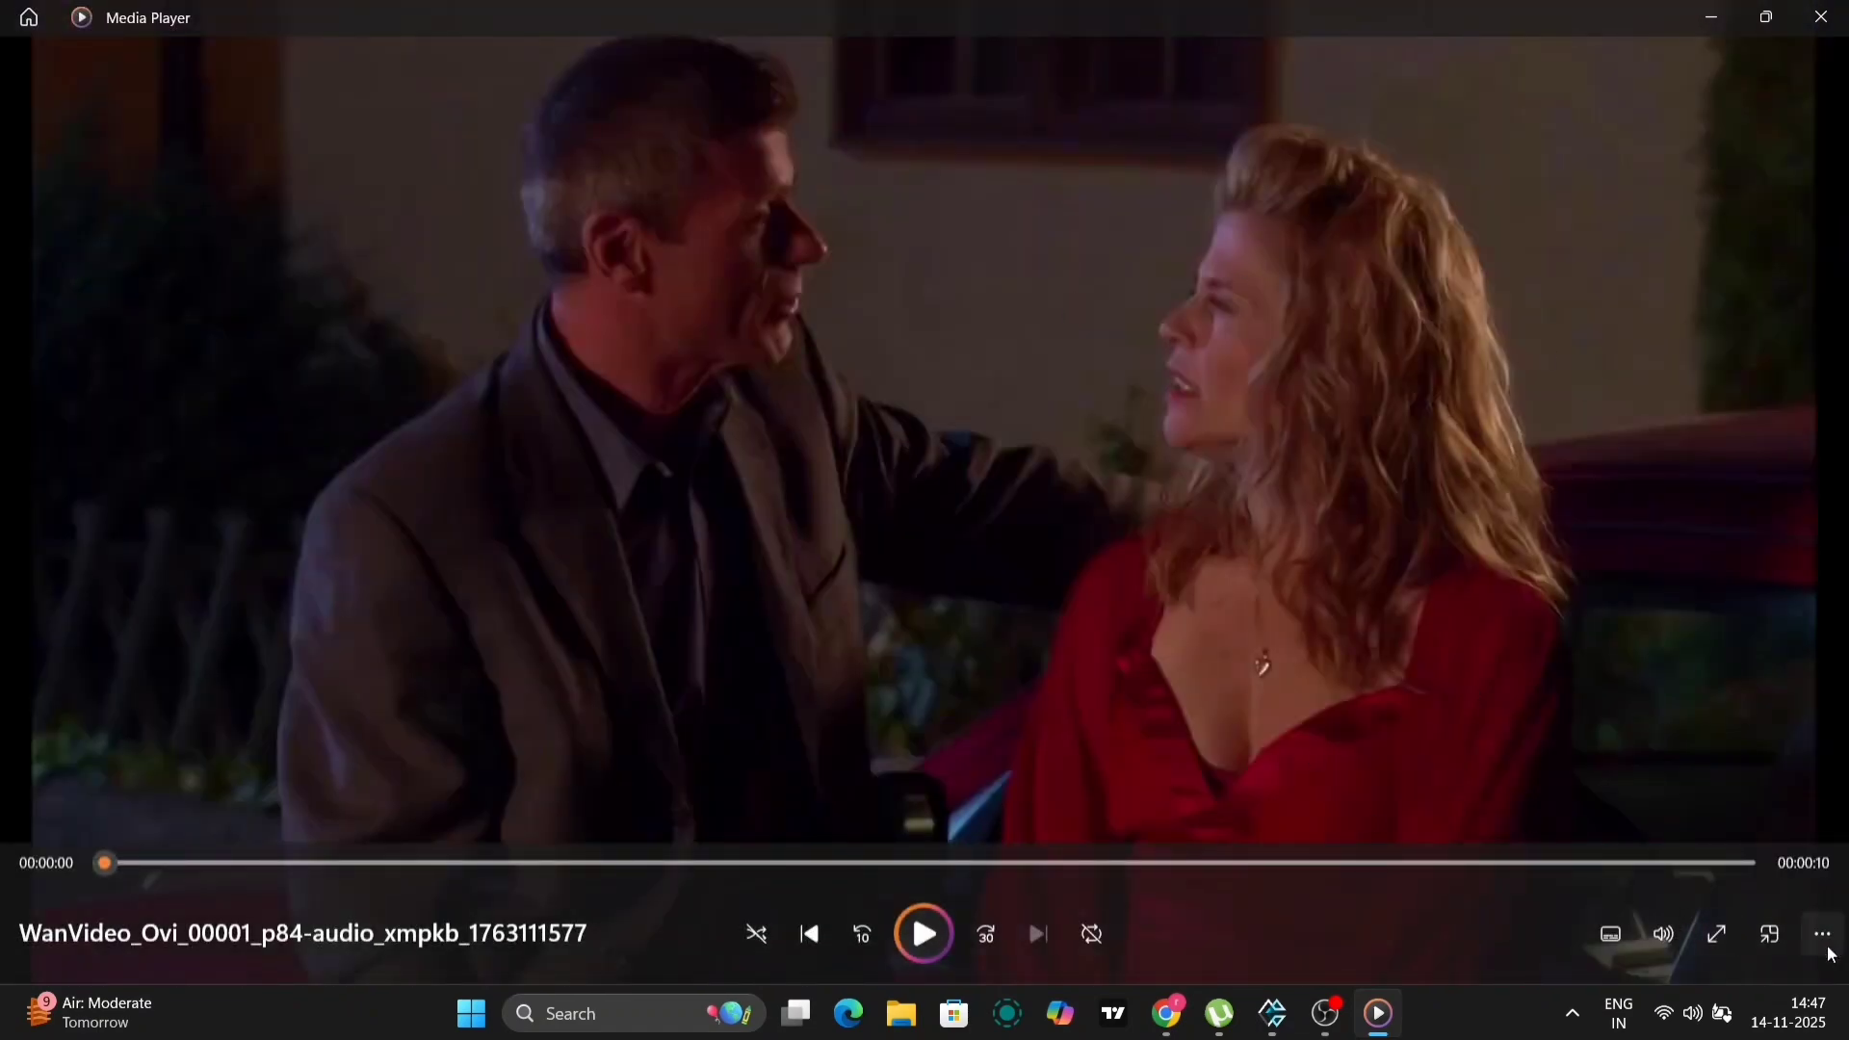
pyautogui.moveTo(1820, 16)
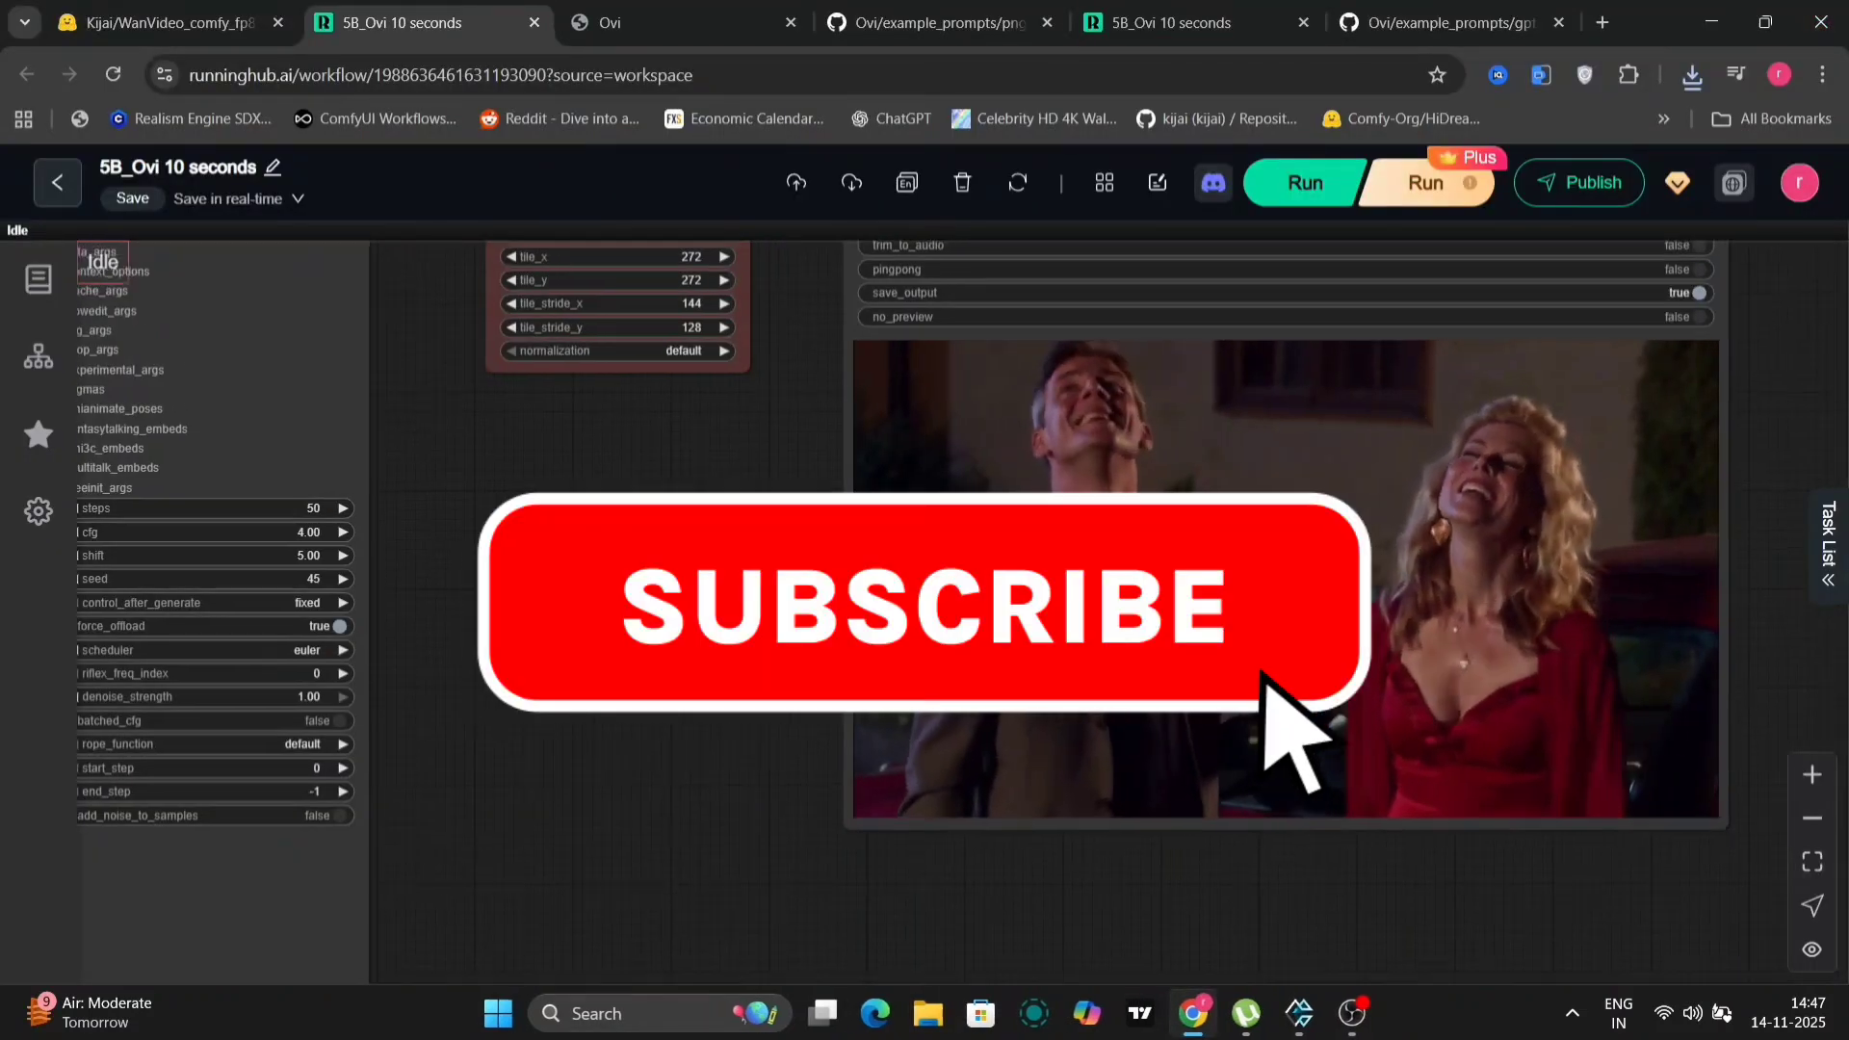
pyautogui.click(920, 612)
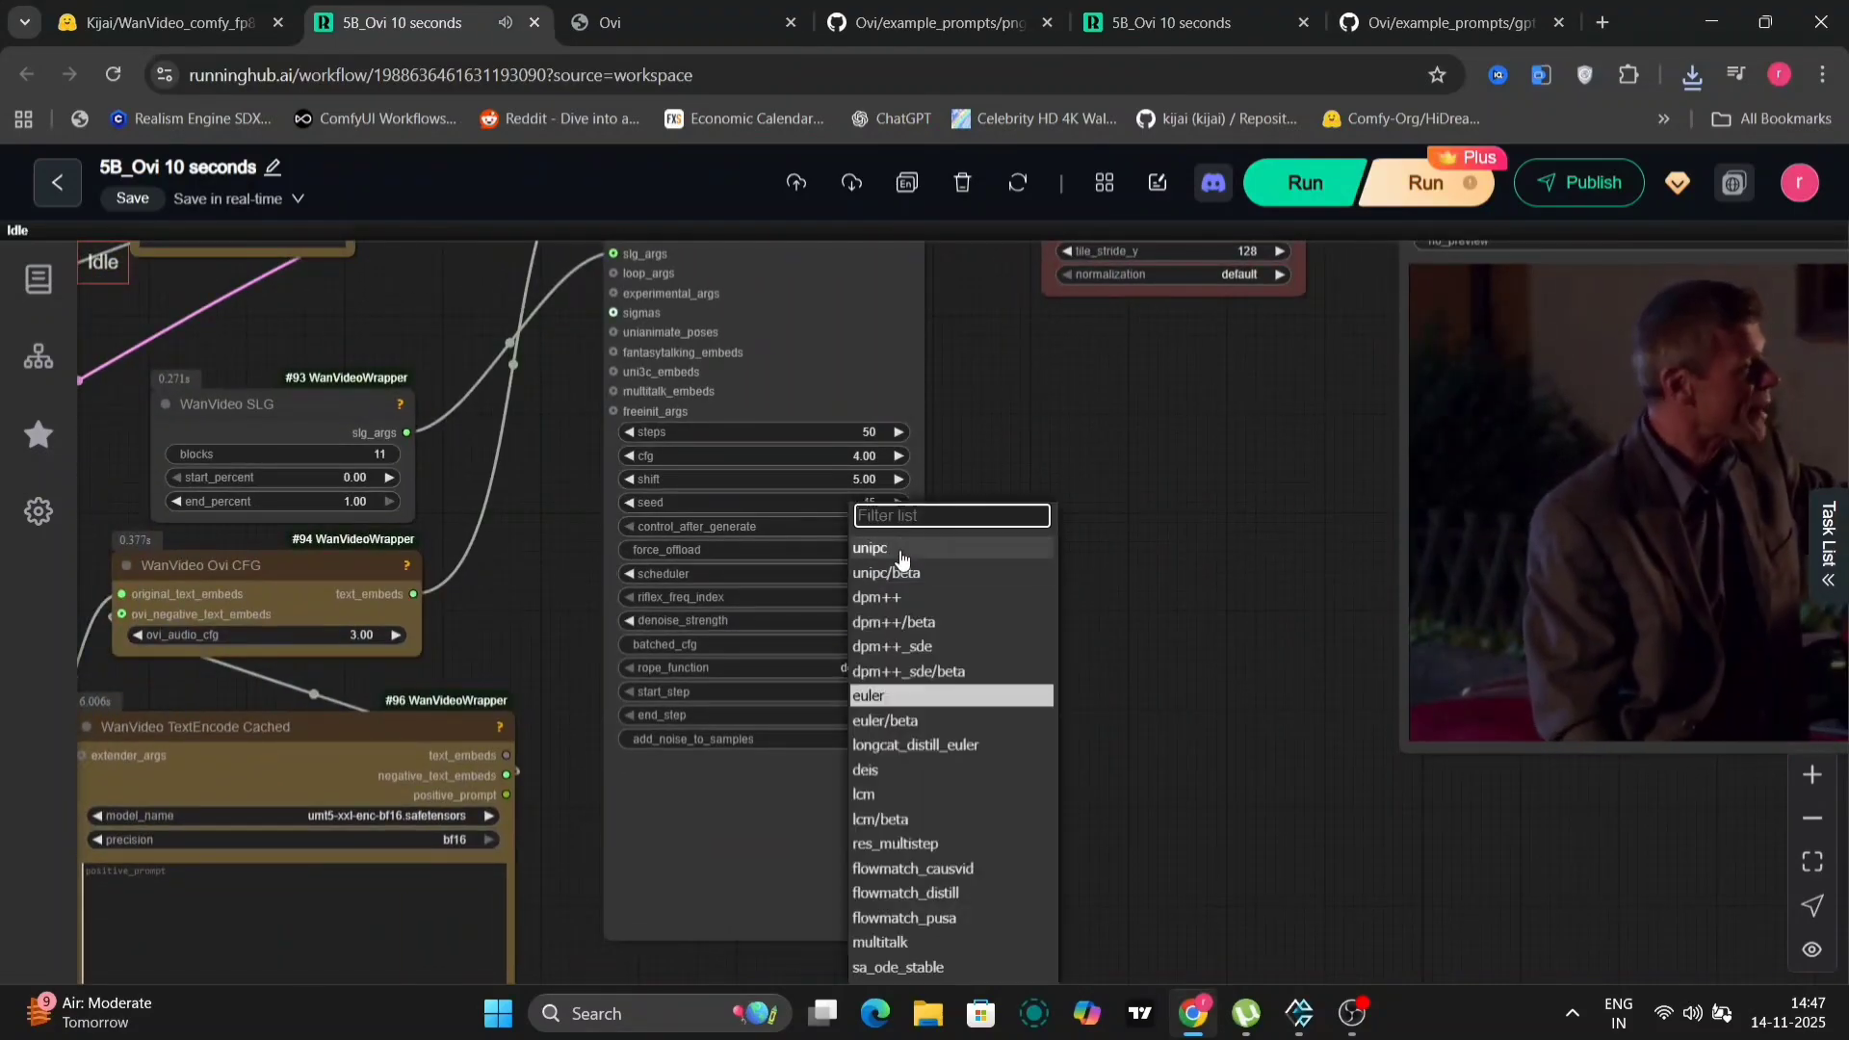
# - Set the WanVideo Sampler scheduler to unipc and rerun the couple's night video
pyautogui.click(870, 548)
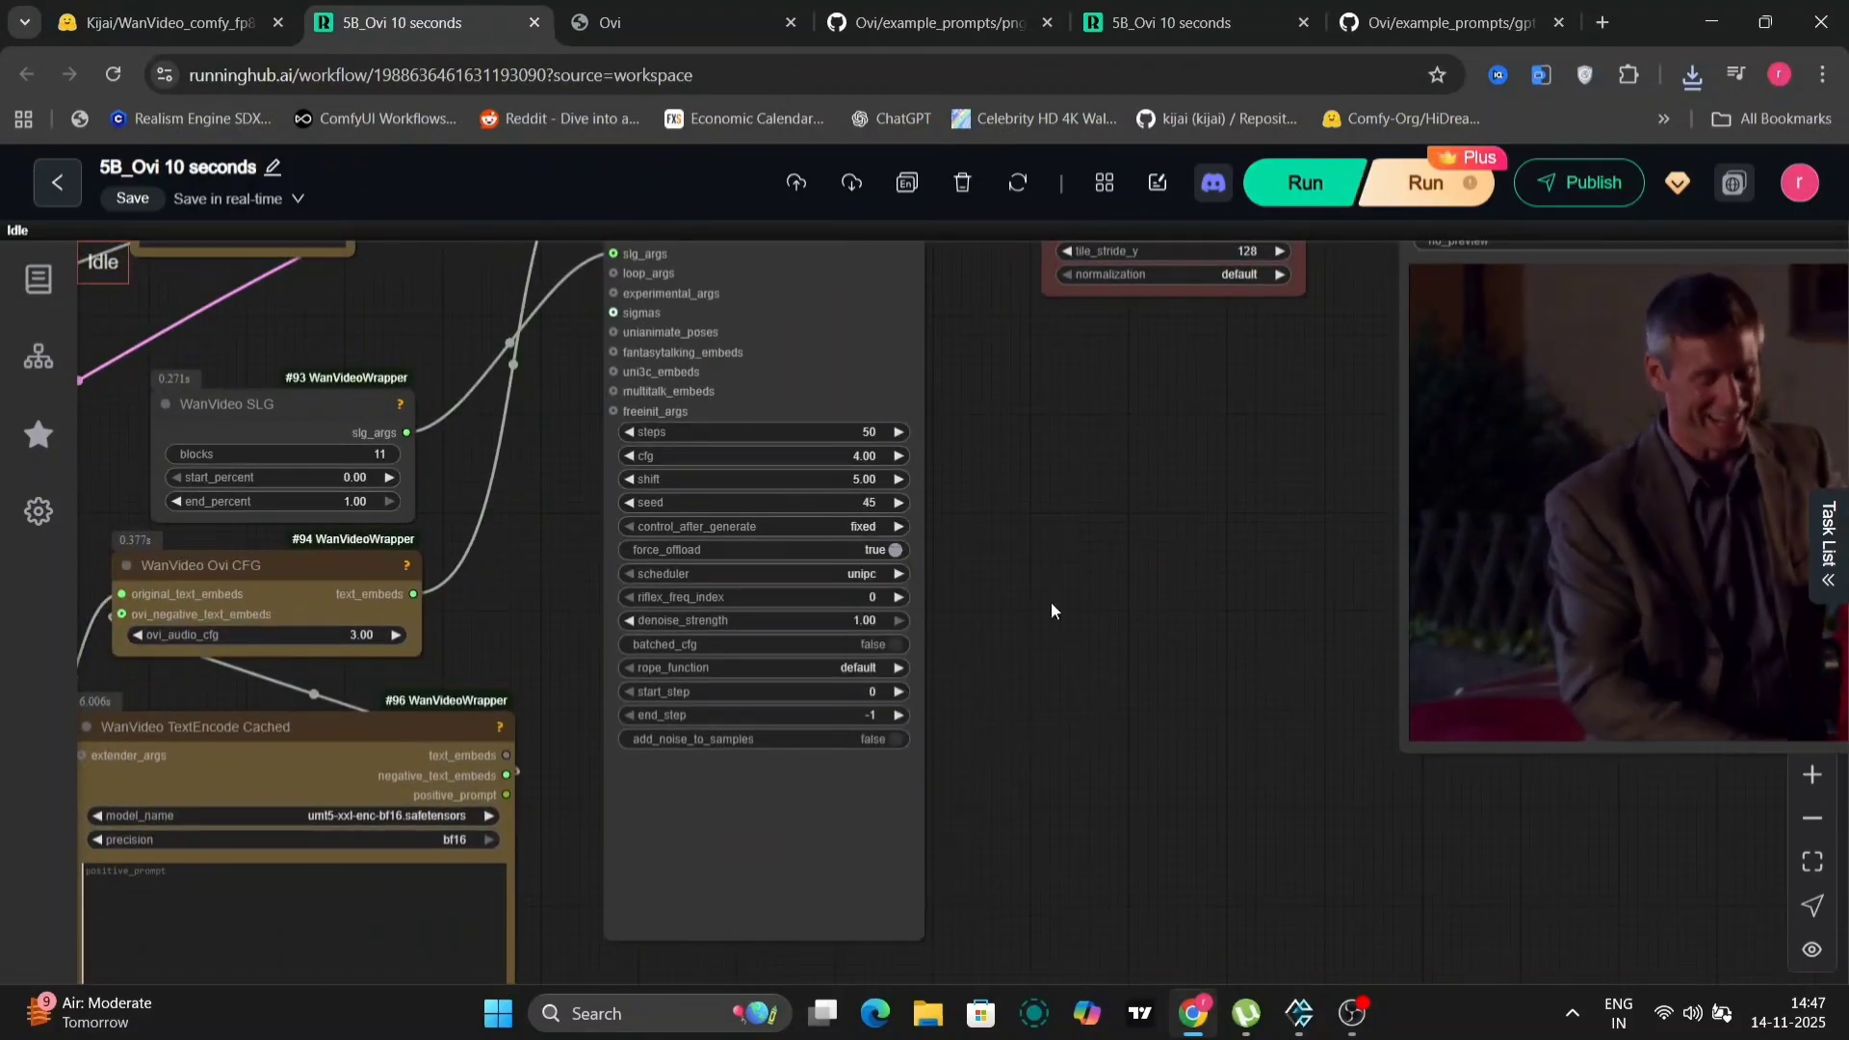
pyautogui.click(1303, 182)
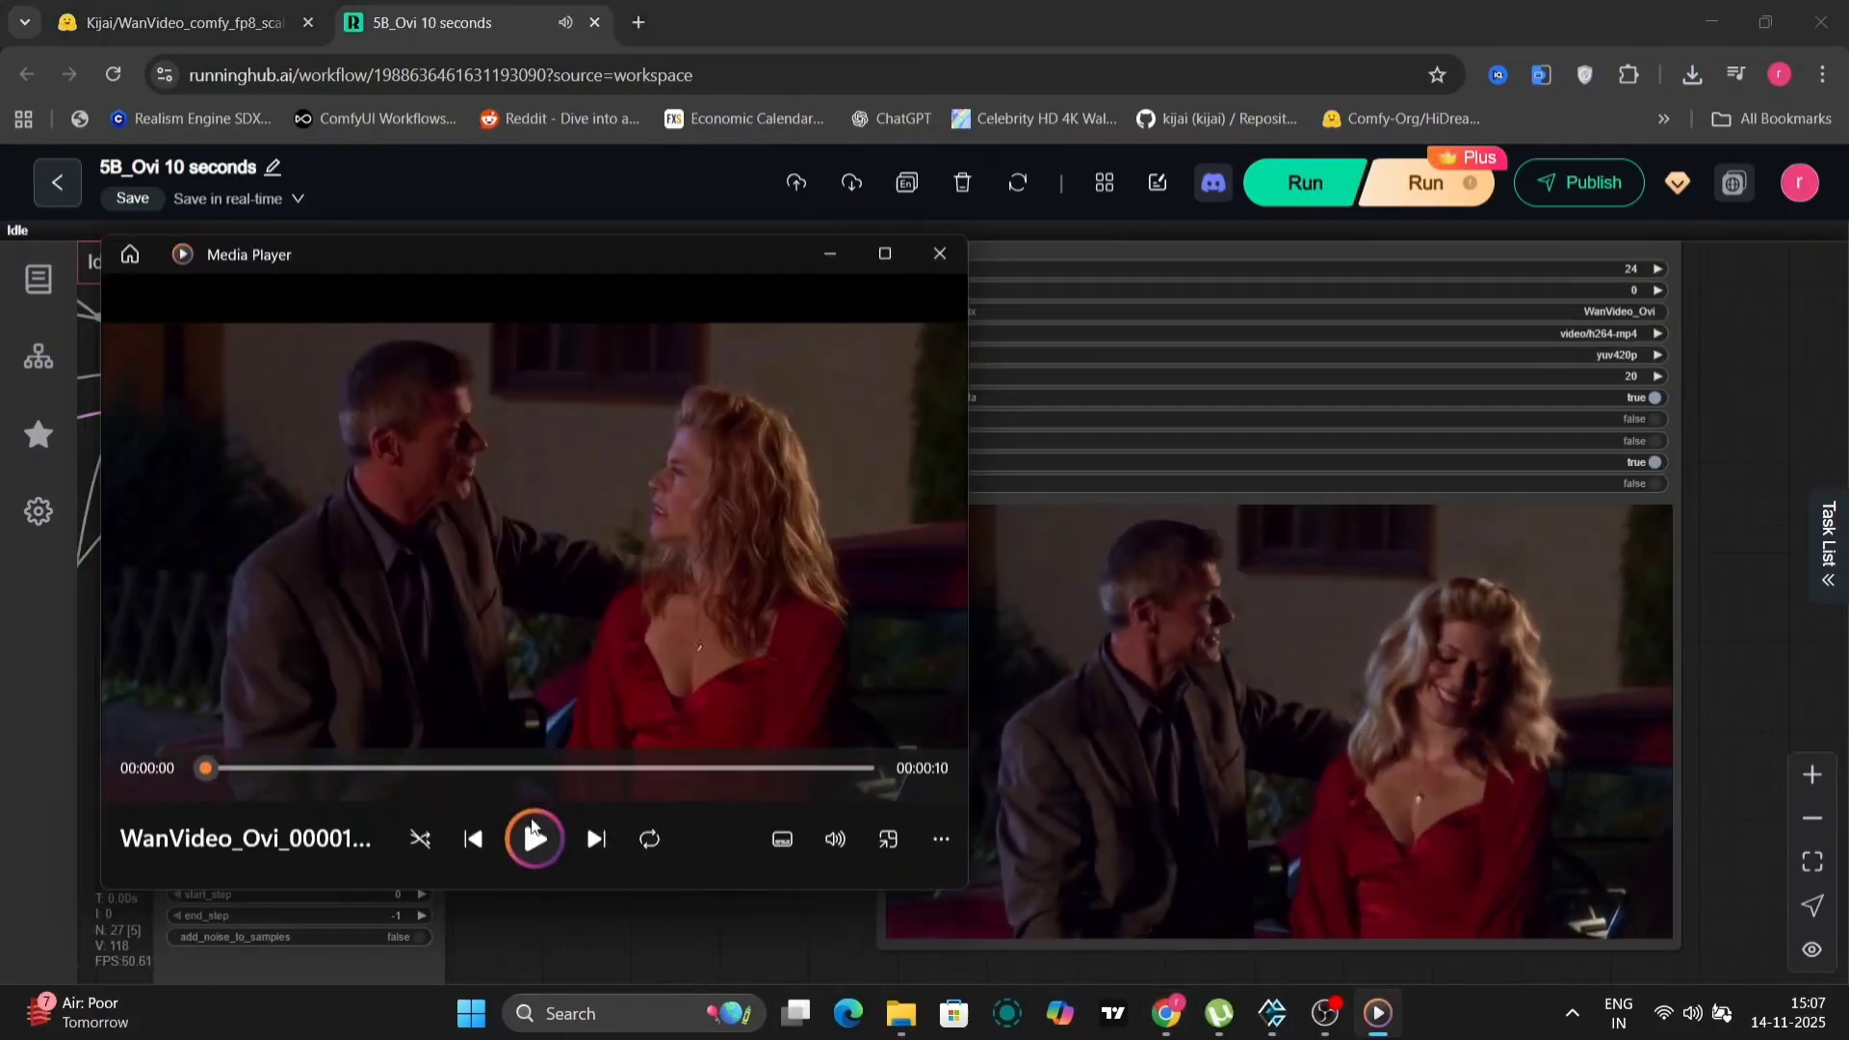
# - Play the unipc rerun of the 10-second man and woman in red video in Media Player
pyautogui.click(535, 839)
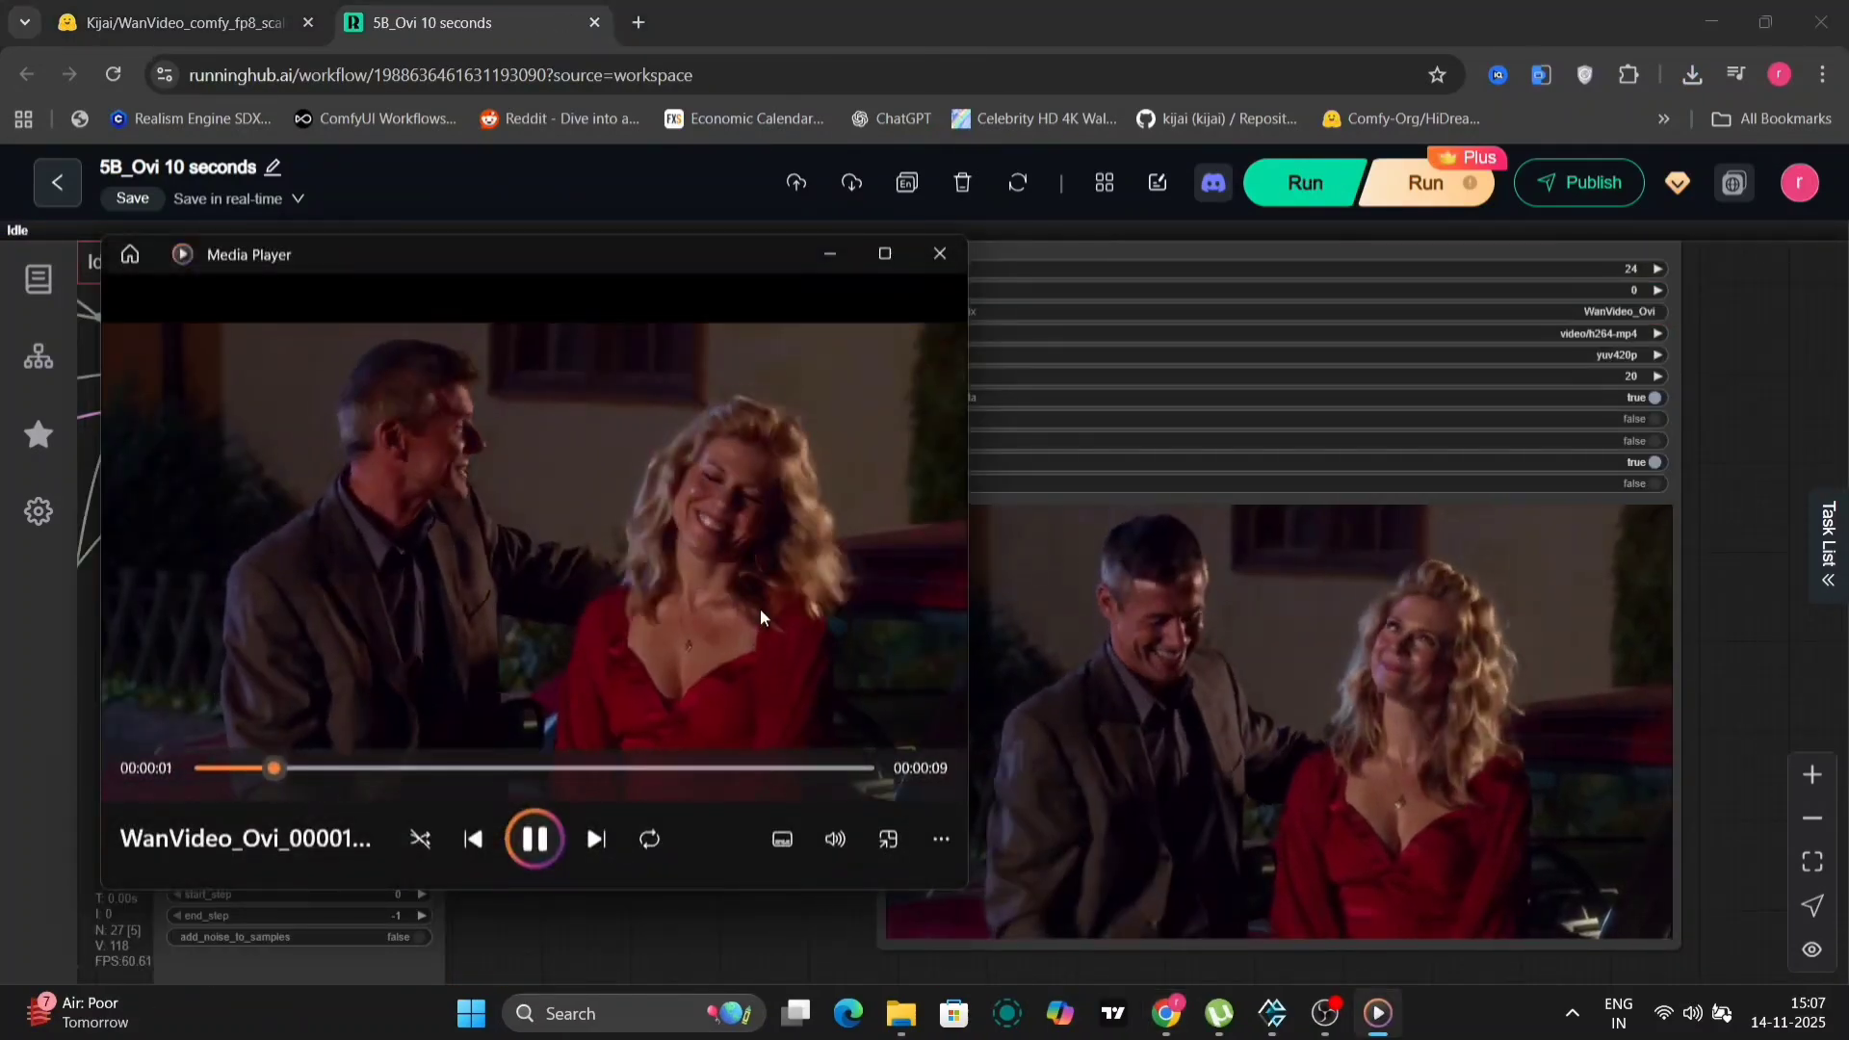